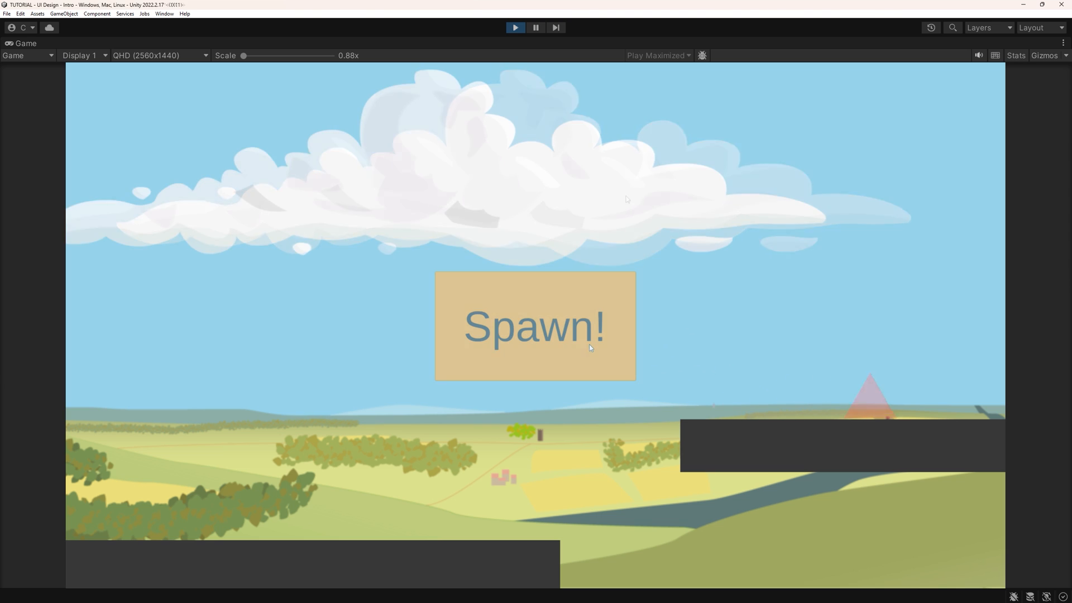
Try Spawn! in the demo, then enable Control Child Size Width on the Content layout group.
click(535, 326)
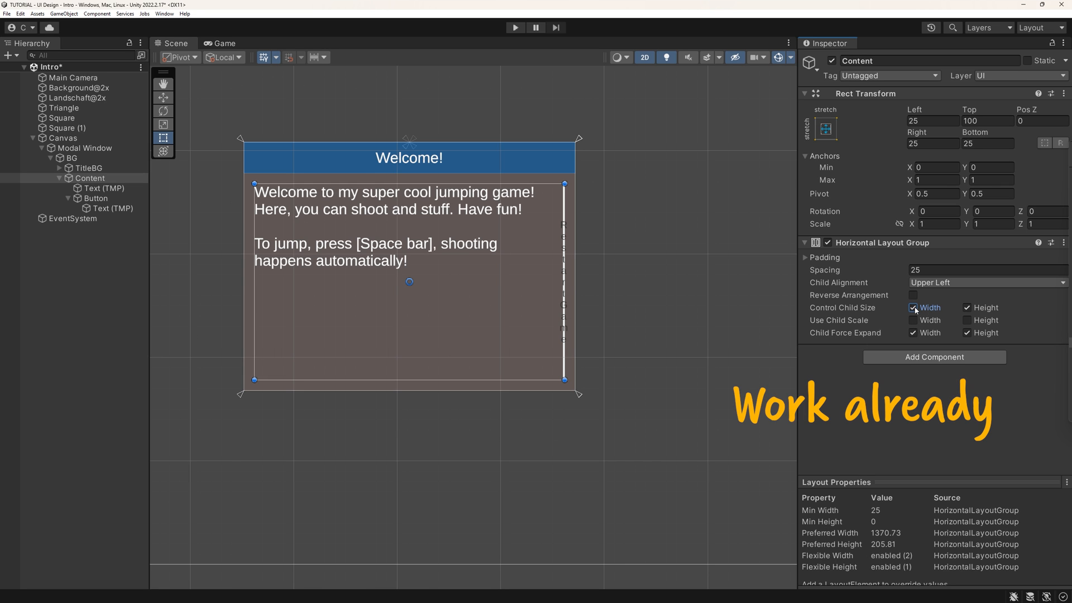
click(914, 308)
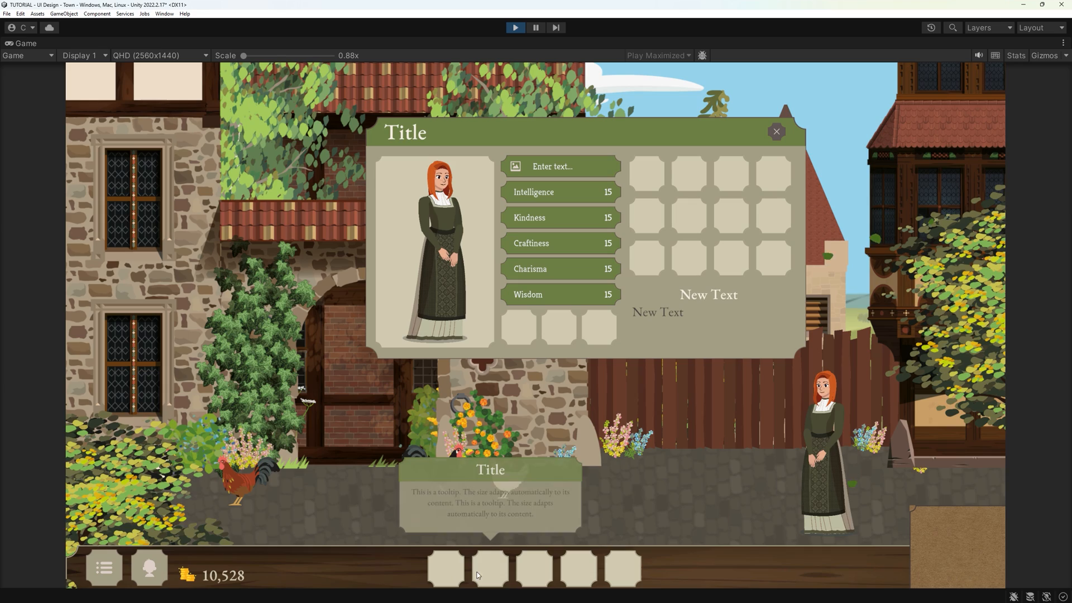
mouse_move(589, 568)
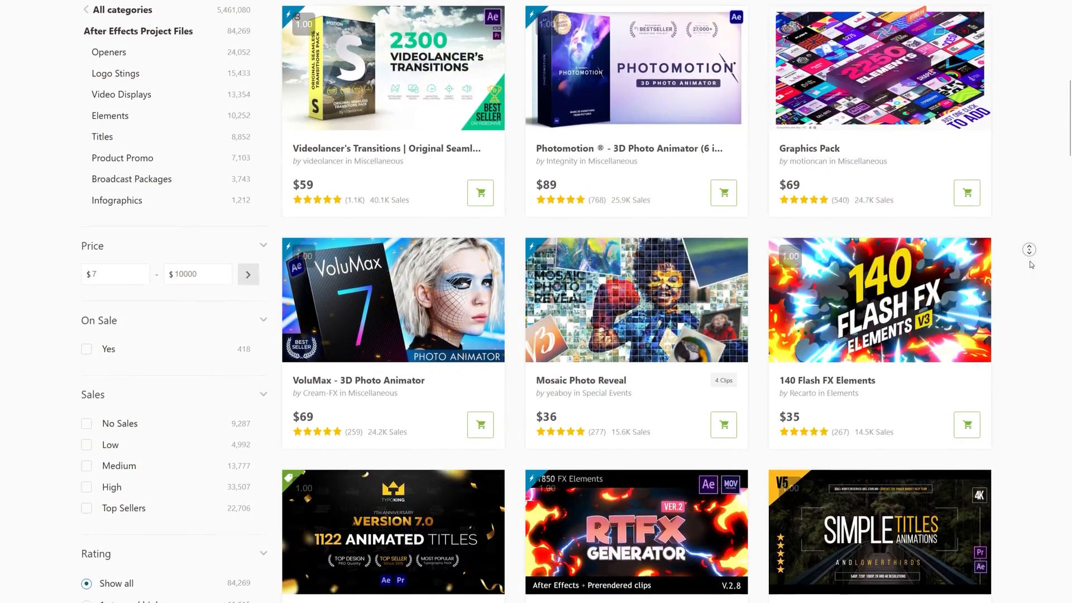
Scroll down through the Envato After Effects listing for interface ideas.
scroll(down, 3)
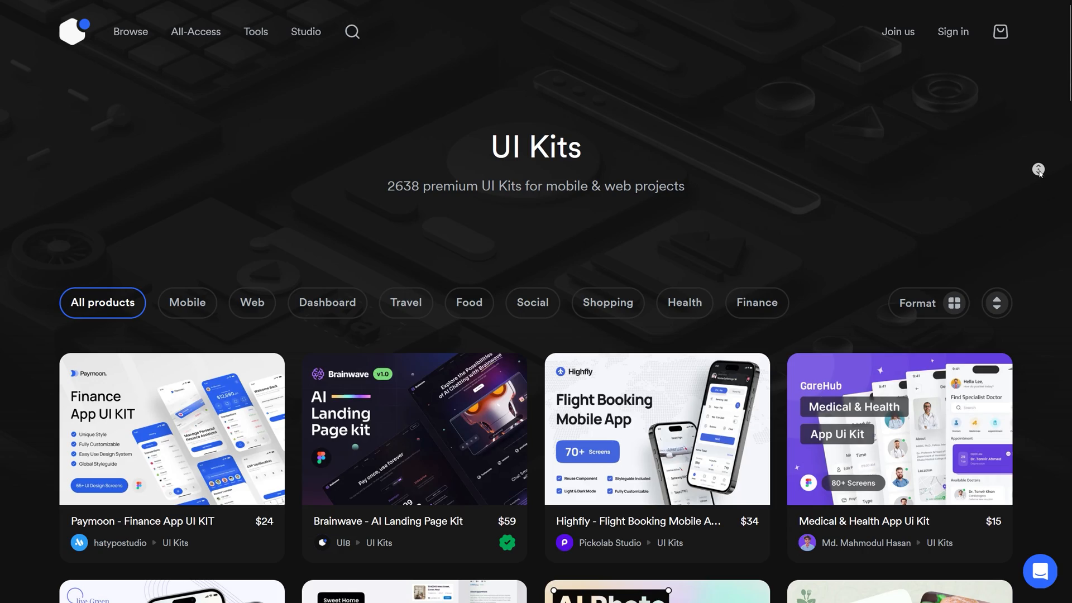
scroll(down, 3)
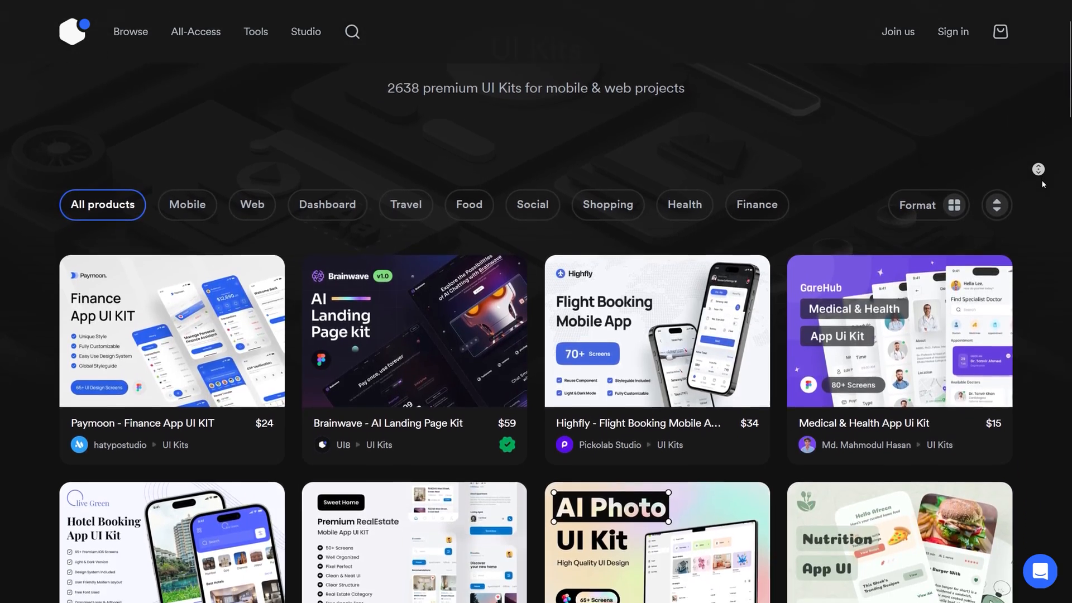
scroll(down, 3)
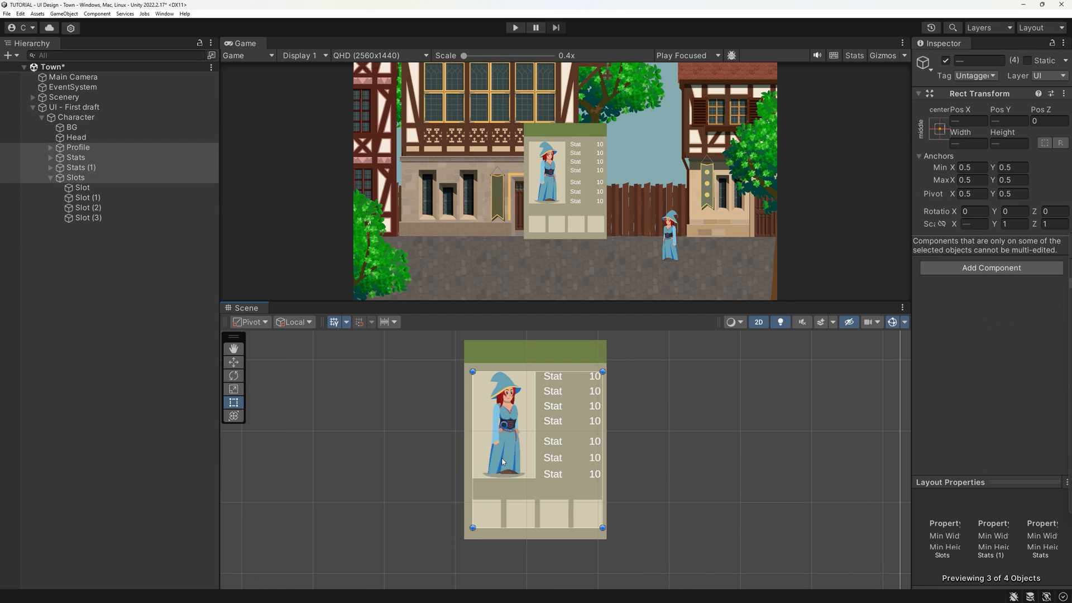
Give the Divider a Square image, adjust the map background's left offset and pick a saved image colour.
click(75, 117)
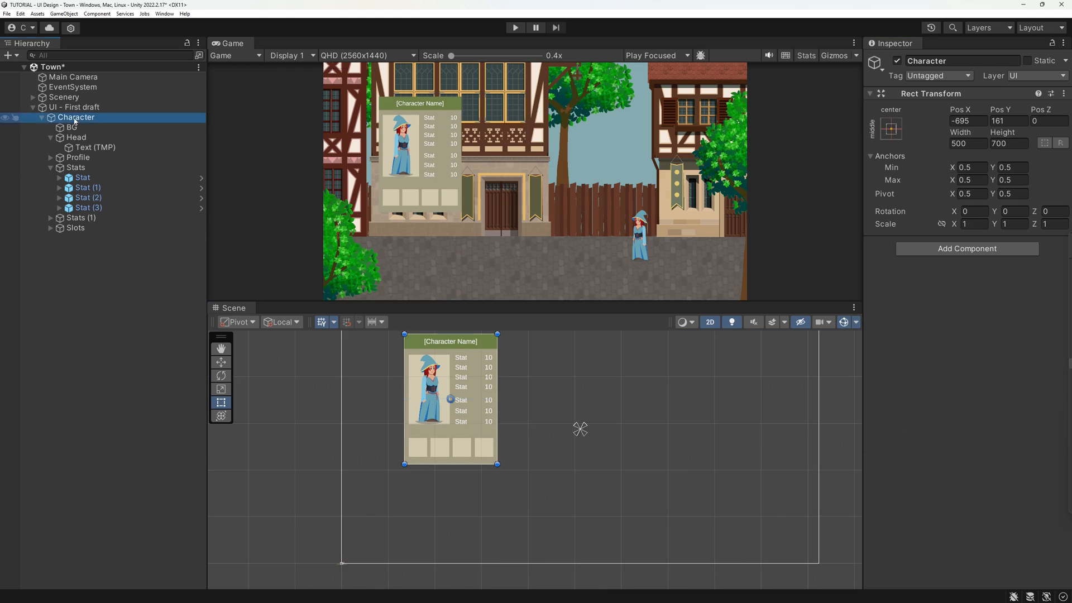
click(81, 278)
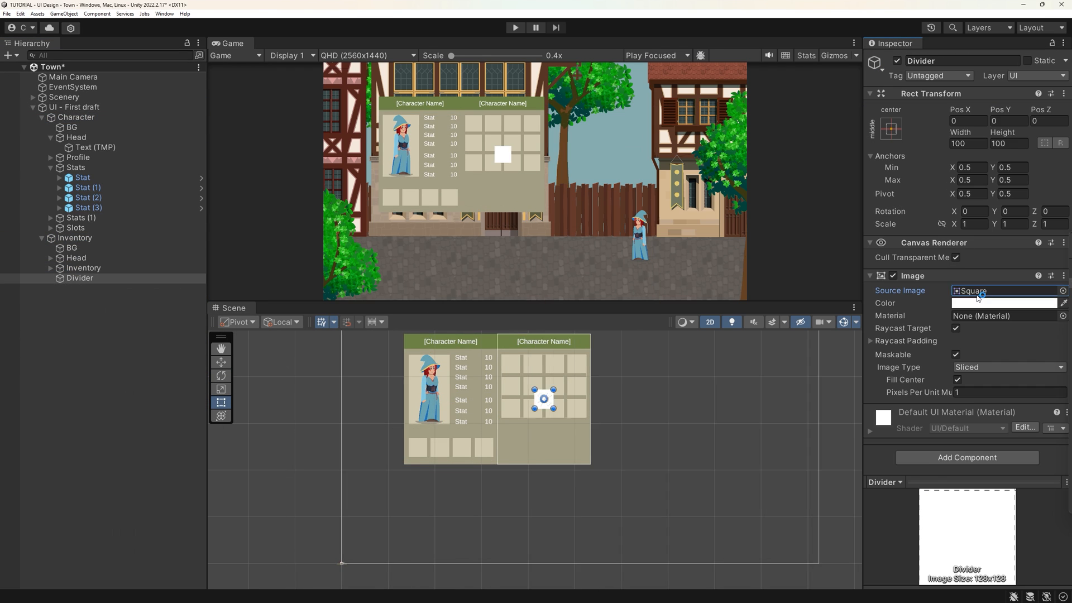
click(85, 117)
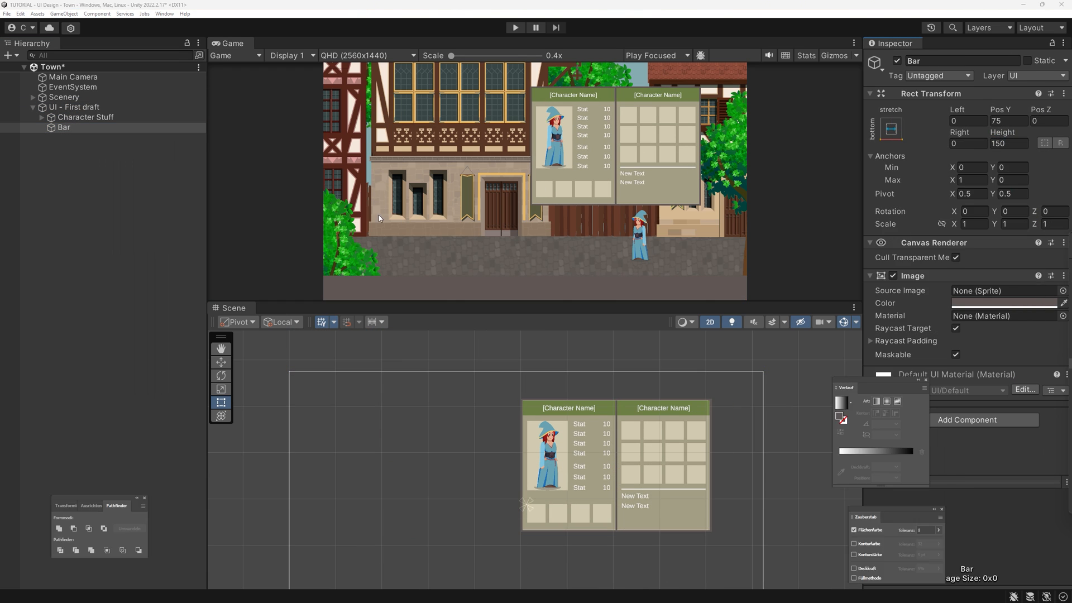
click(80, 168)
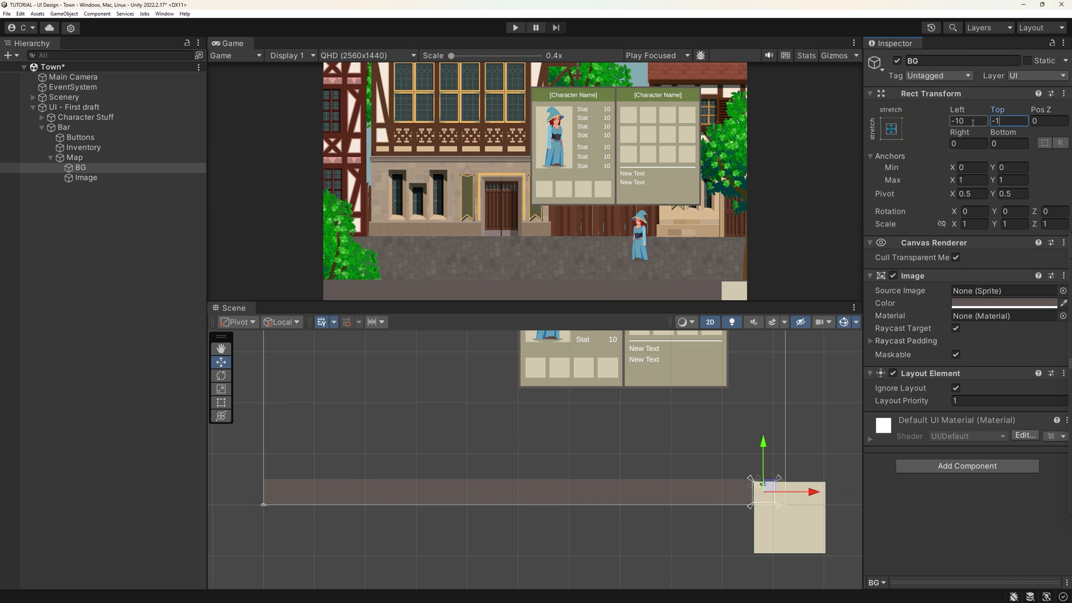
click(80, 136)
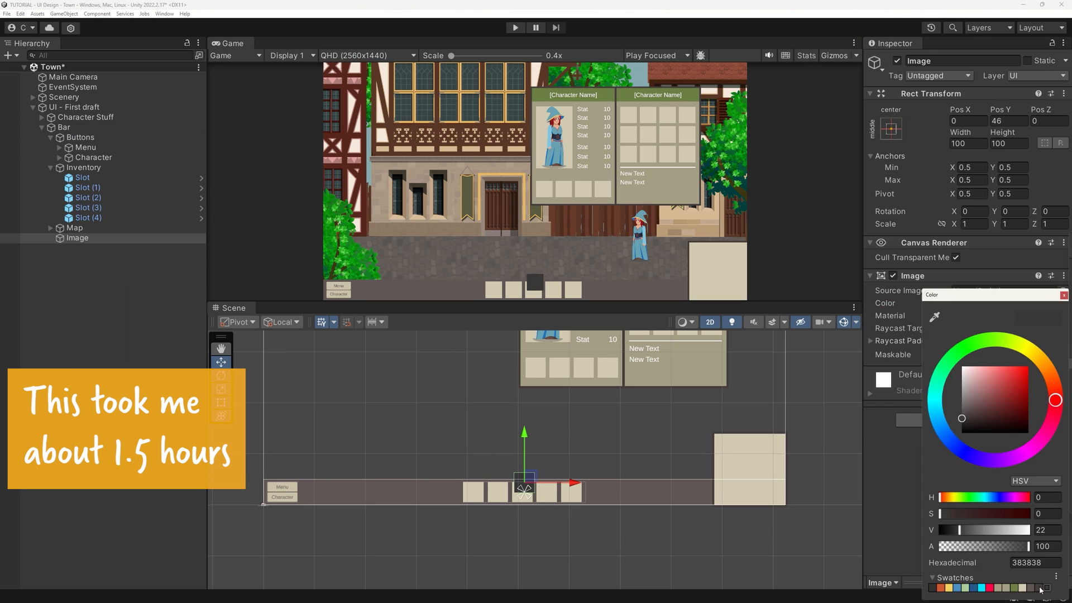
click(1002, 588)
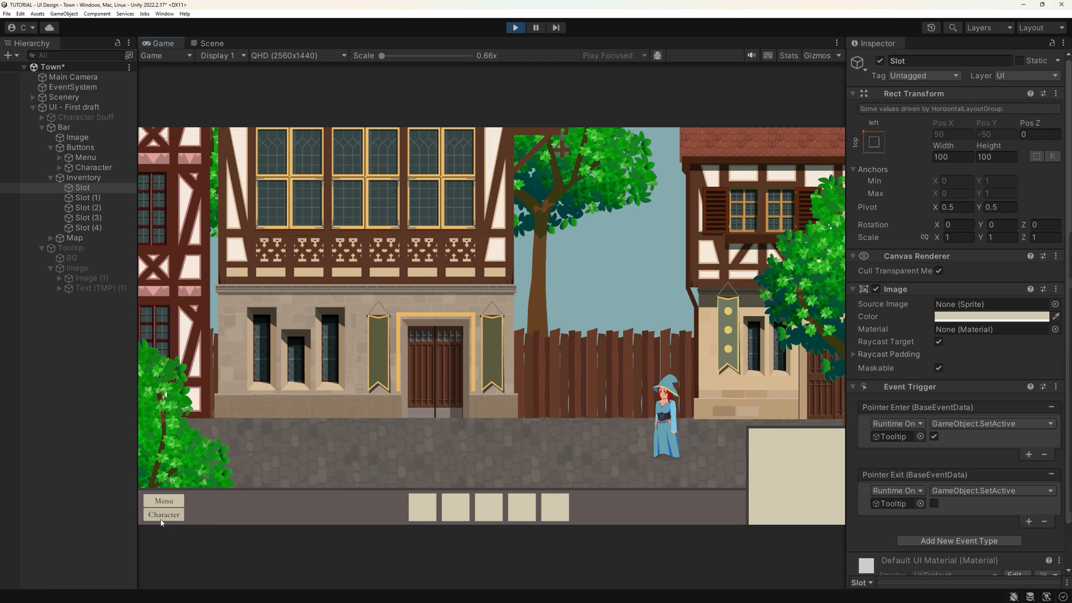
Toggle the character panel open and closed in the first two prototype scenes via the Character button.
click(163, 513)
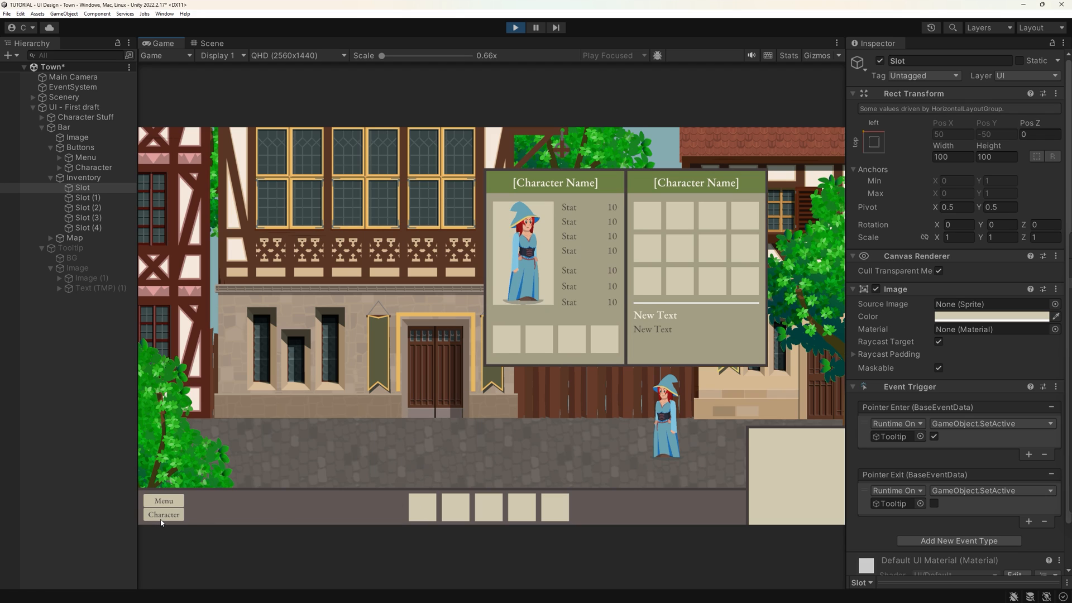
mouse_move(410, 506)
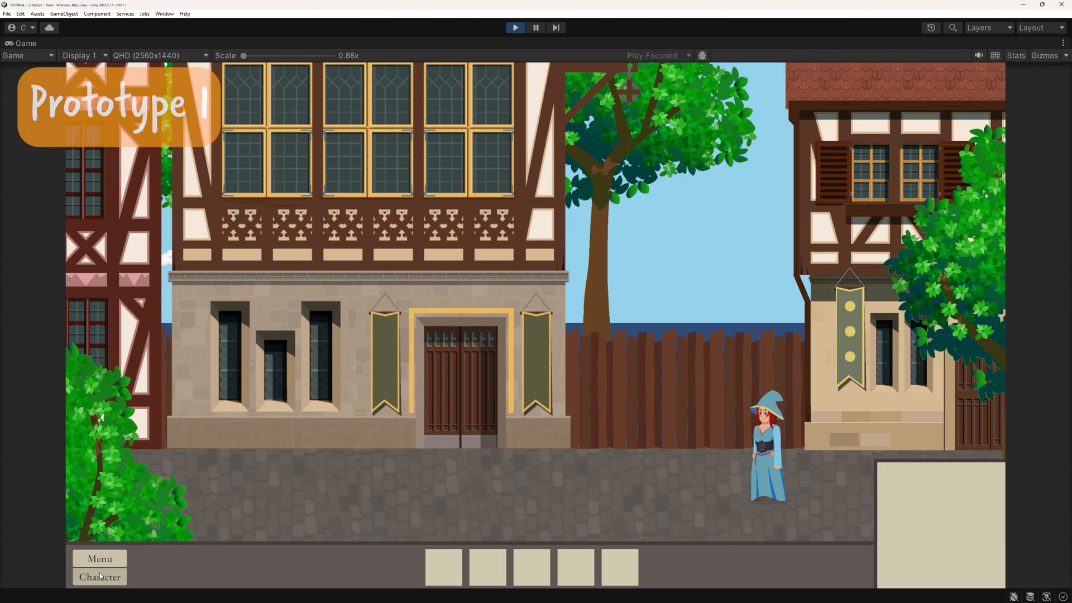
click(99, 578)
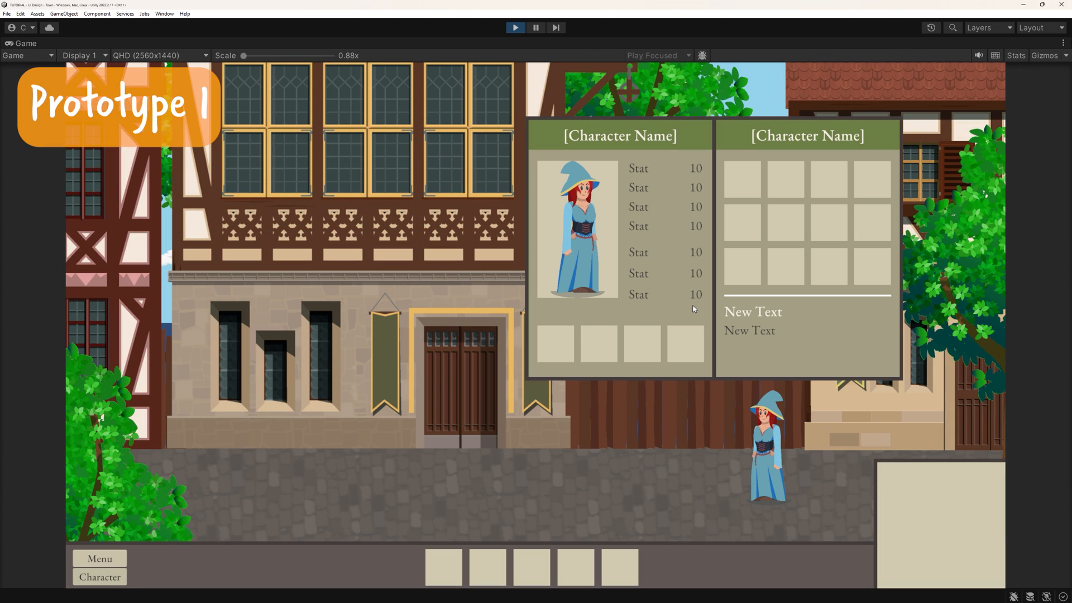
click(444, 567)
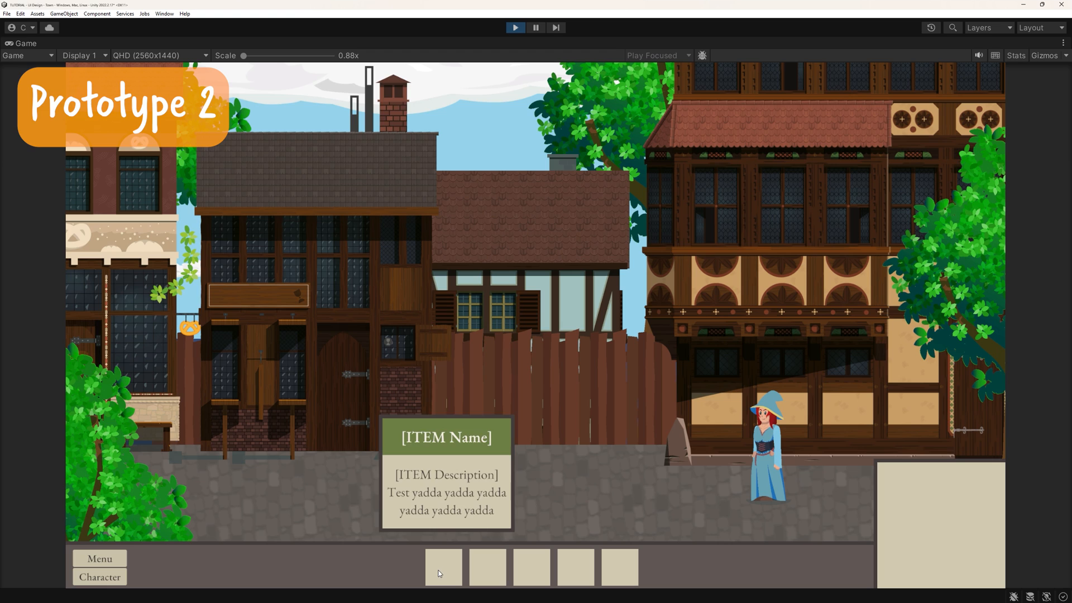
click(99, 577)
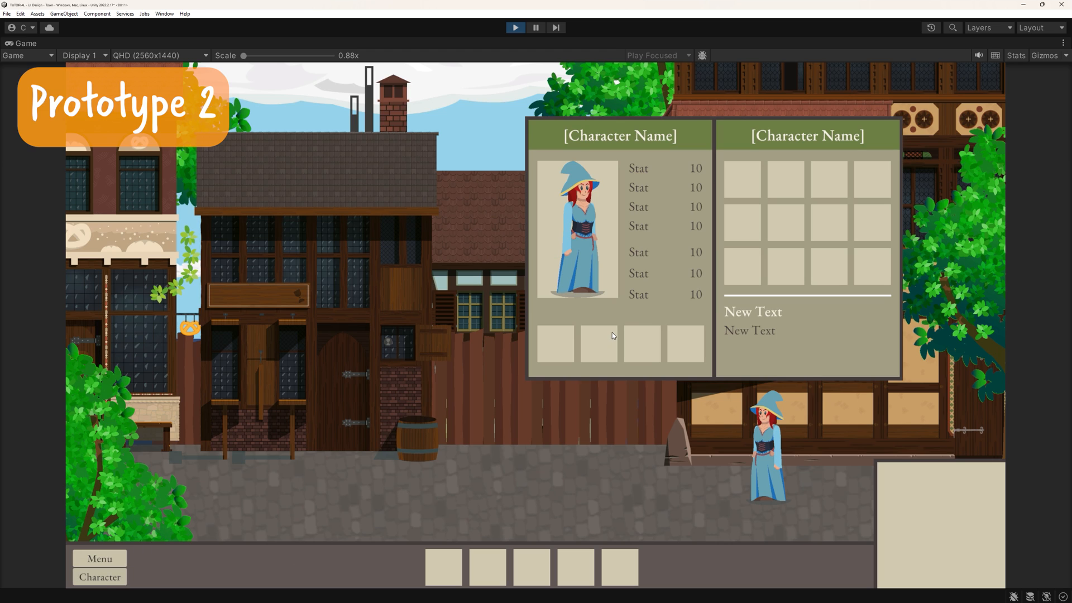
click(444, 566)
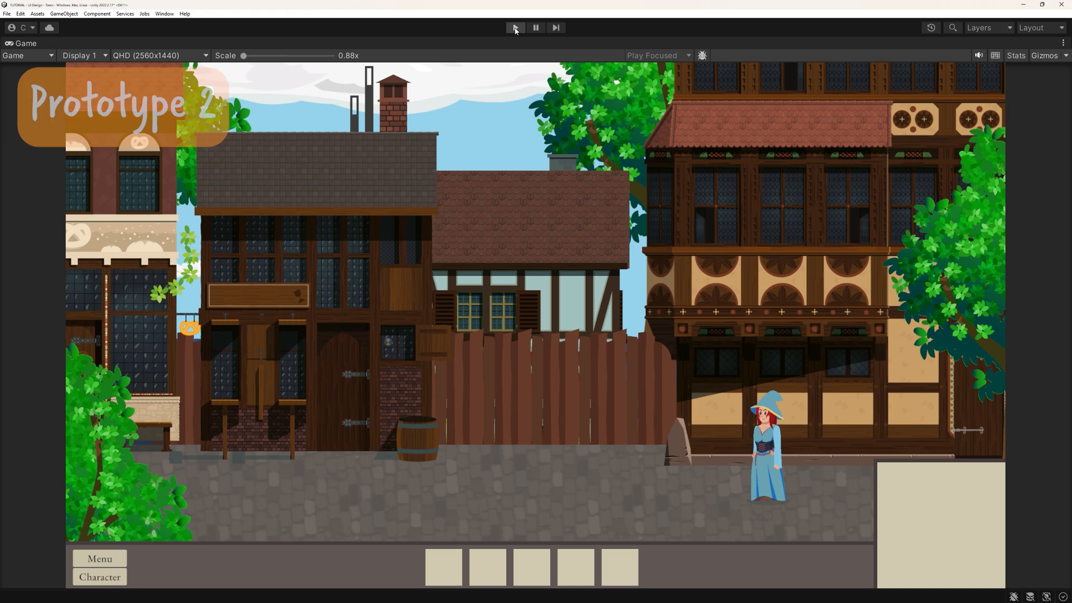
Stop play, then toggle the character panel in the current prototype scene.
click(514, 27)
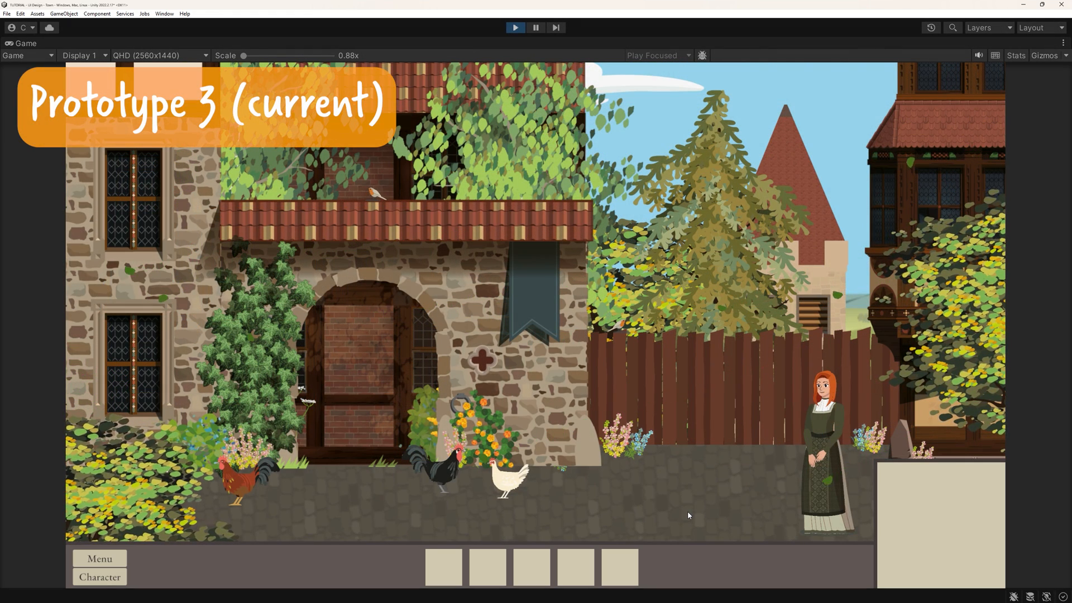
click(100, 577)
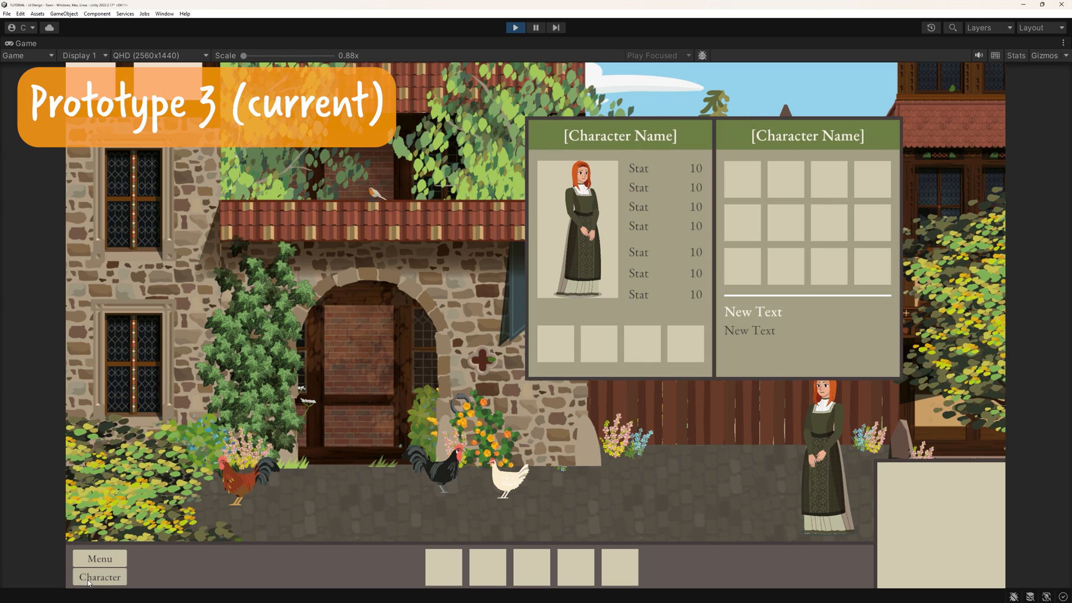
click(100, 576)
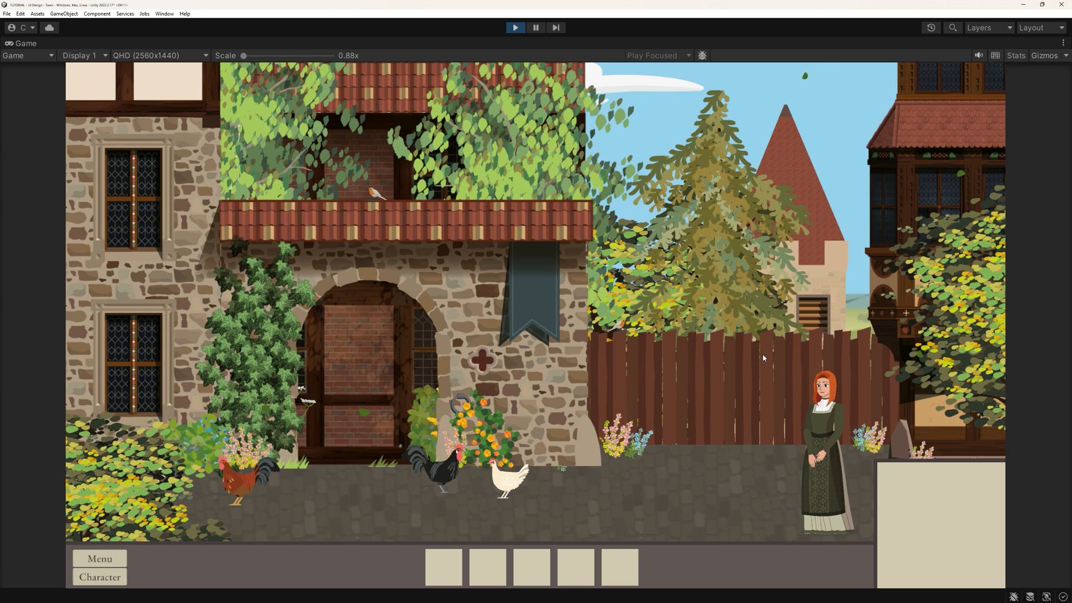
click(444, 566)
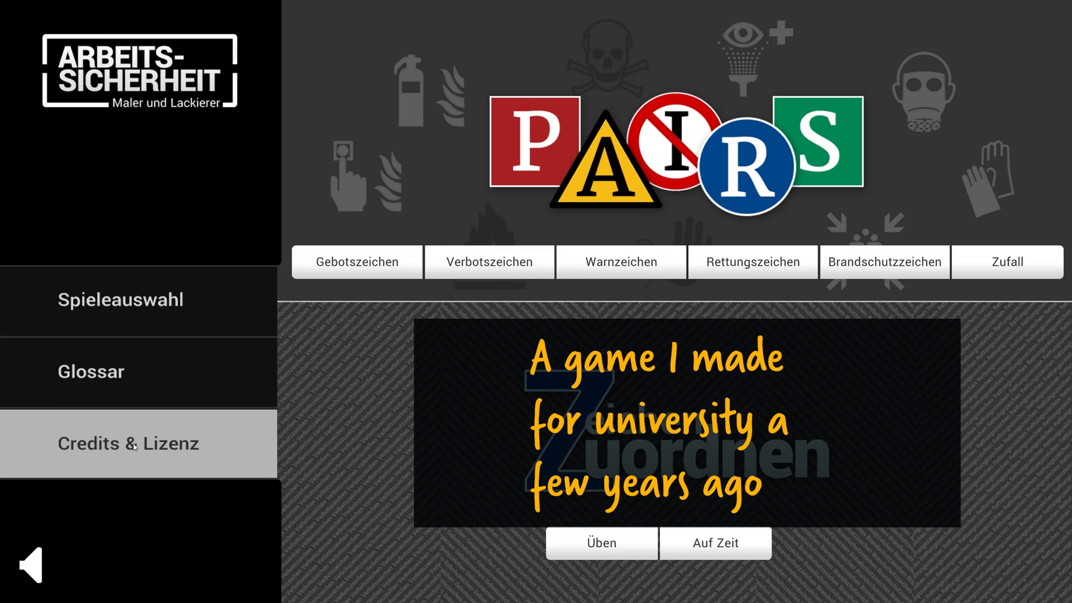
Show the PAIRS main menu, hovering Credits & Lizenz.
click(90, 371)
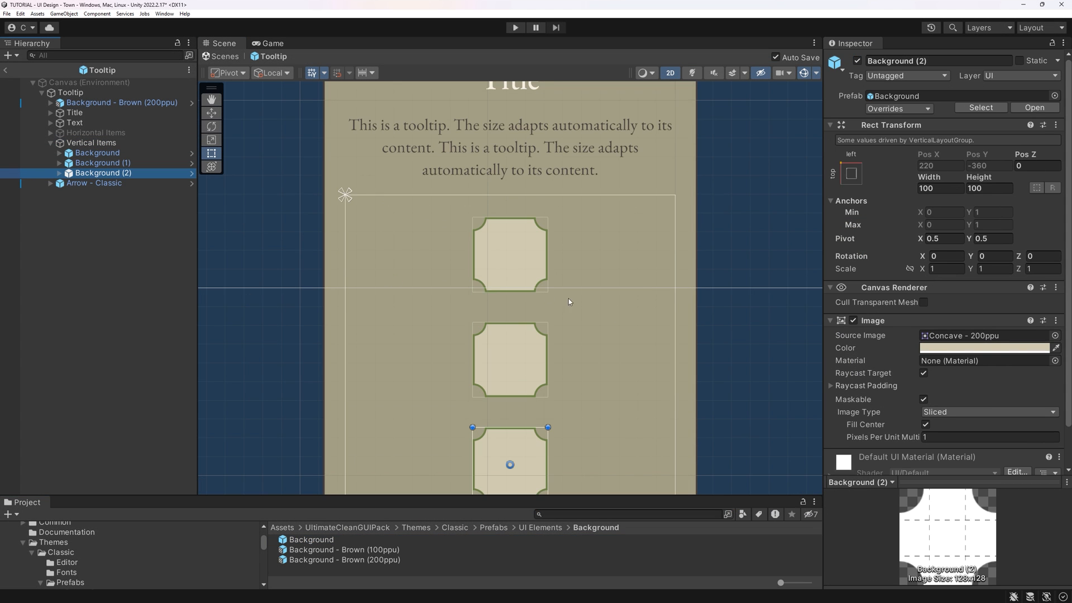
Set the tooltip body text to 'This is a tooltip. The size adapts automatically to its content.'.
click(75, 123)
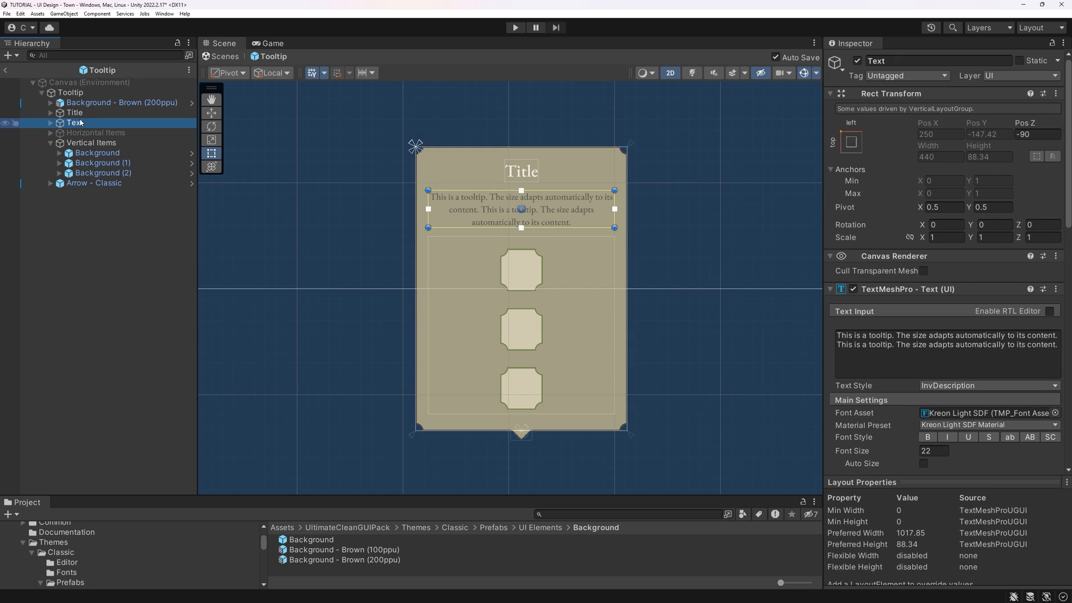
click(945, 354)
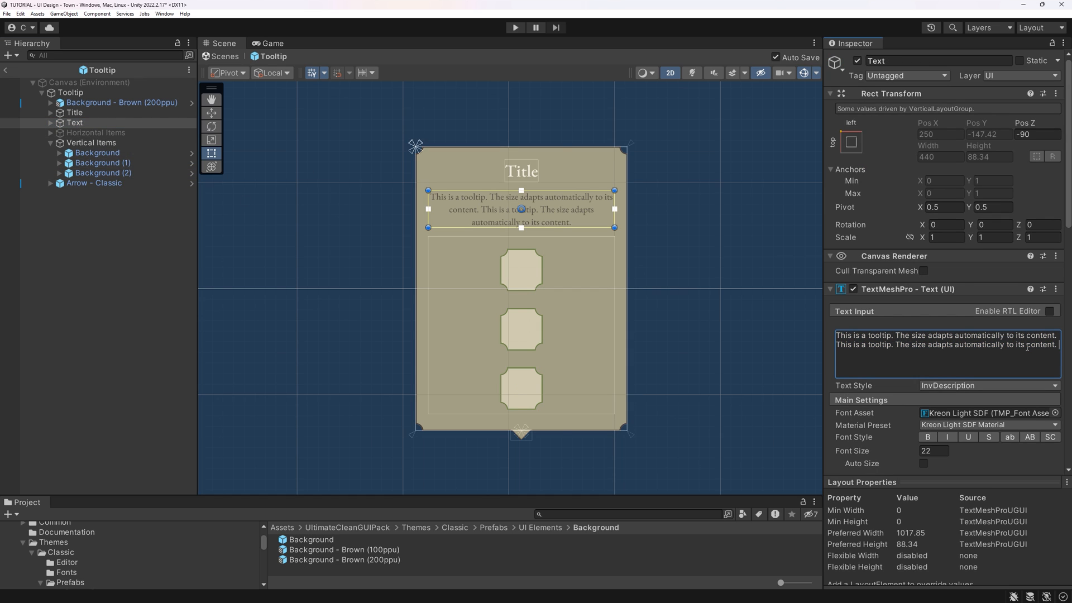
text(This is a tooltip. The size adapts automatically to its content.)
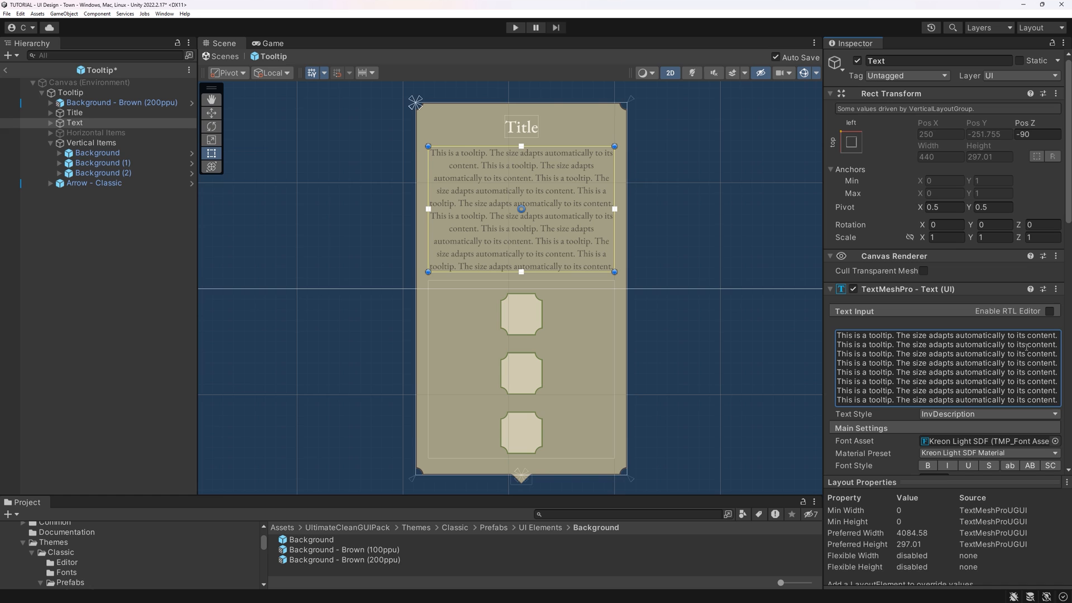
Hide the tooltip's vertical item slots and select the horizontal item row instead.
click(91, 143)
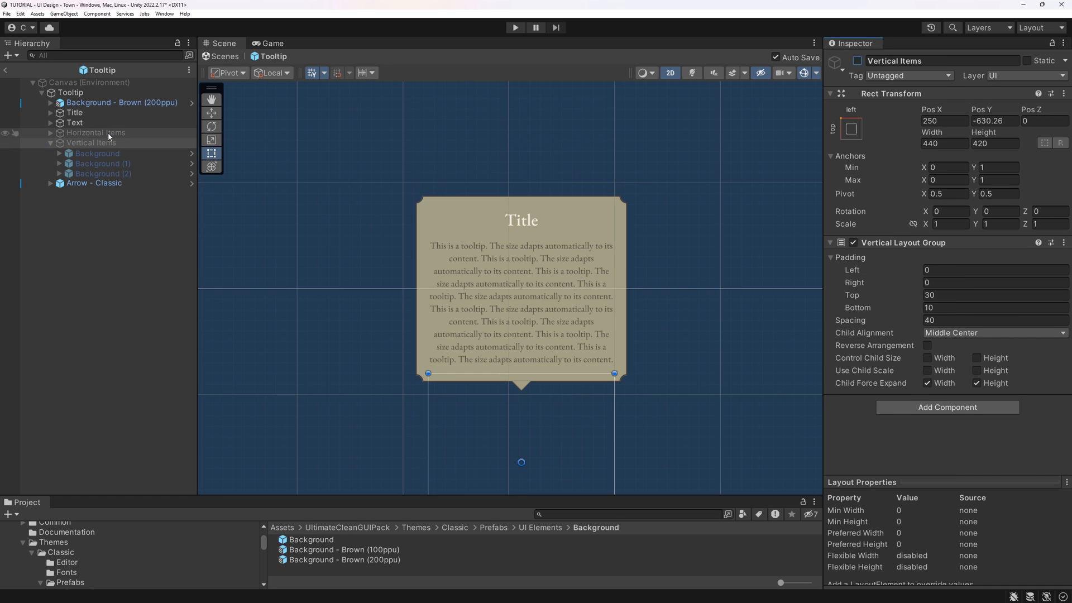
click(97, 133)
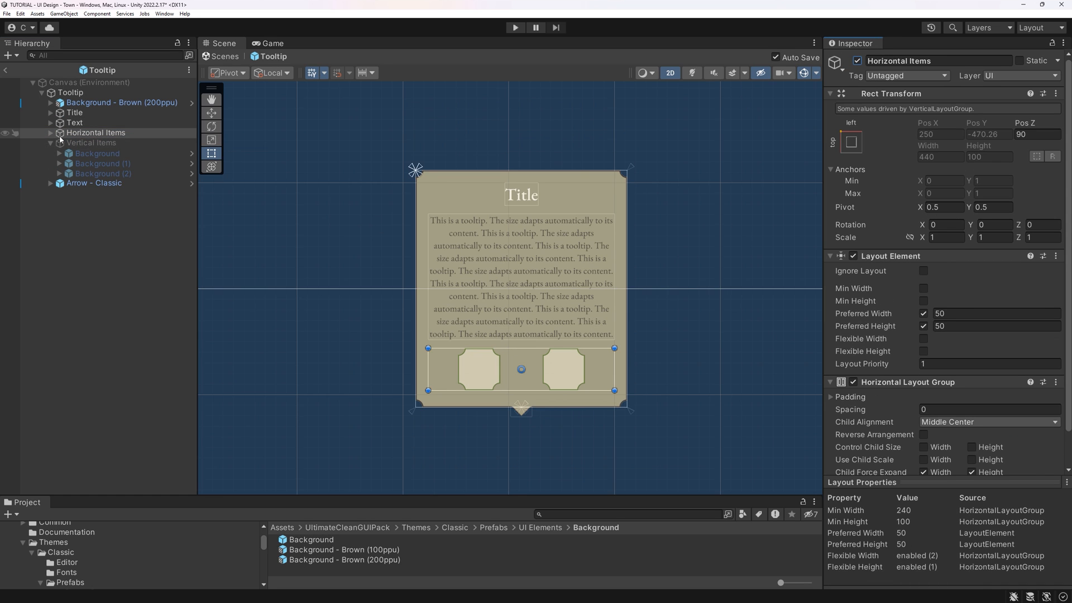
click(104, 163)
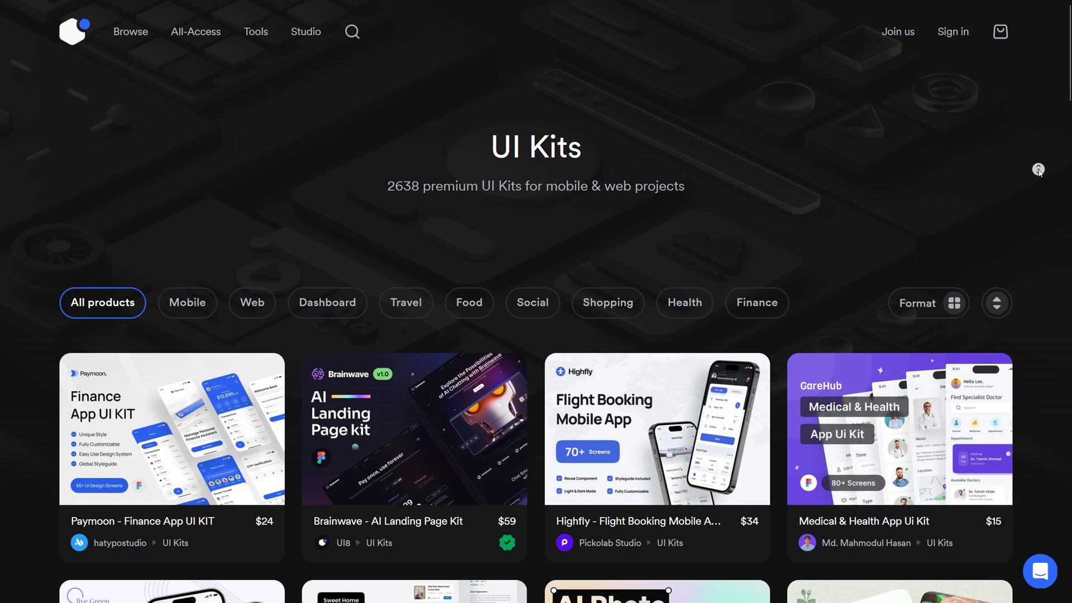
Scroll down UI8's premium UI kits catalogue looking for design ideas.
scroll(down, 3)
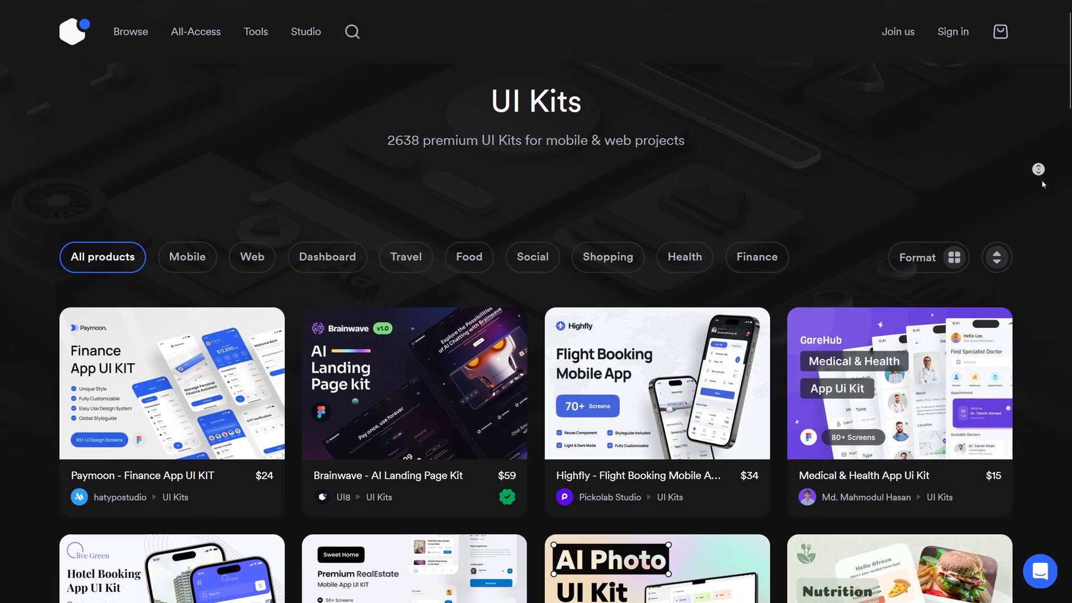
scroll(down, 3)
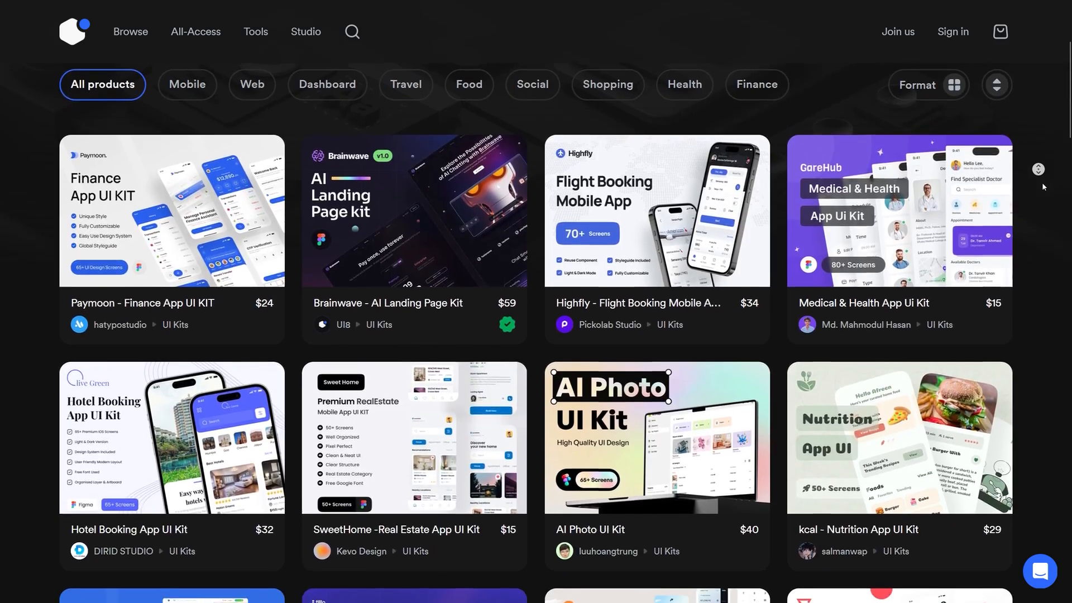
scroll(down, 3)
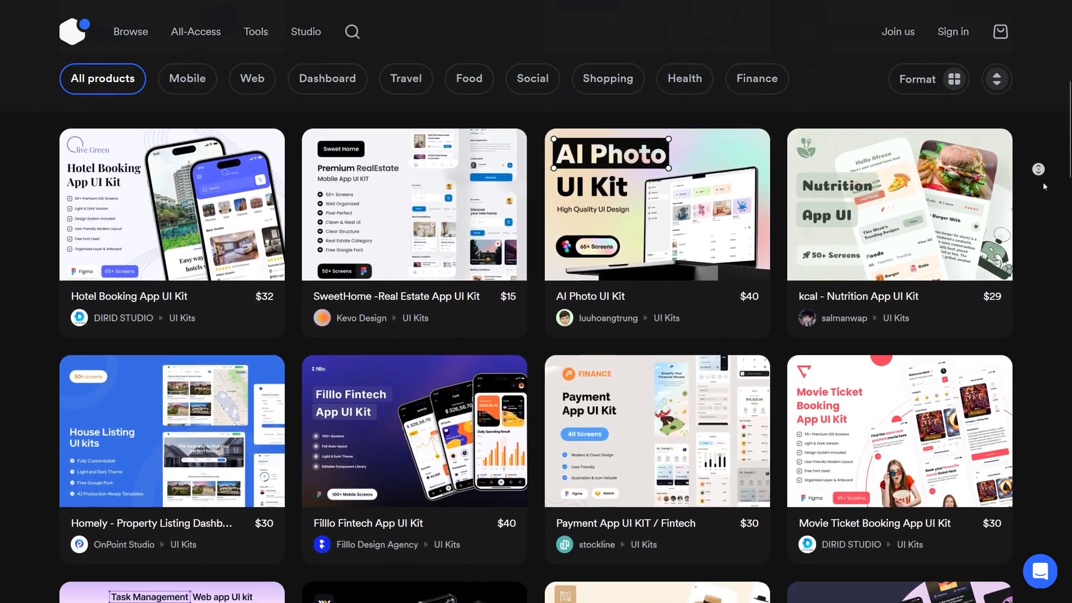
scroll(down, 3)
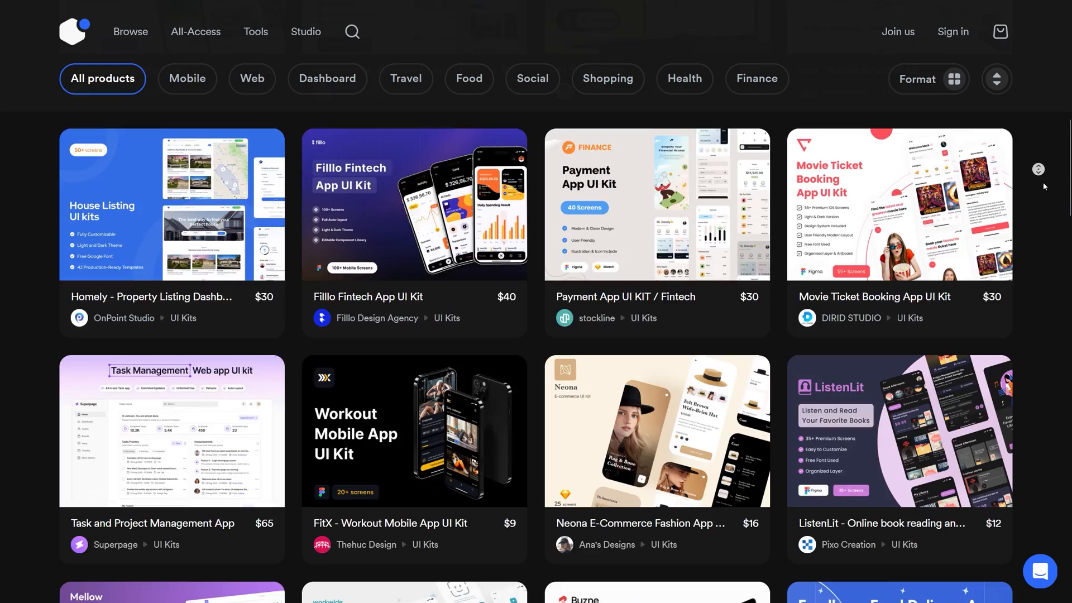
scroll(down, 3)
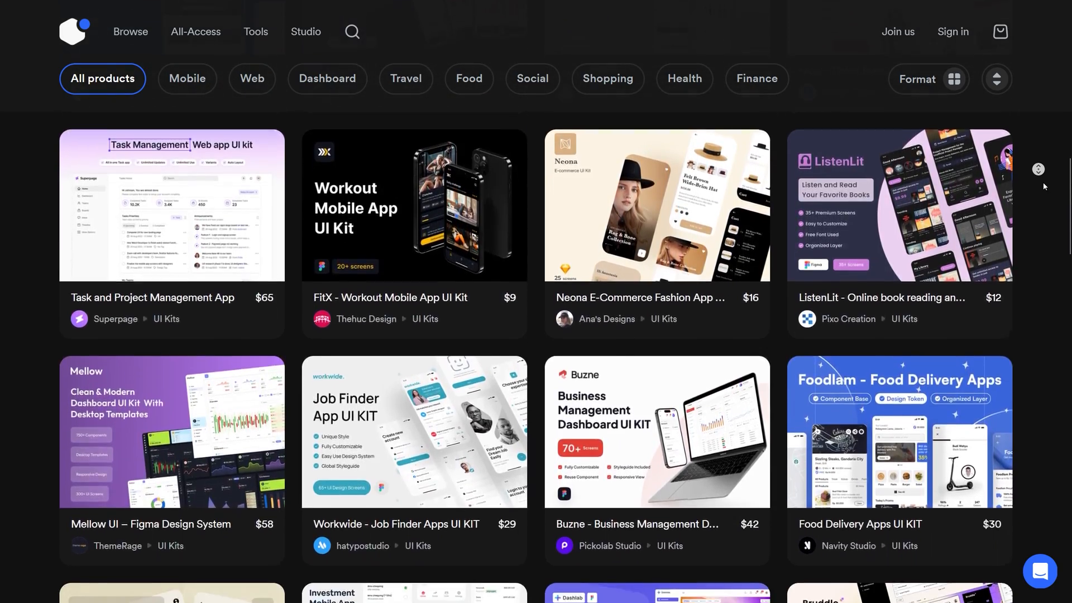
scroll(down, 3)
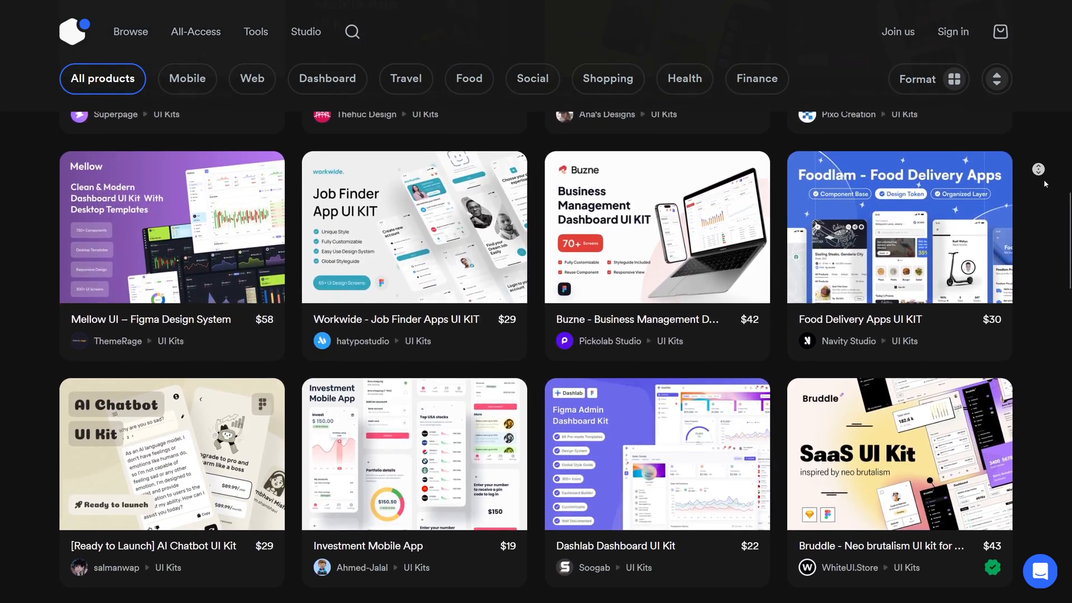
scroll(down, 3)
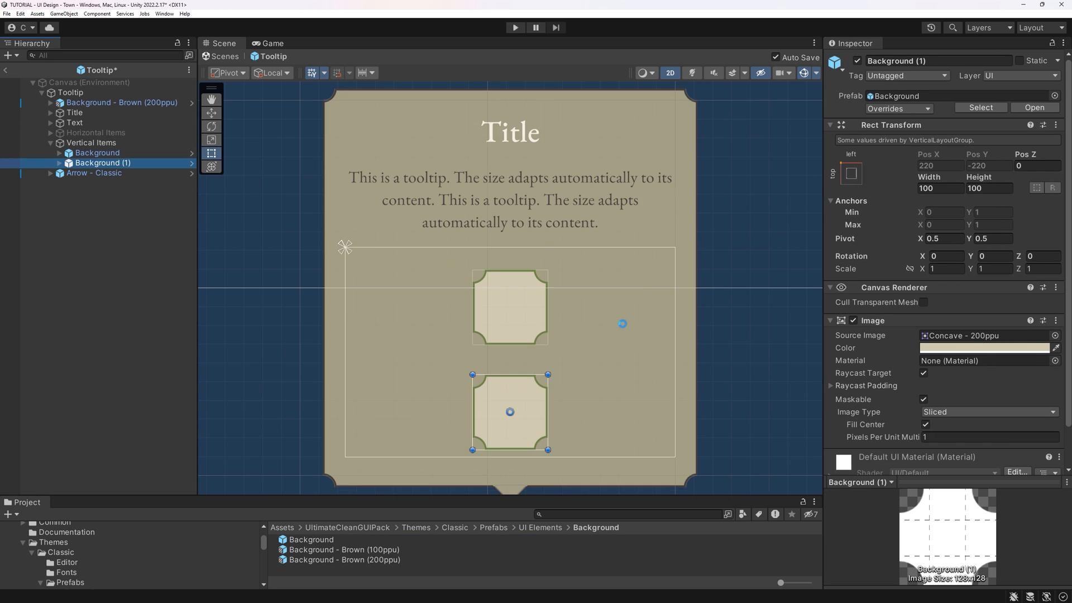
Select the tooltip's body text, then its Vertical Items group of three slots.
click(74, 122)
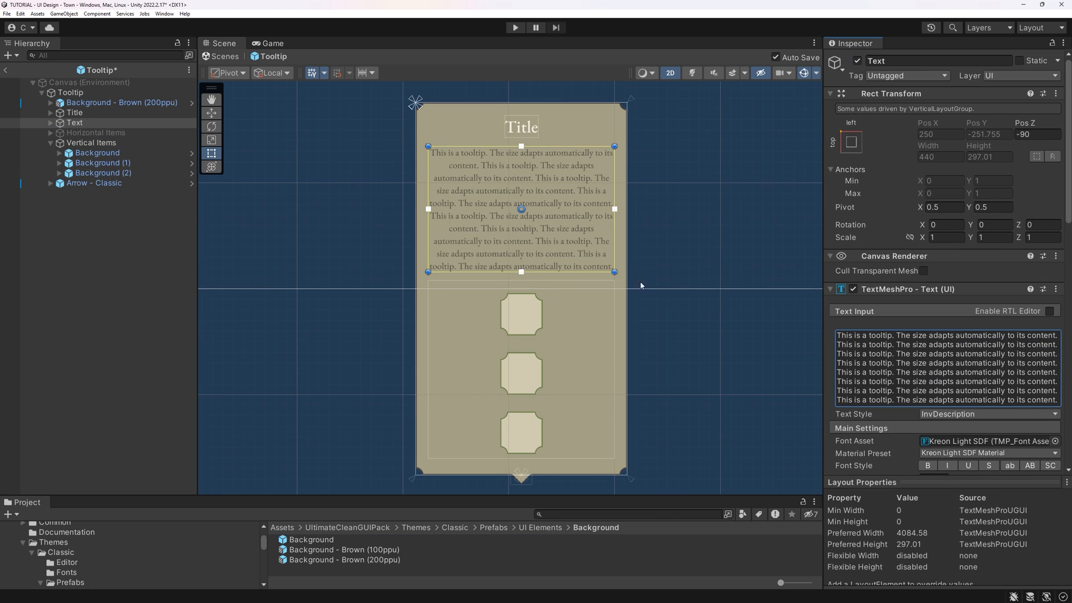
click(96, 142)
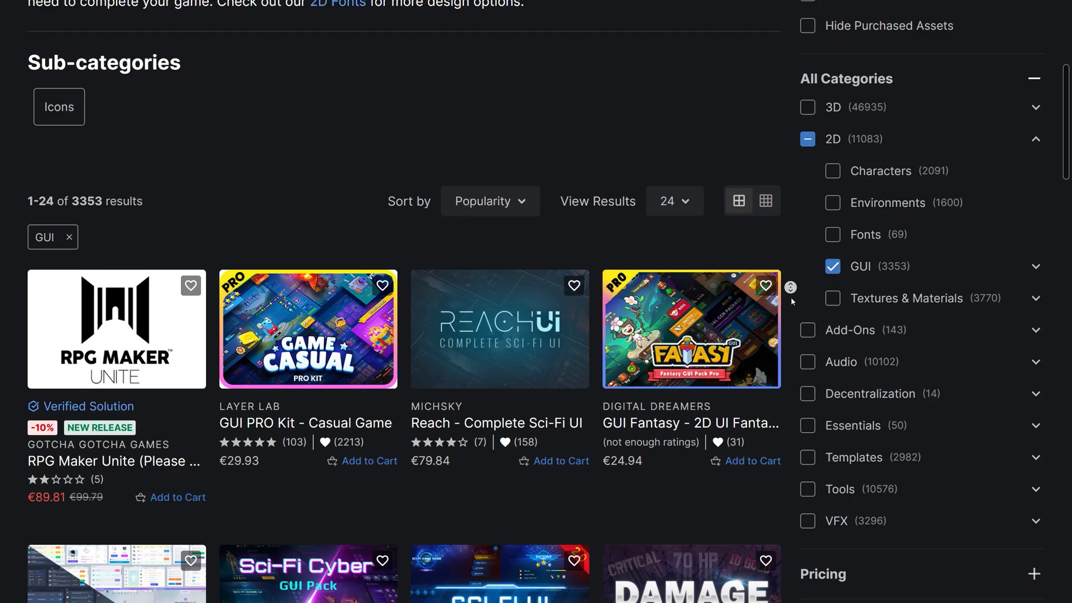
Scroll down through the Asset Store results filtered by 2D > GUI.
scroll(down, 3)
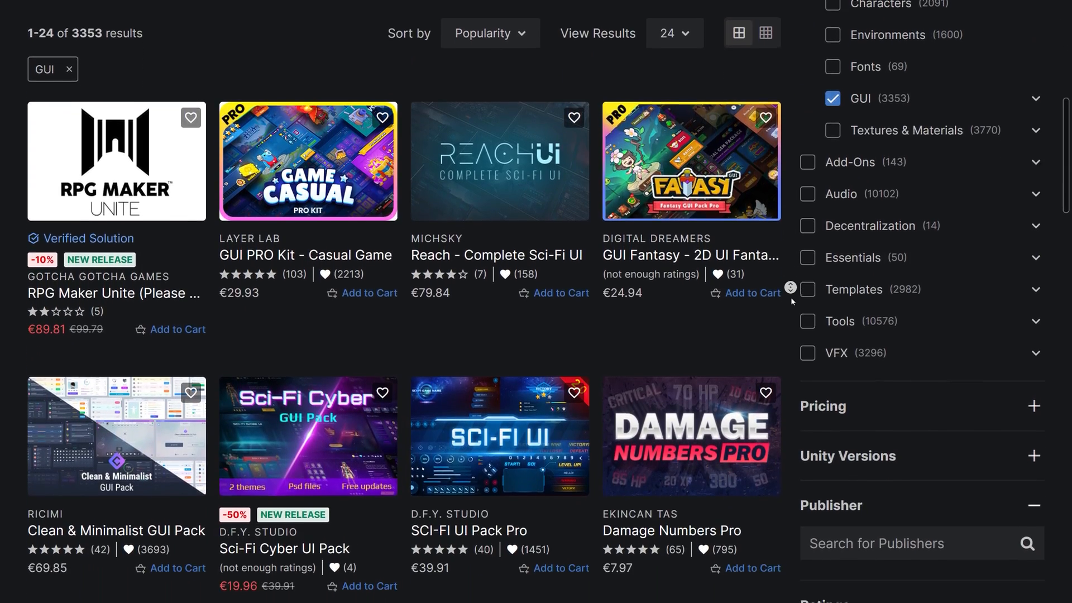
scroll(down, 3)
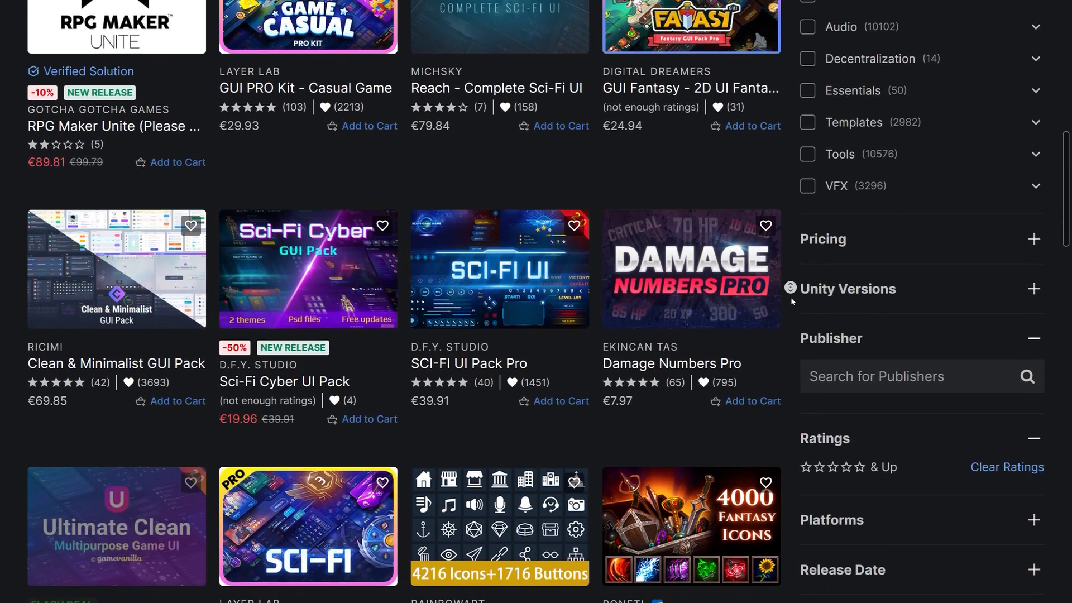
scroll(down, 3)
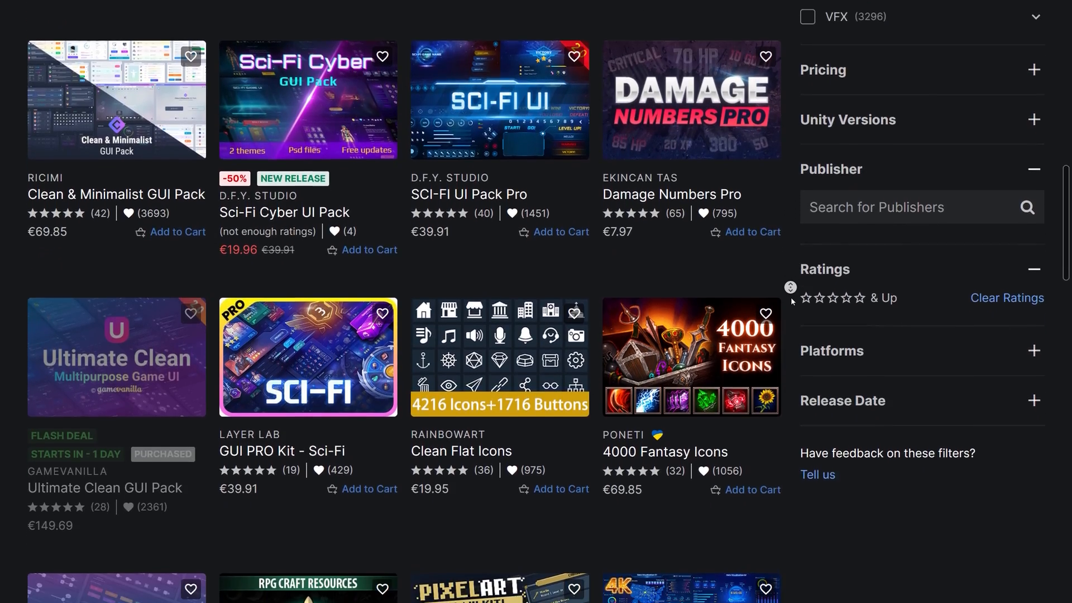
scroll(down, 3)
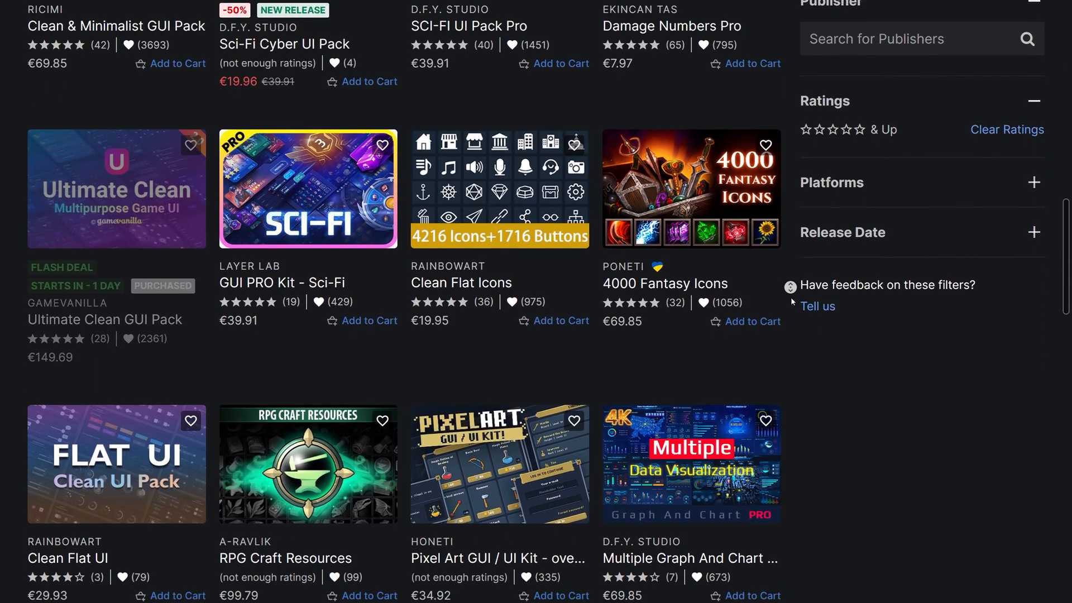
scroll(down, 3)
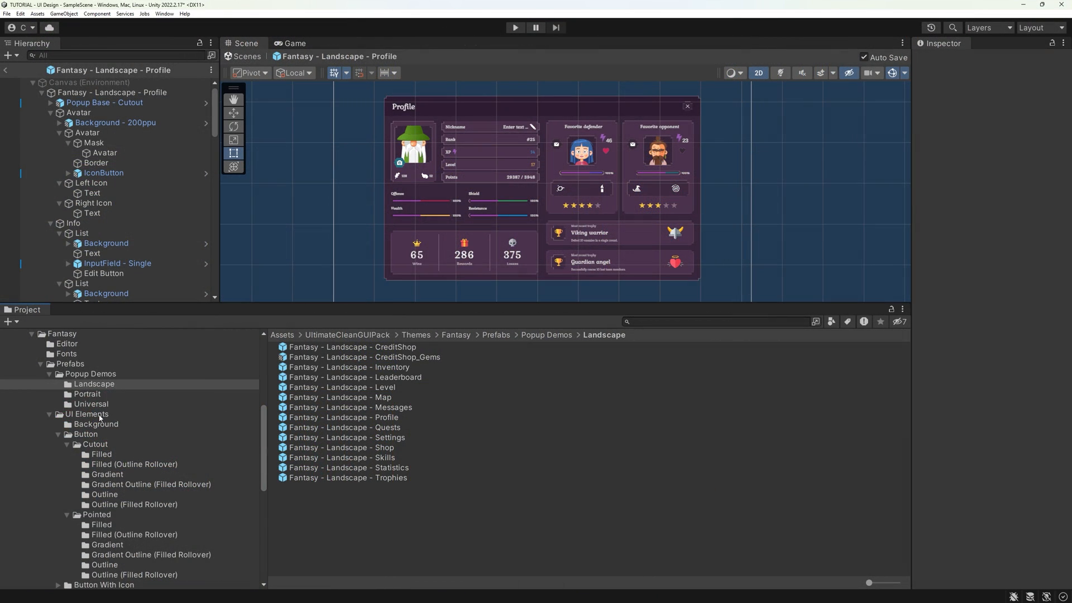
Browse Fantasy > Prefabs > UI Elements and preview the Button - Filled and Tooltip prefabs.
click(85, 414)
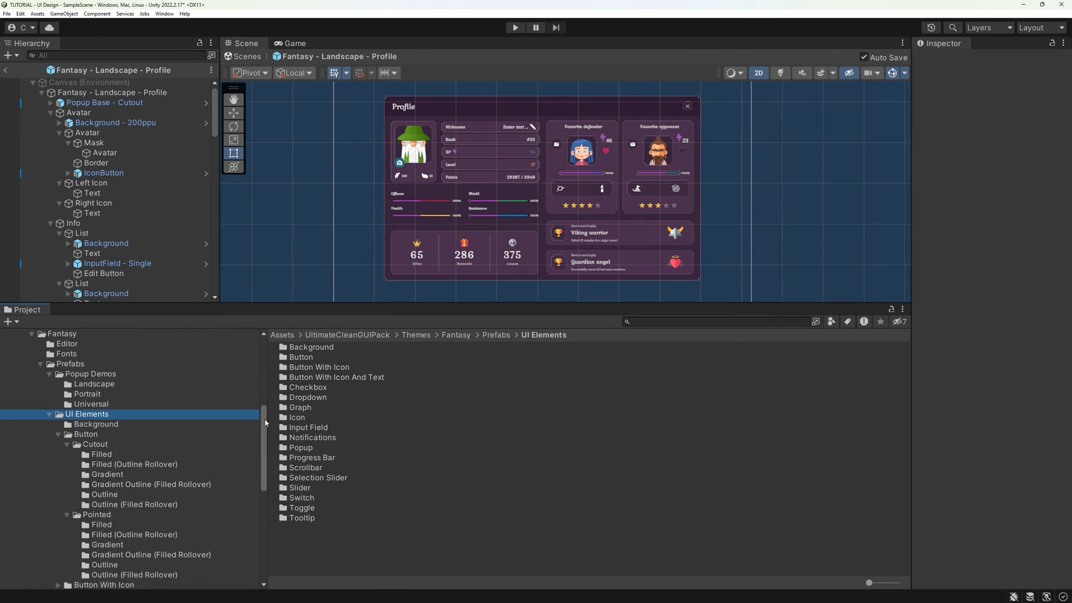
click(100, 445)
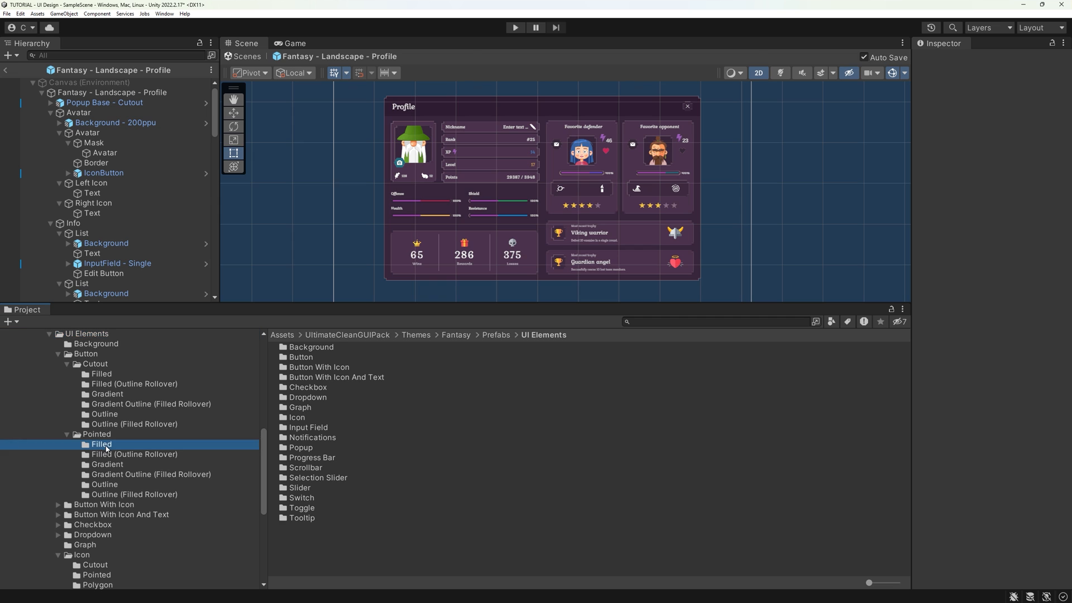
double_click(102, 444)
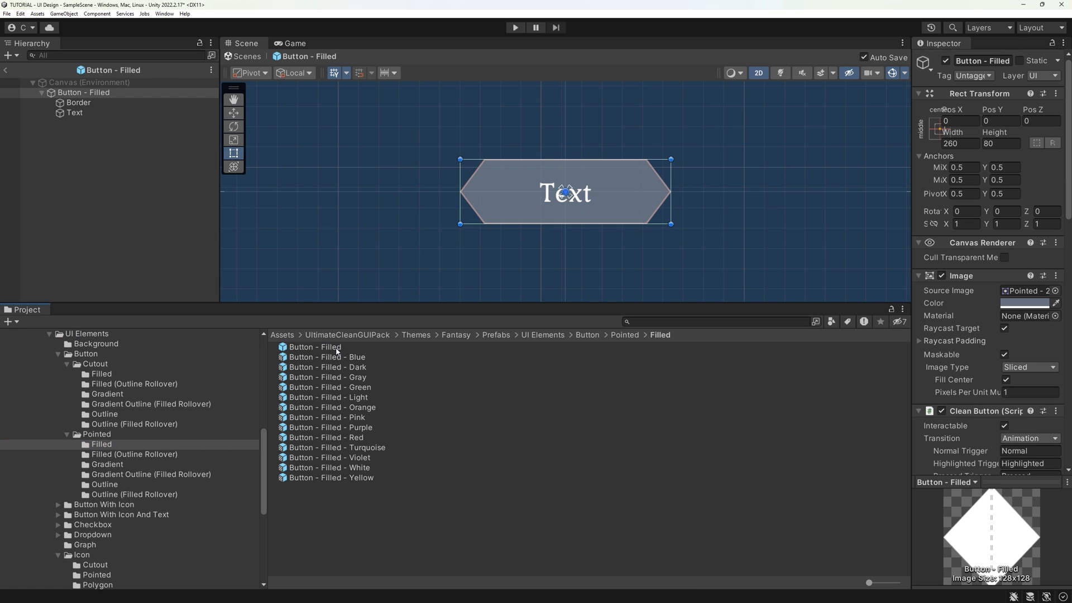
click(327, 356)
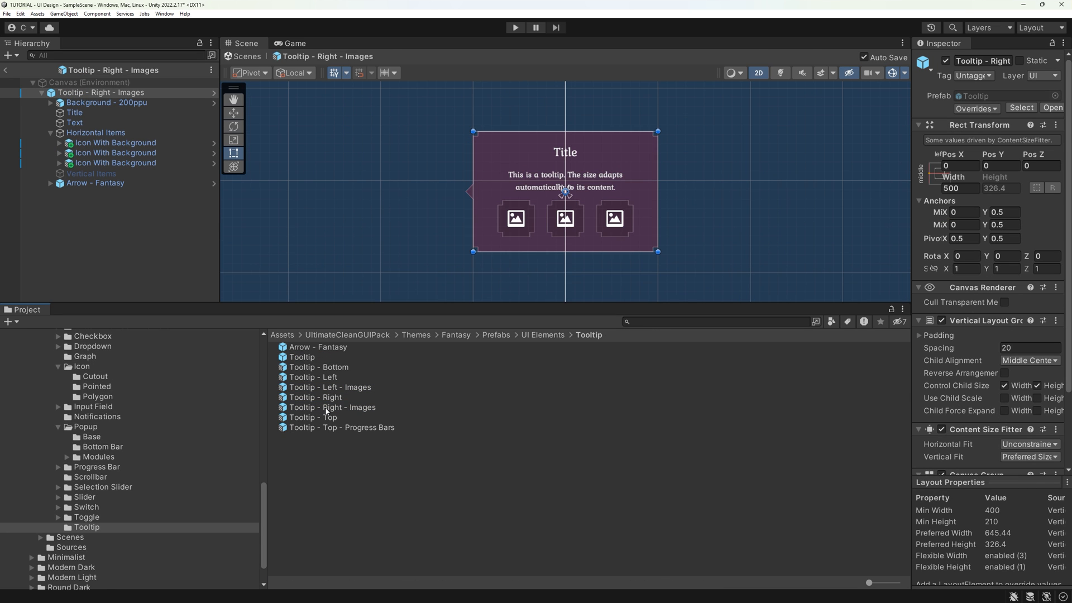
click(340, 427)
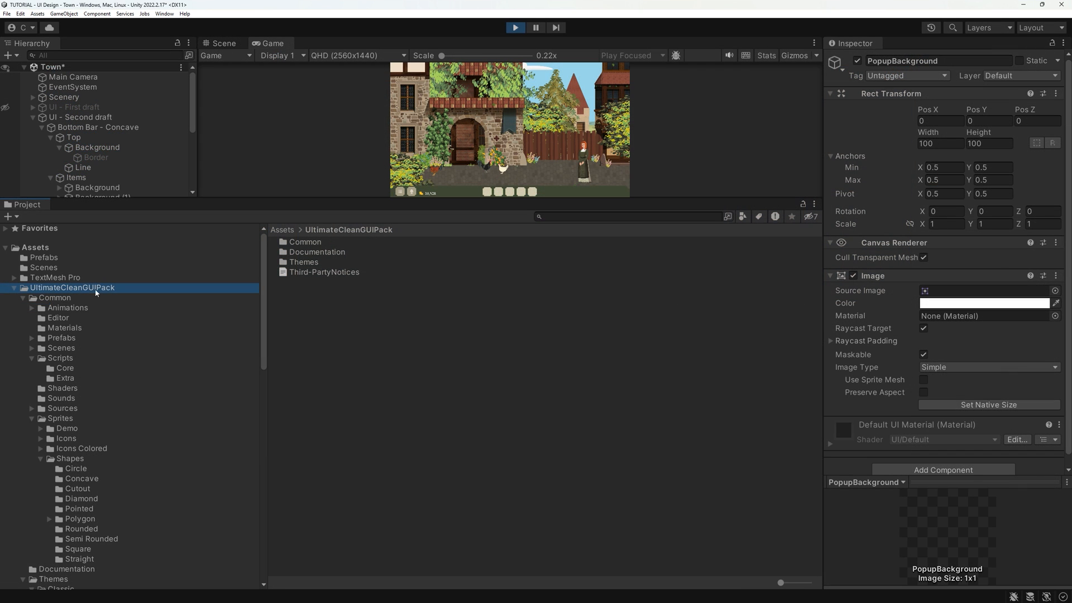
Browse UltimateCleanGUIPack > Common > Scripts > Core, then return to the Asset Store tab.
click(60, 358)
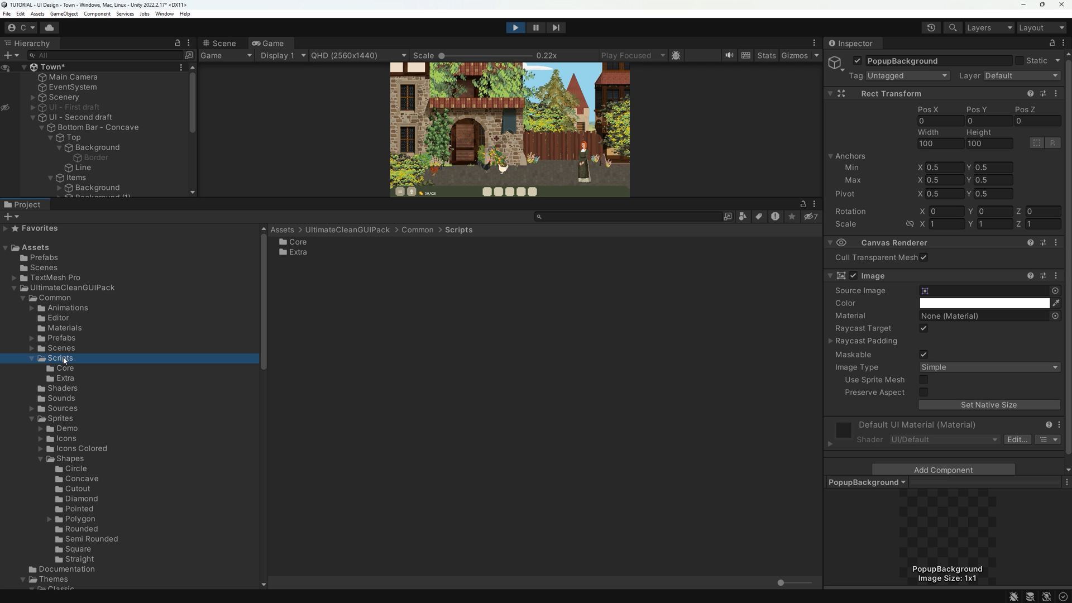
click(64, 367)
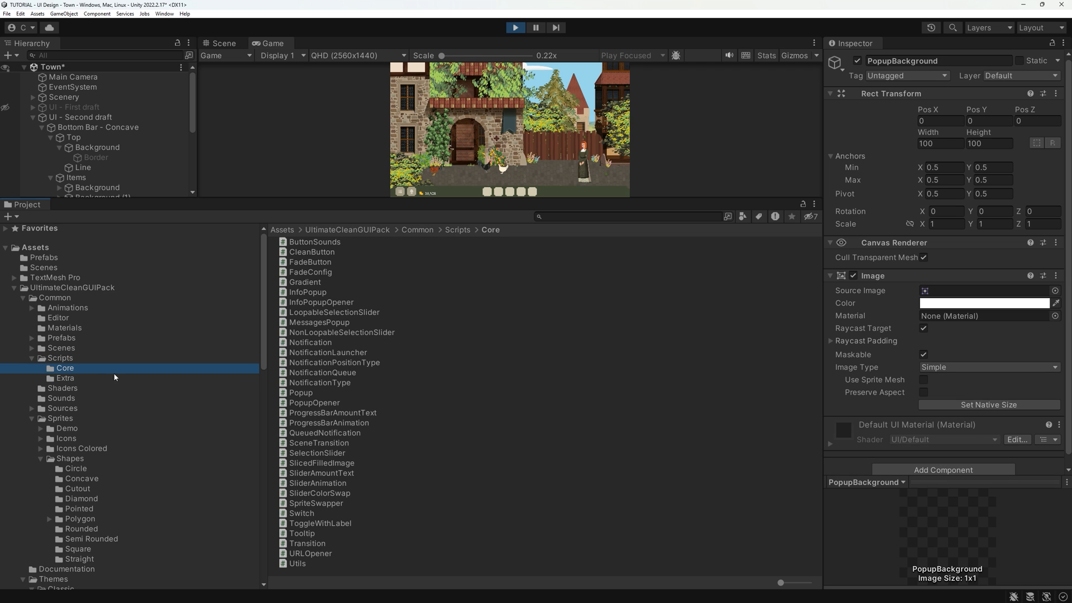
click(315, 241)
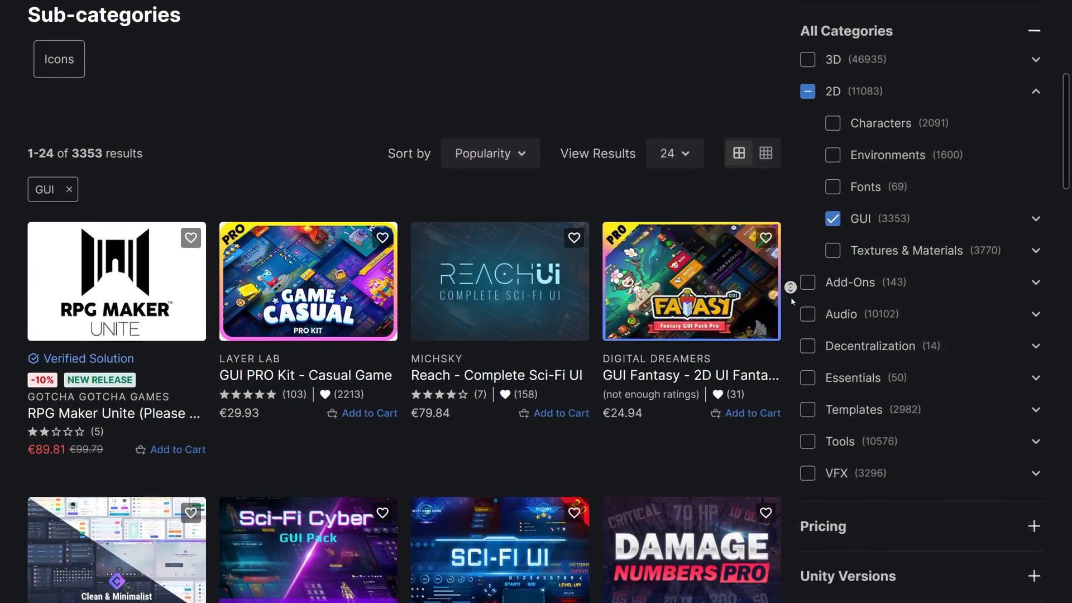
Scroll down the GUI results toward the Ultimate Clean GUI Pack listing.
scroll(down, 3)
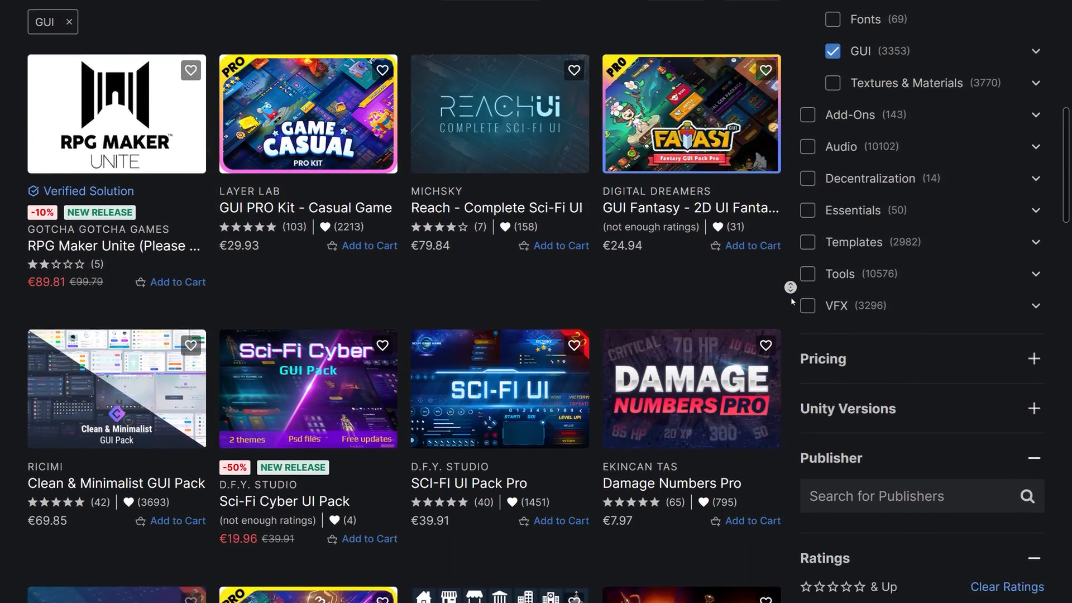
scroll(down, 3)
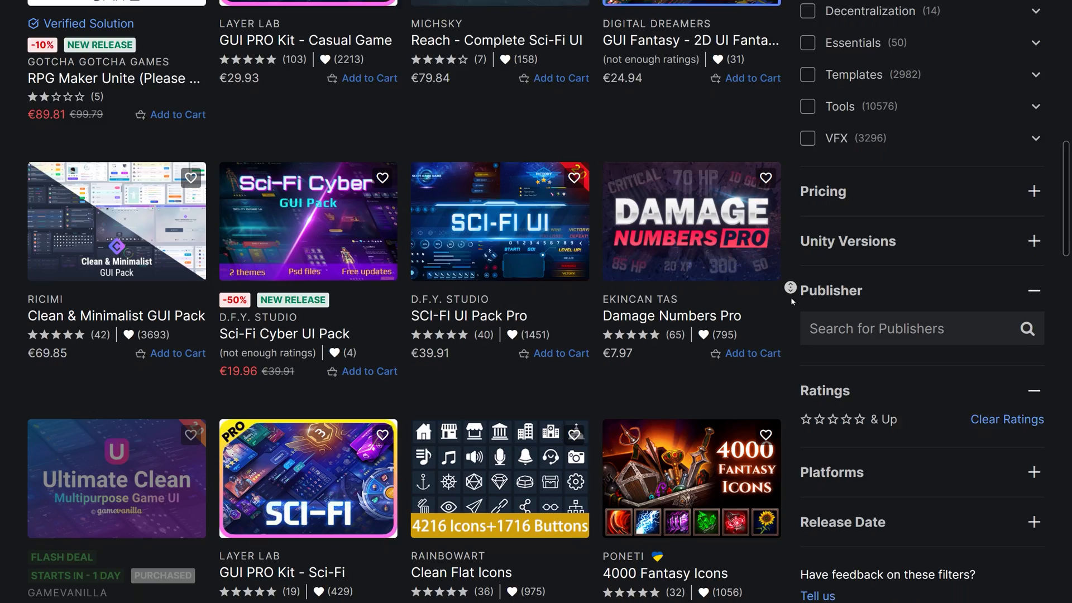
scroll(down, 3)
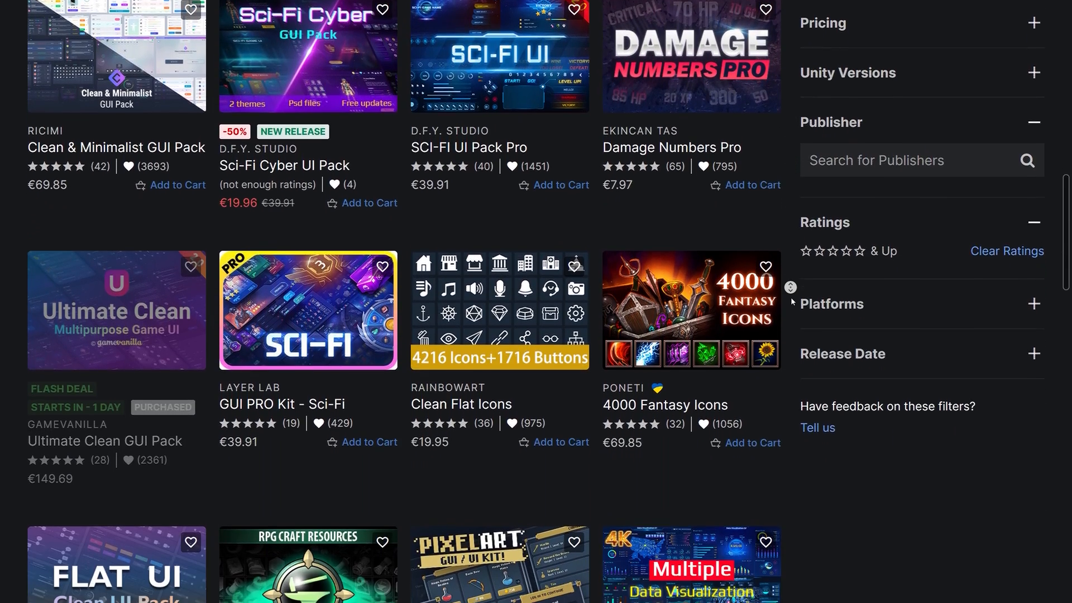
scroll(down, 3)
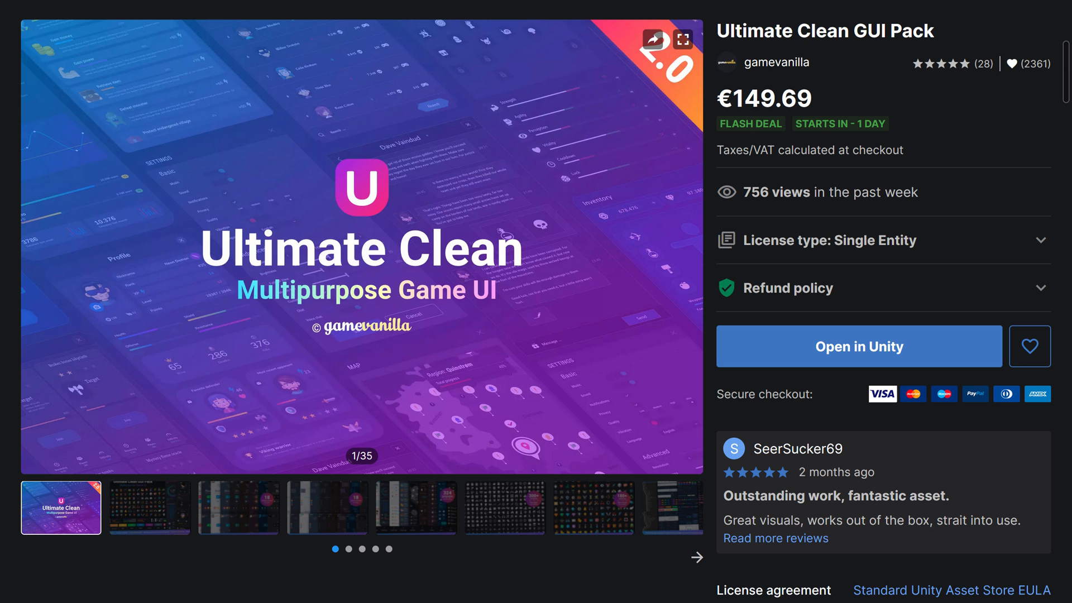
click(416, 507)
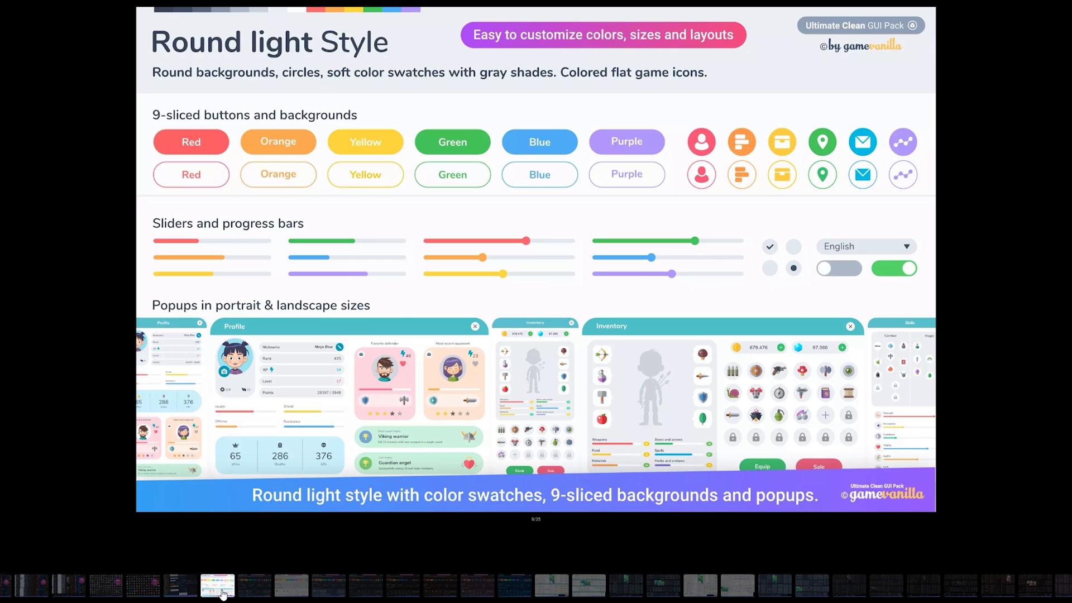
mouse_move(387, 571)
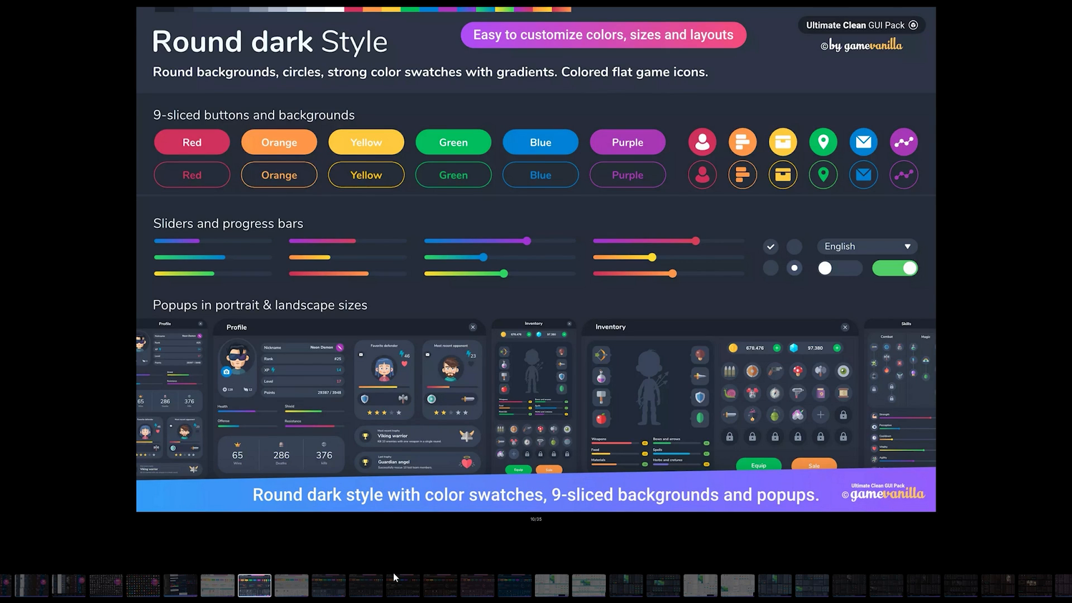
View the Minimalist, Sci-fi and round light popup previews, then close the gallery.
click(290, 585)
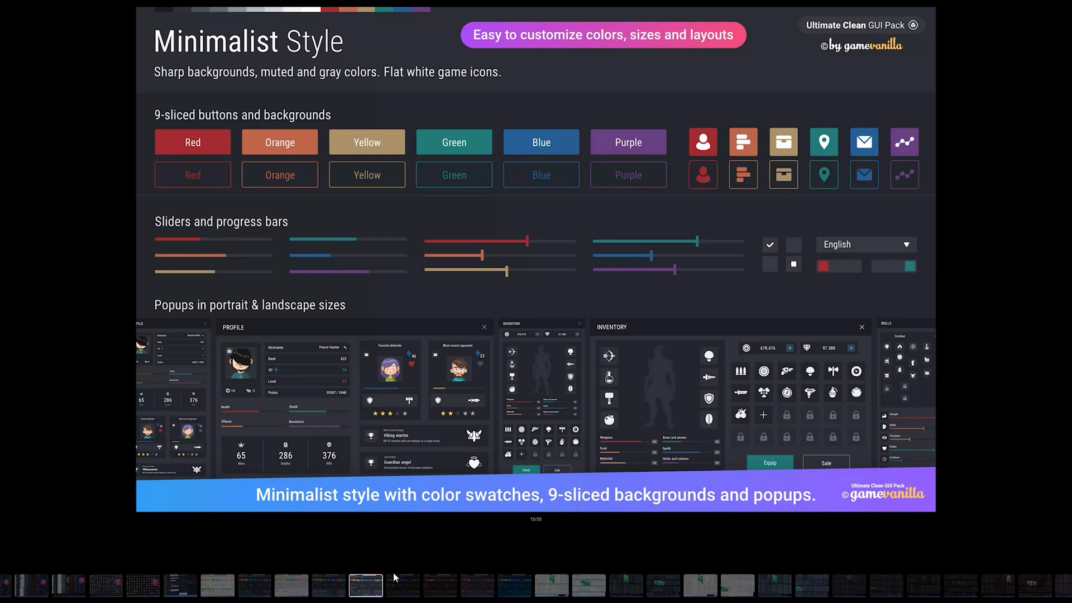
click(477, 585)
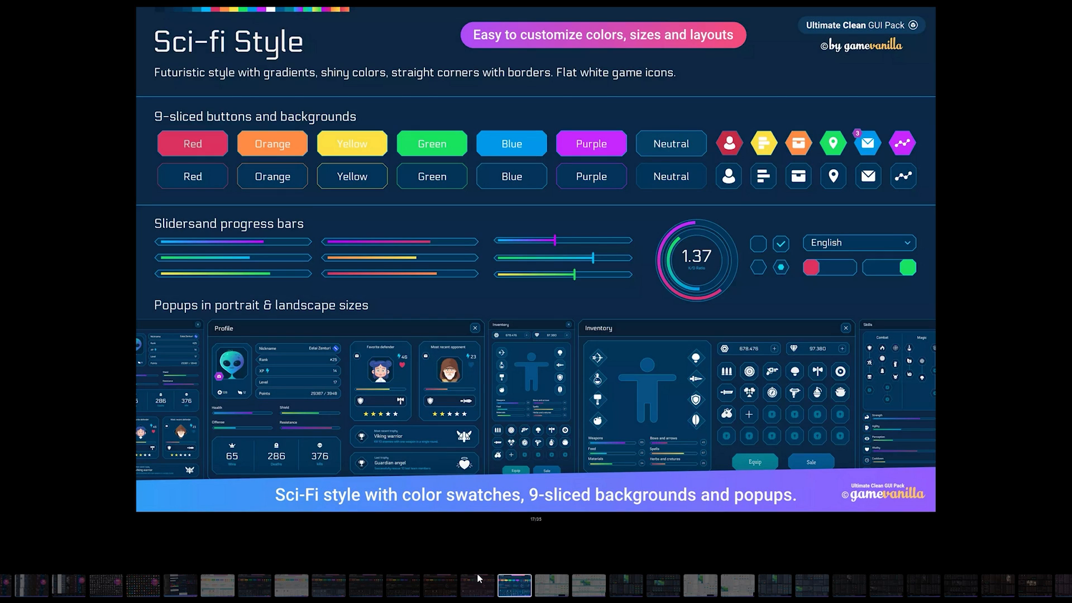
click(551, 586)
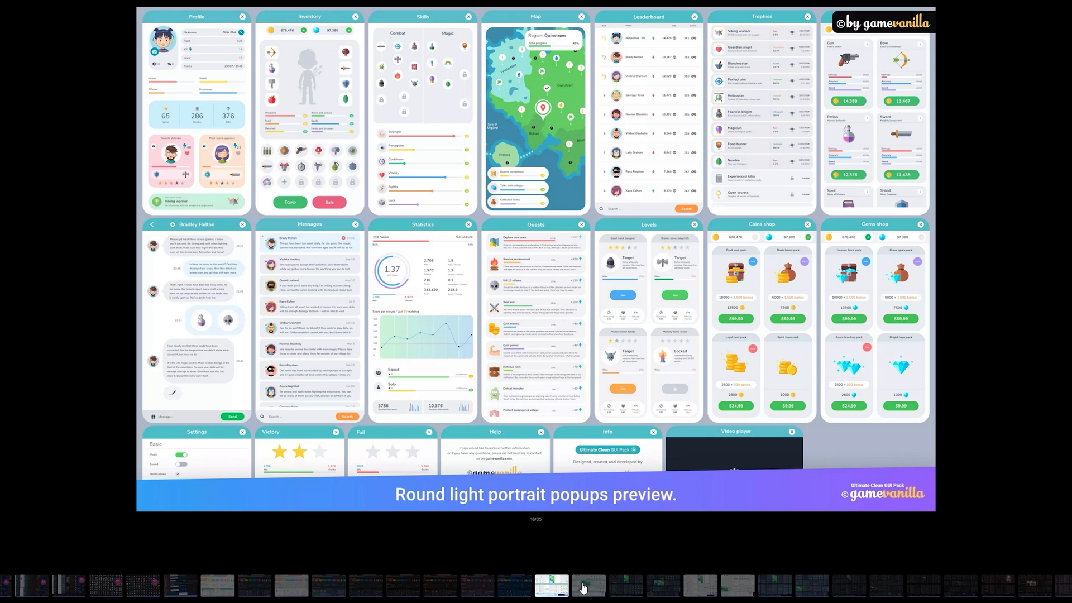
click(587, 586)
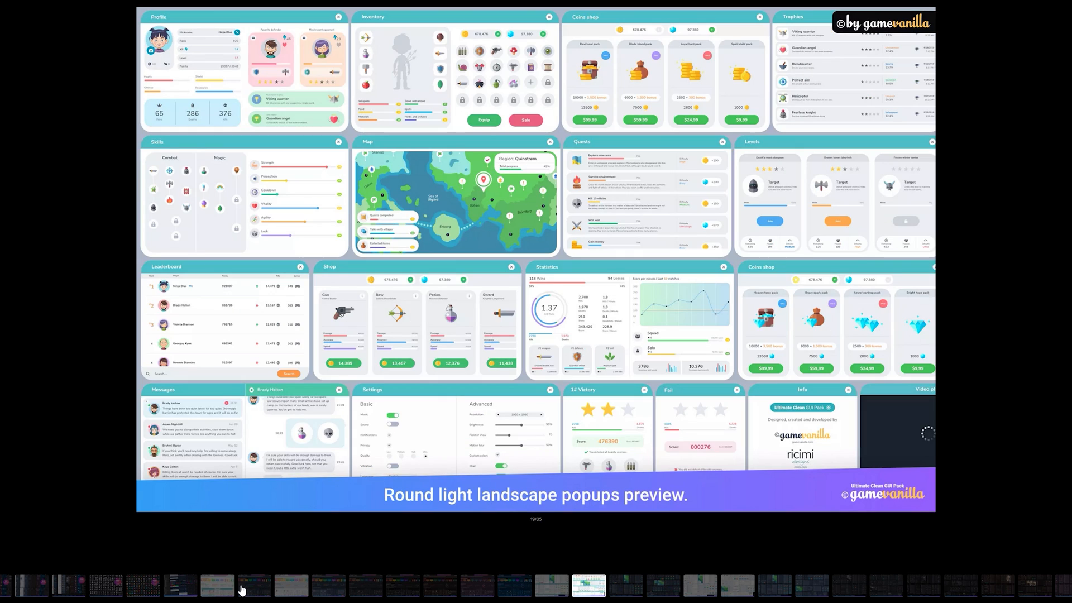
click(180, 587)
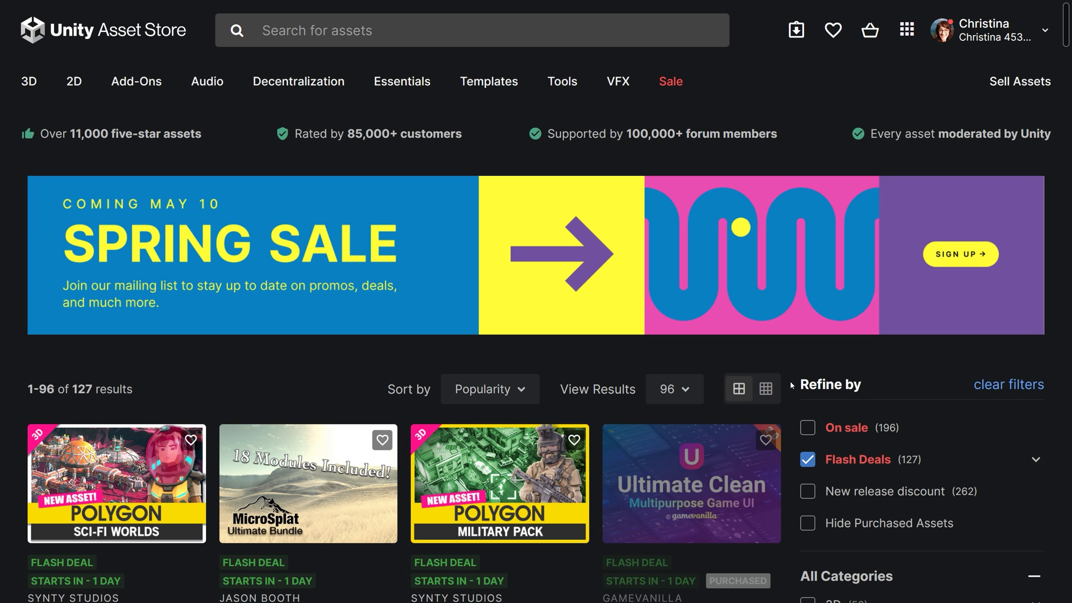
scroll(down, 3)
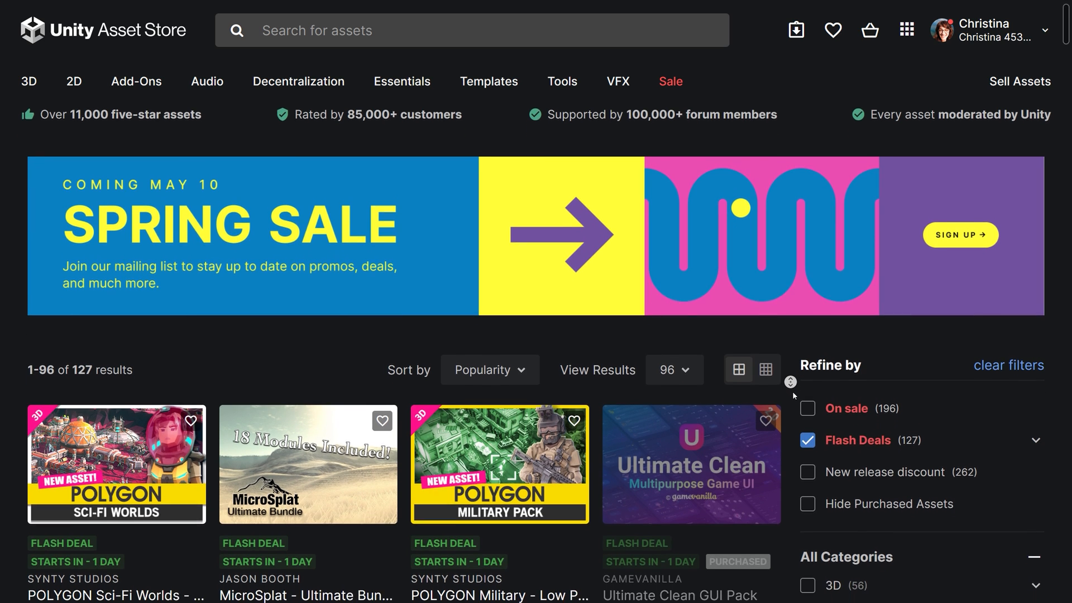
scroll(down, 3)
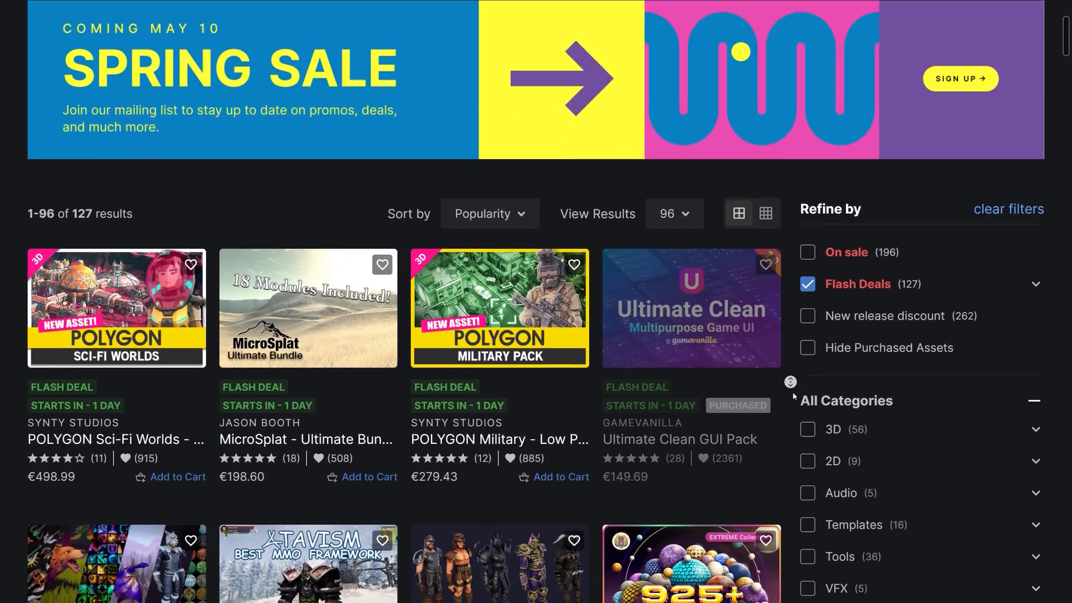
scroll(down, 3)
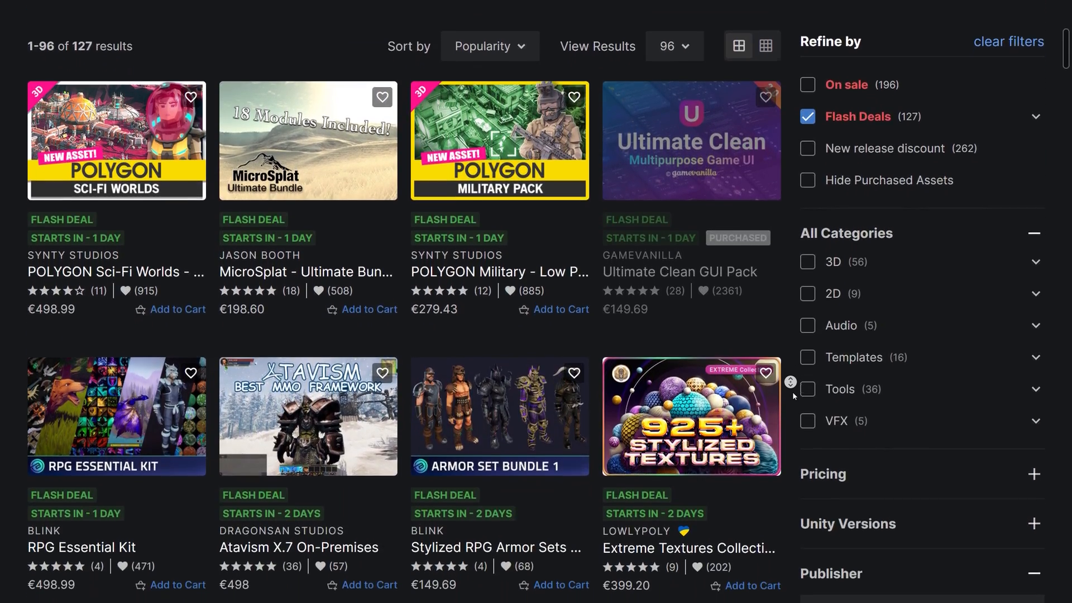
scroll(down, 3)
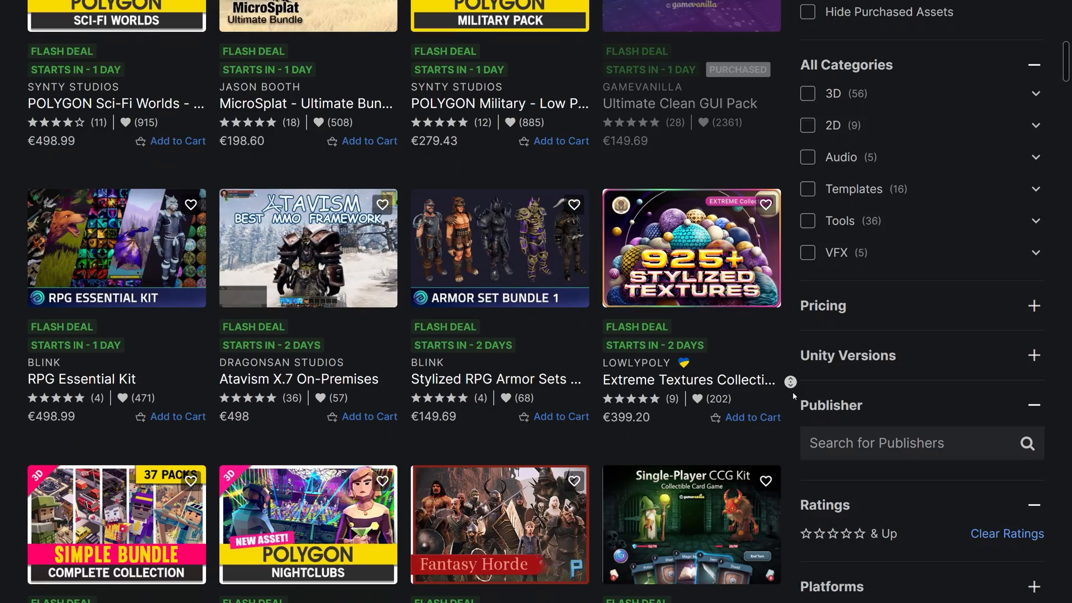
scroll(down, 3)
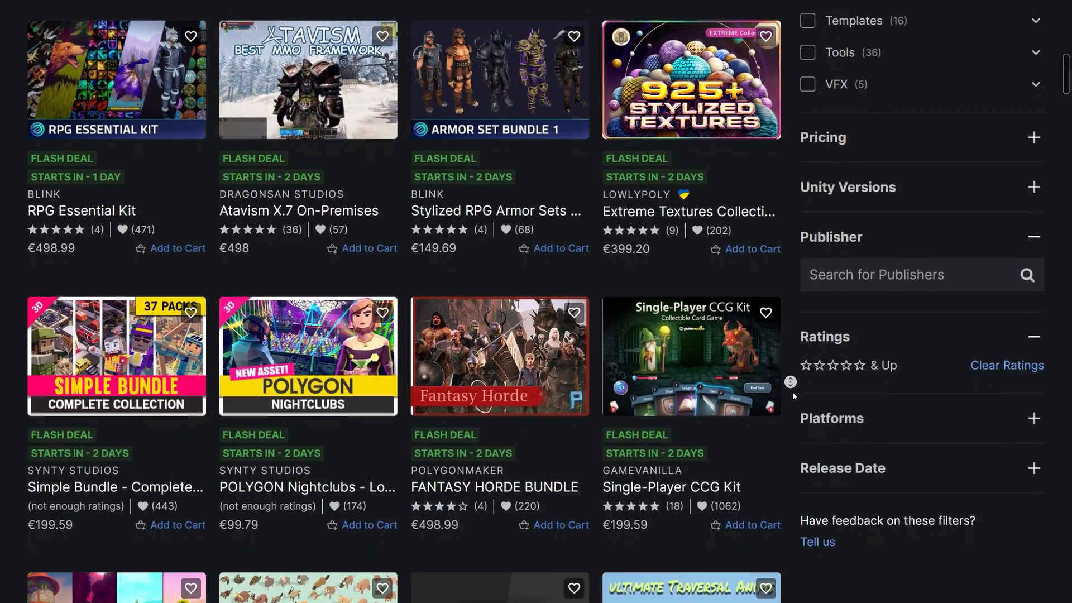
scroll(down, 3)
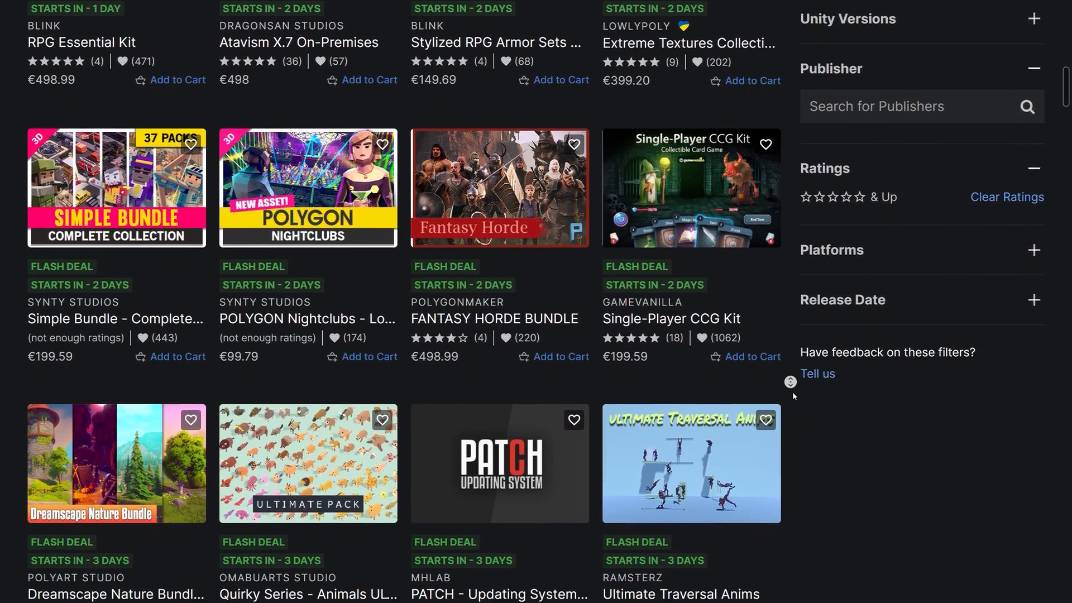
scroll(down, 3)
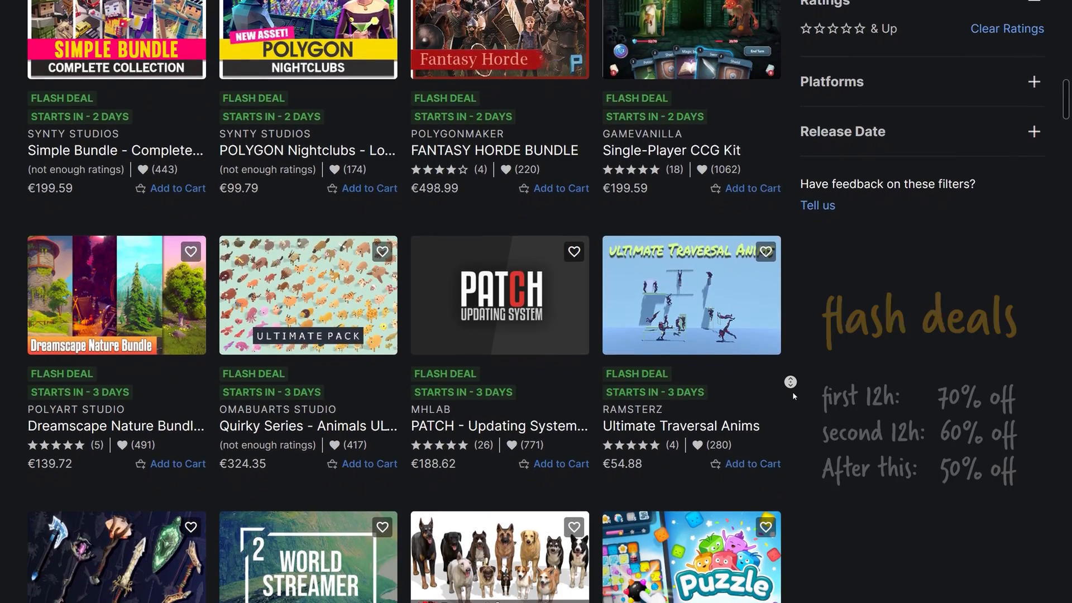
scroll(down, 3)
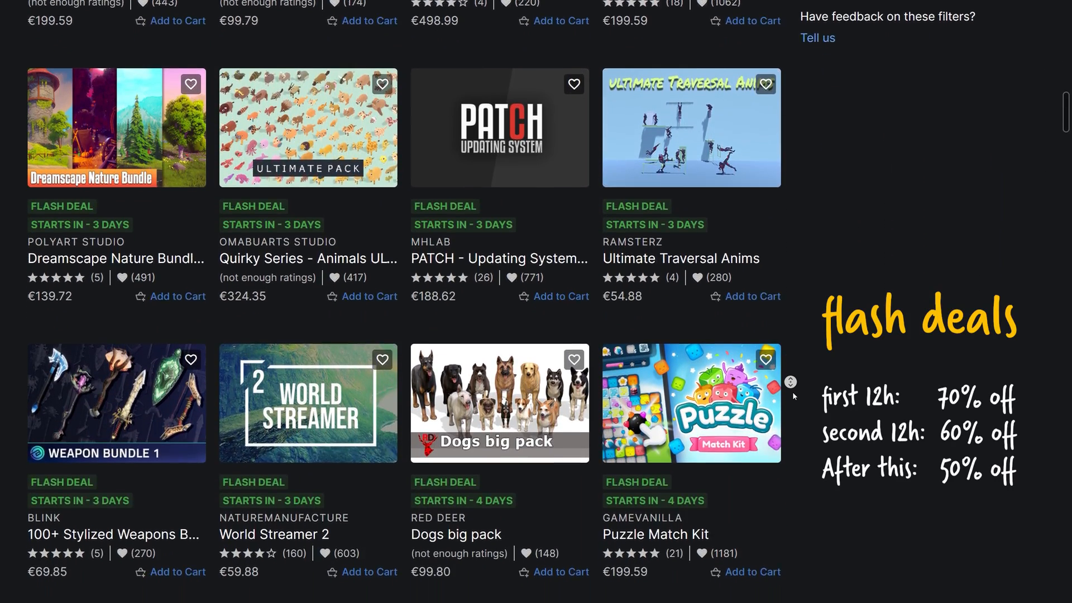
scroll(down, 3)
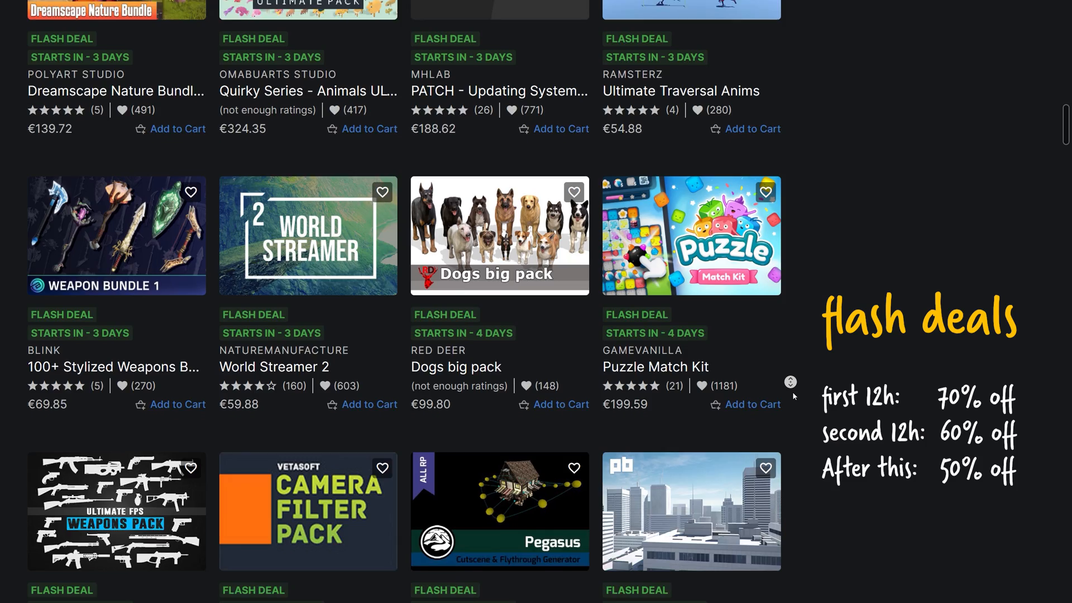
scroll(down, 3)
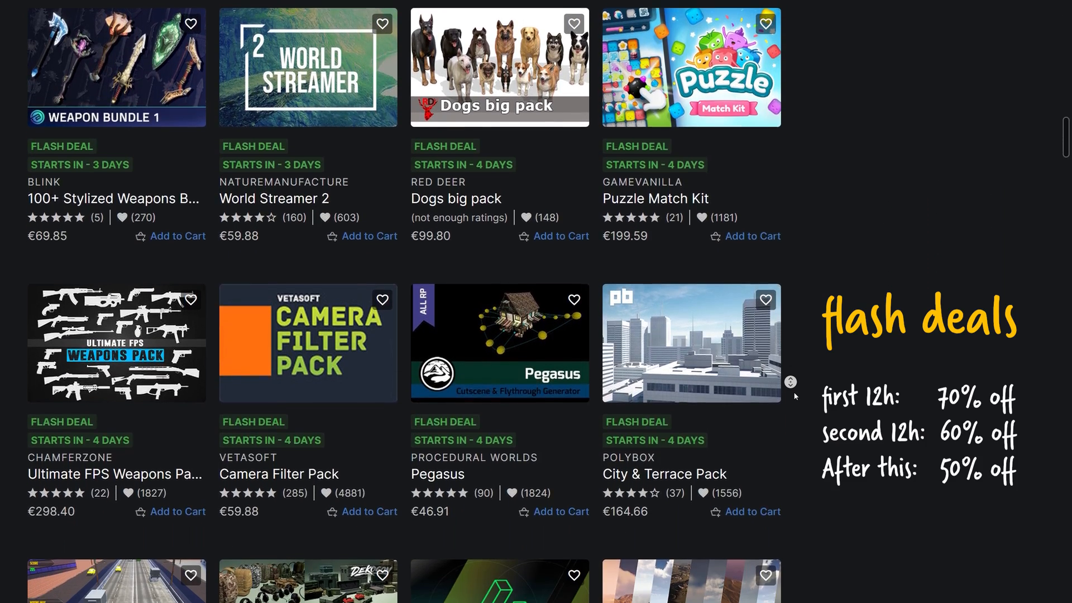
scroll(down, 3)
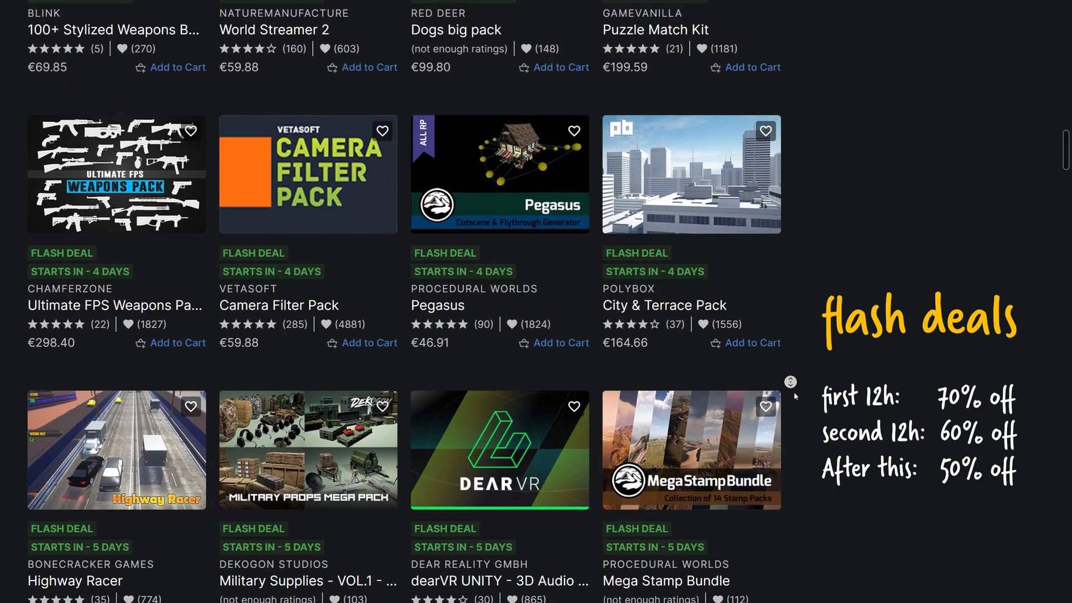
scroll(down, 3)
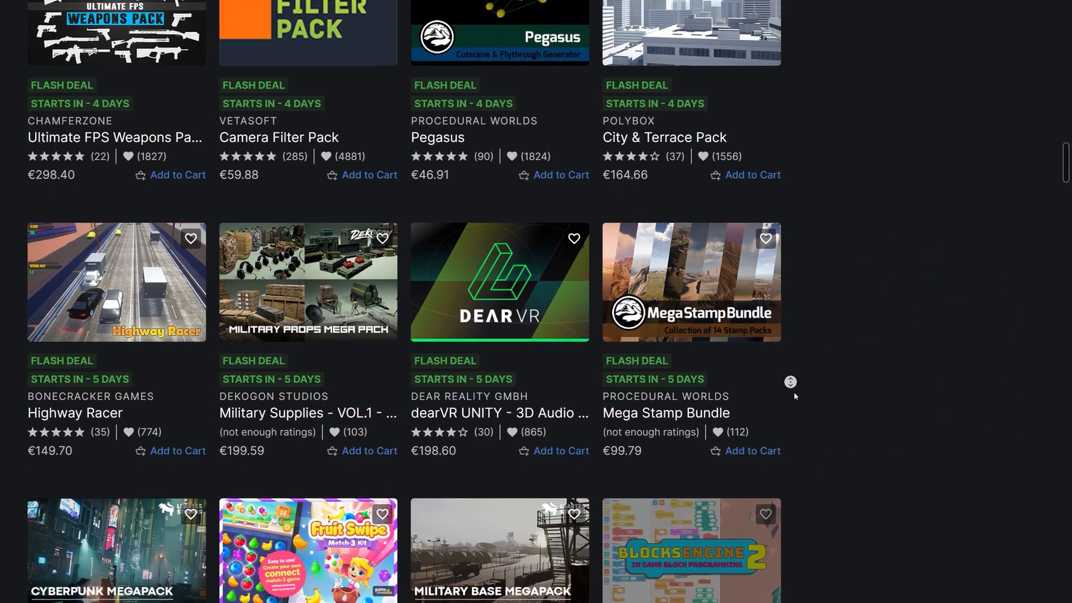
scroll(down, 3)
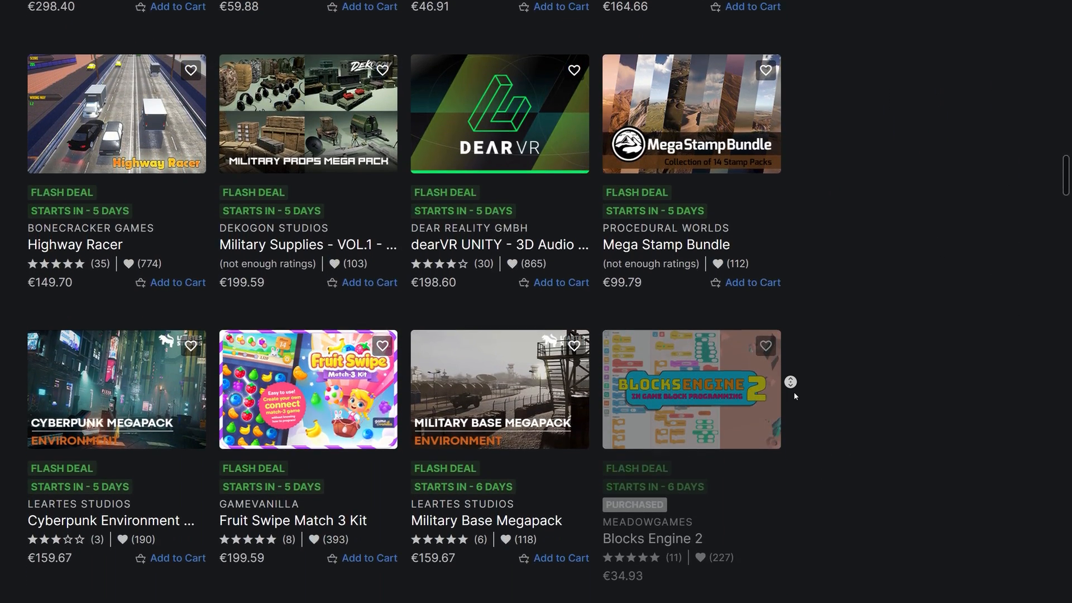
scroll(down, 3)
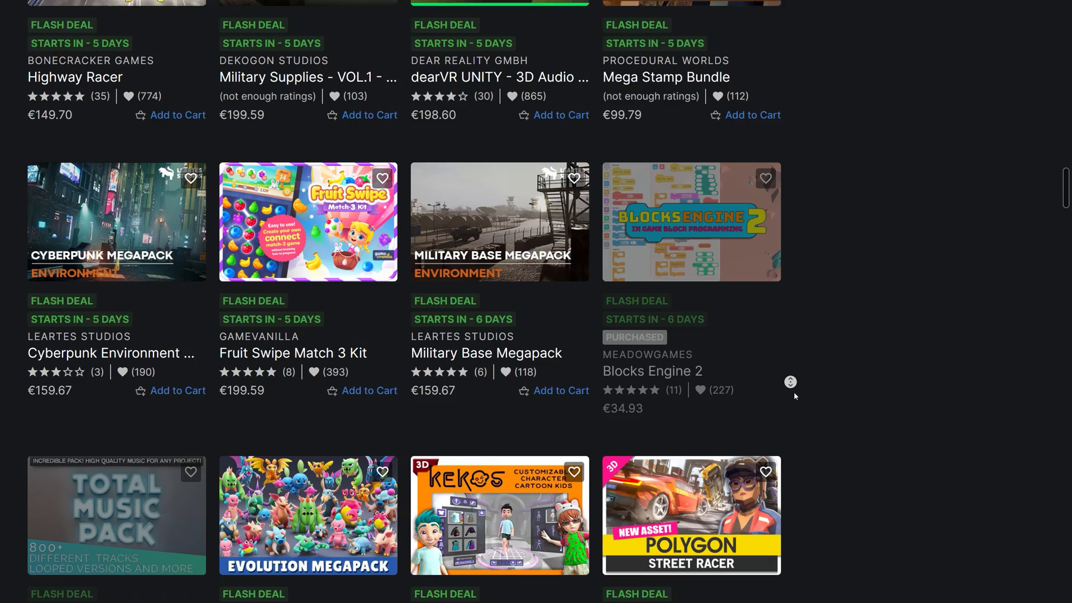
scroll(down, 3)
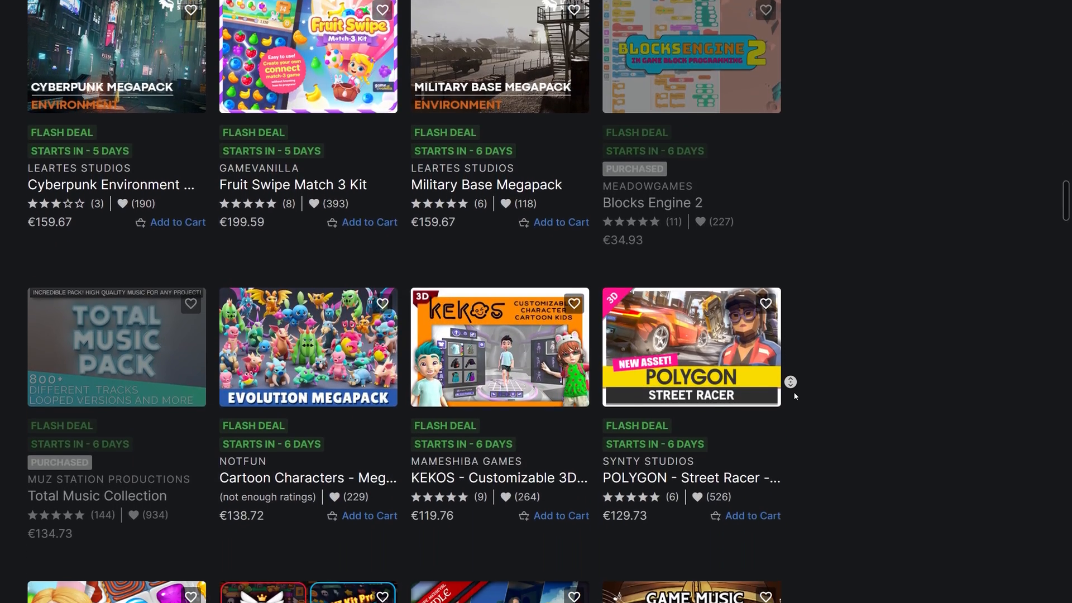
scroll(down, 3)
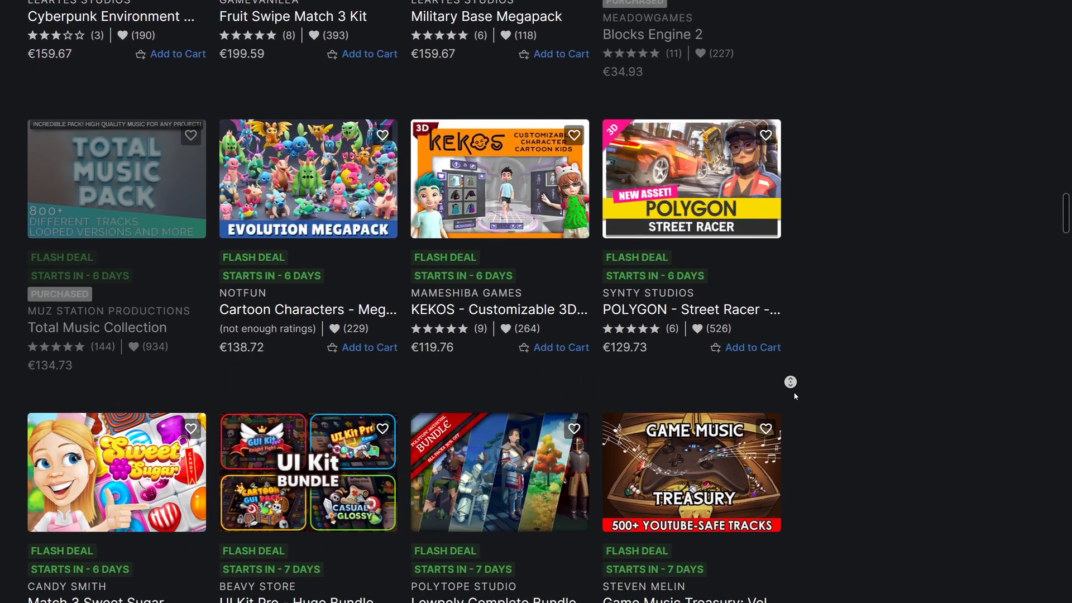
scroll(down, 3)
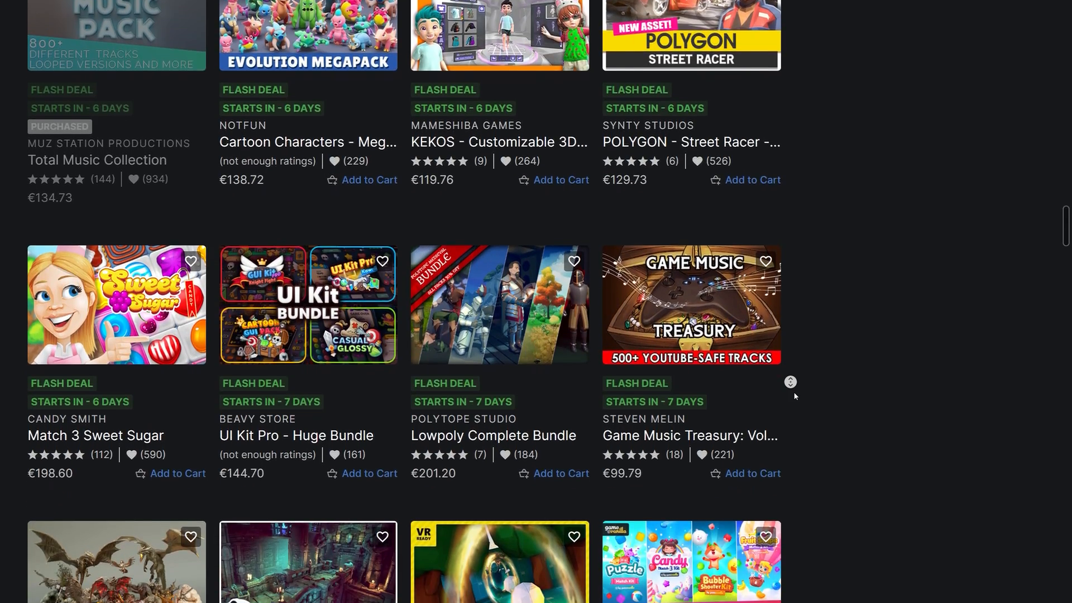
scroll(down, 3)
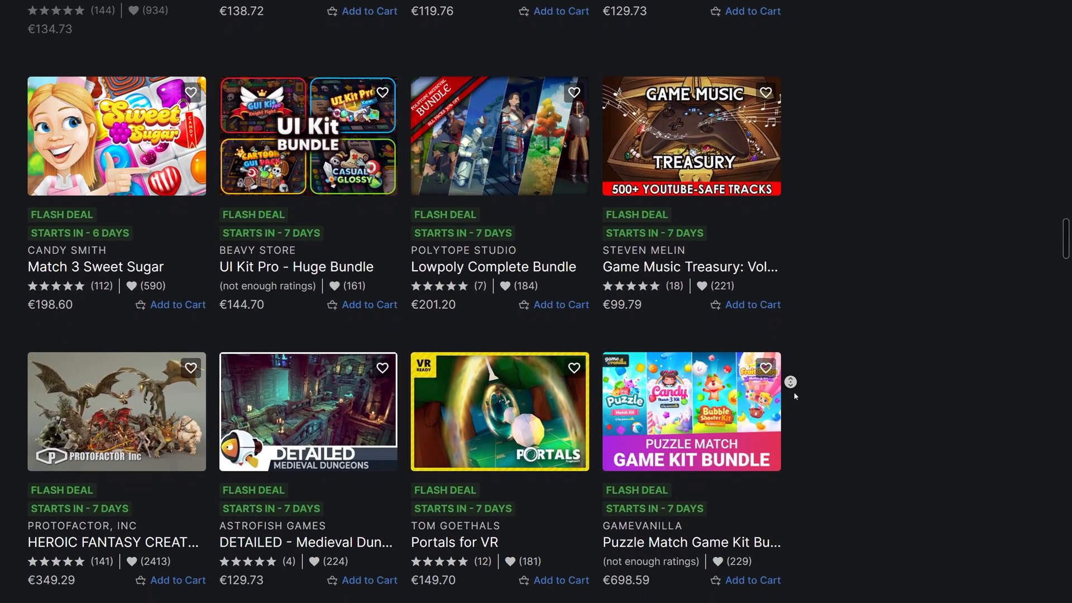
scroll(down, 3)
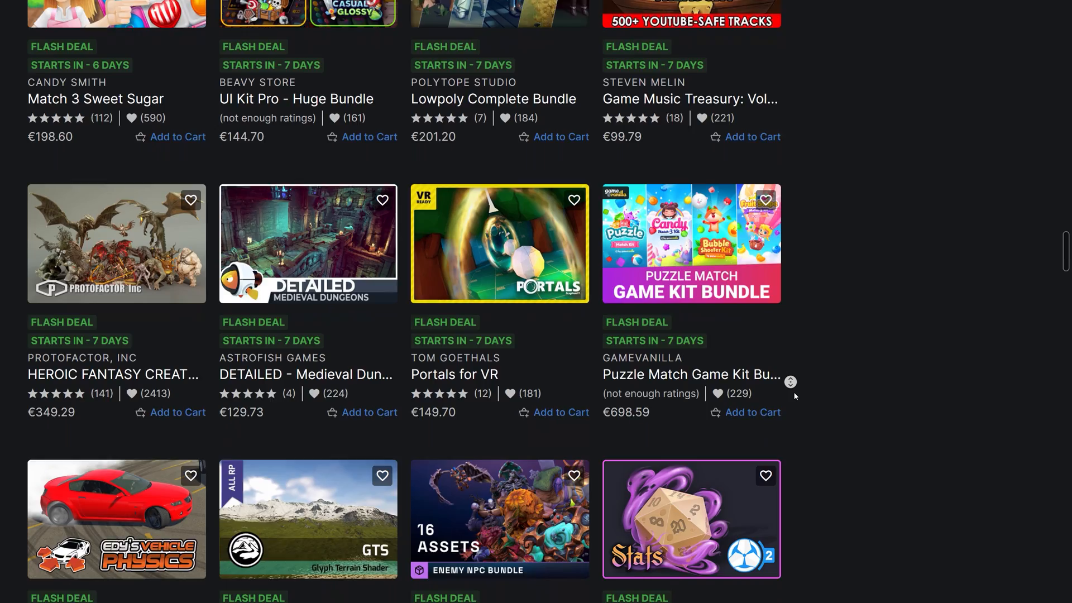
scroll(down, 3)
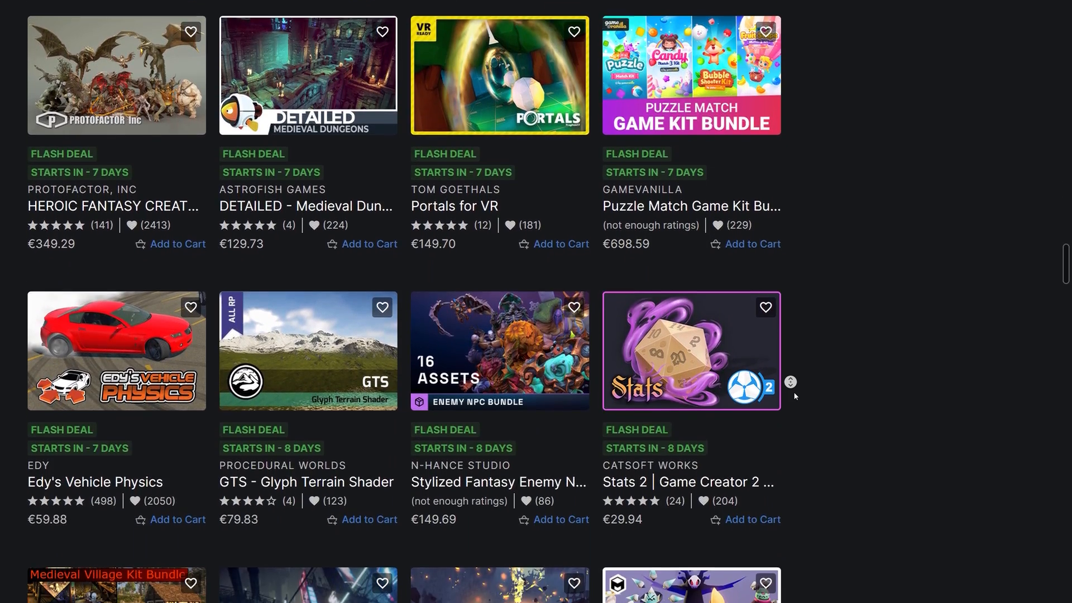
scroll(down, 3)
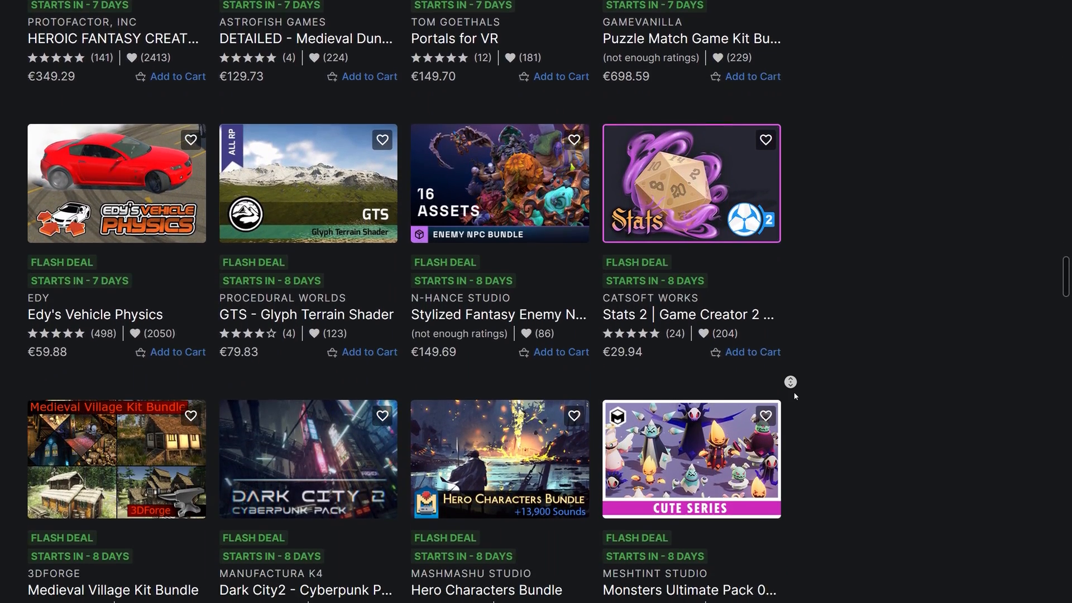
scroll(down, 3)
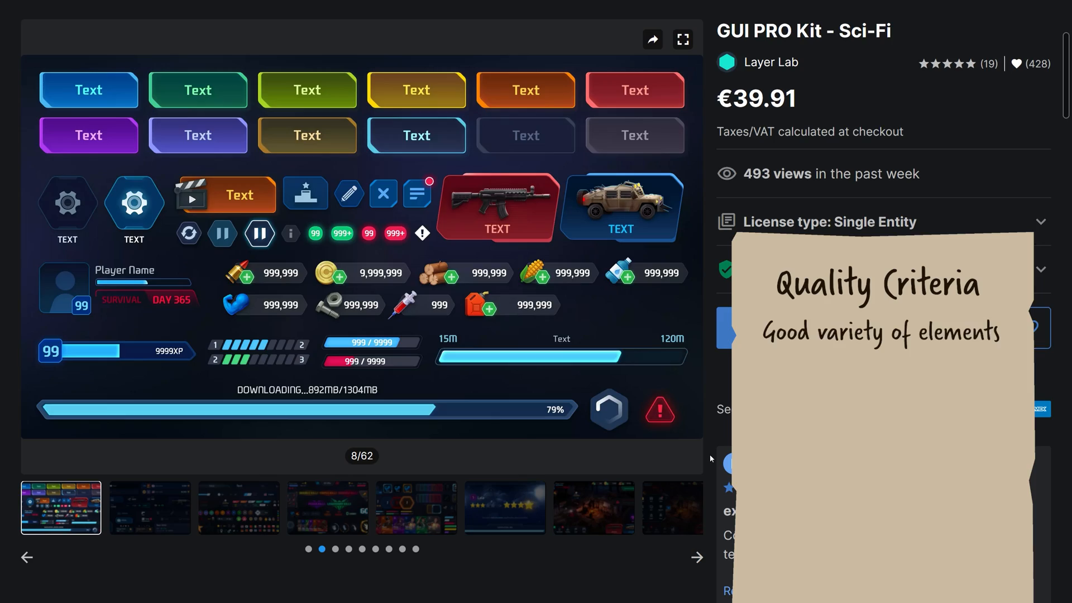
mouse_move(113, 550)
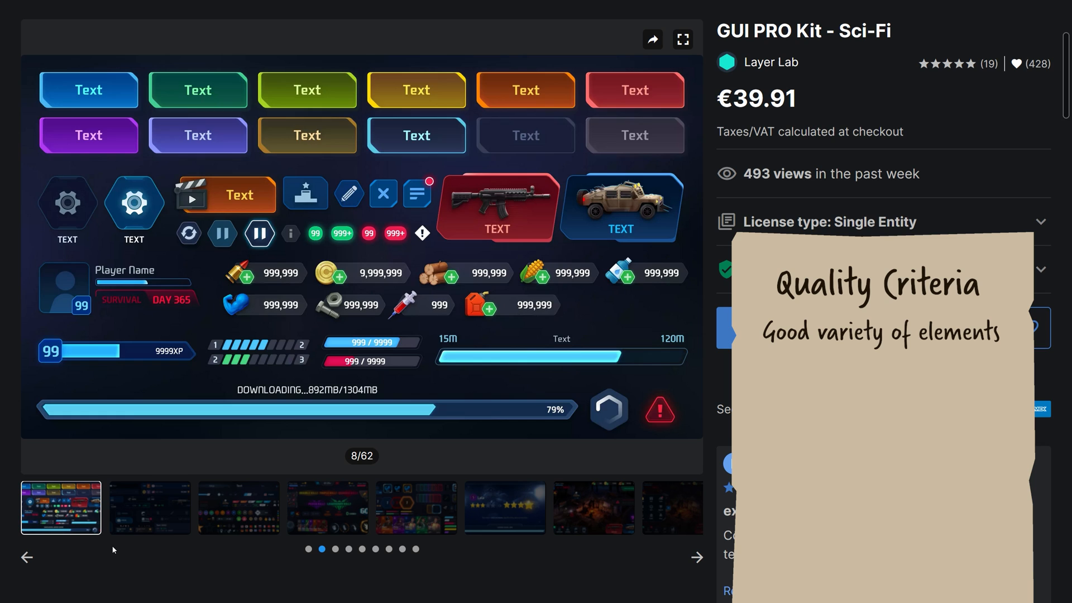
Flip through Sci-Fi kit images 9-15: widgets, combat HUD, camp scene, menu grid.
click(697, 557)
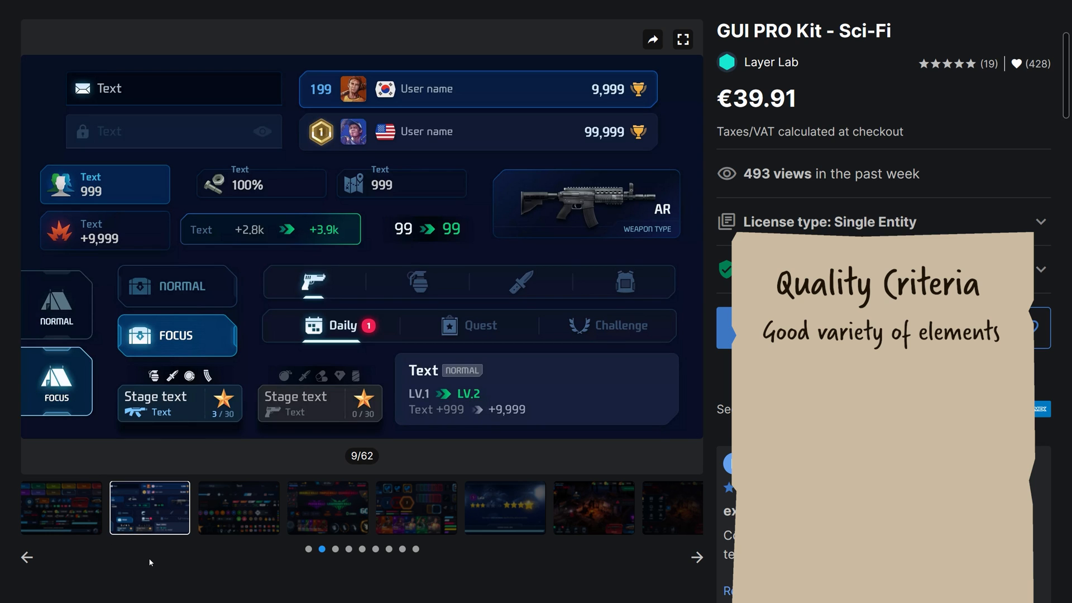
click(697, 557)
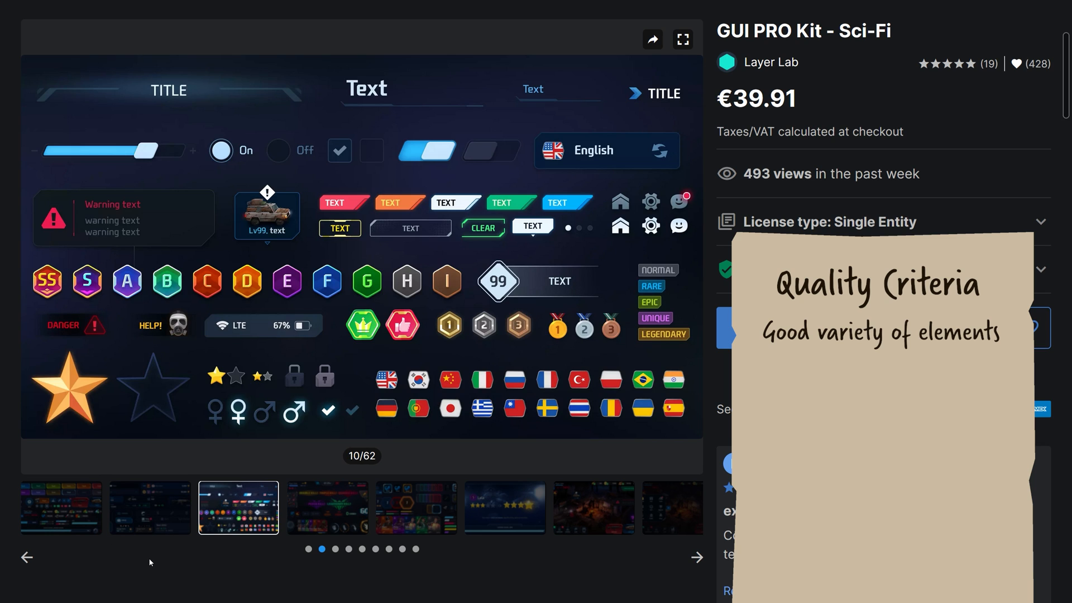
click(696, 557)
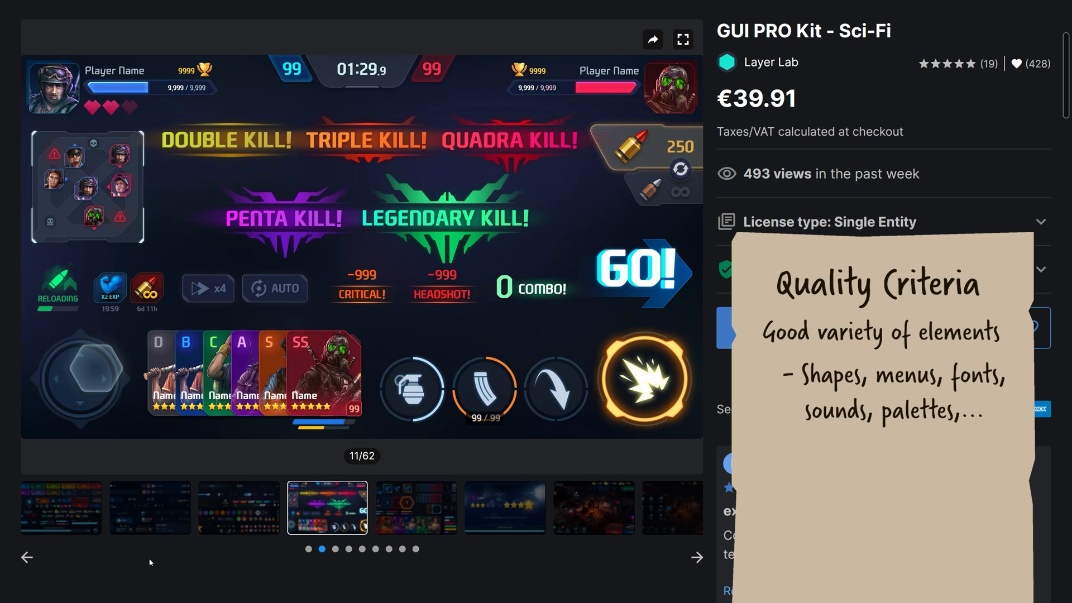
click(697, 557)
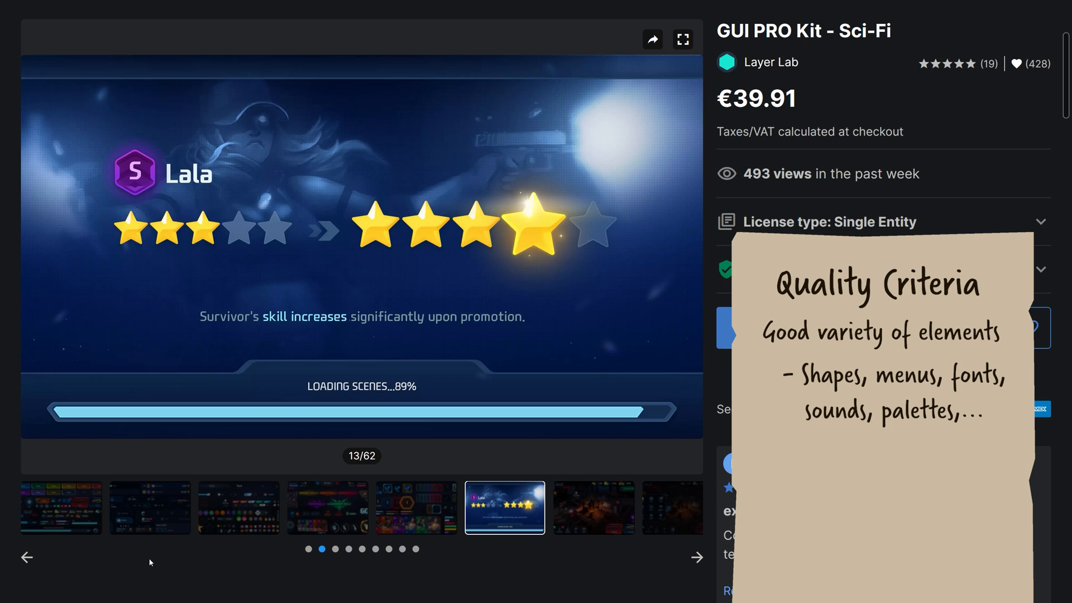
click(696, 556)
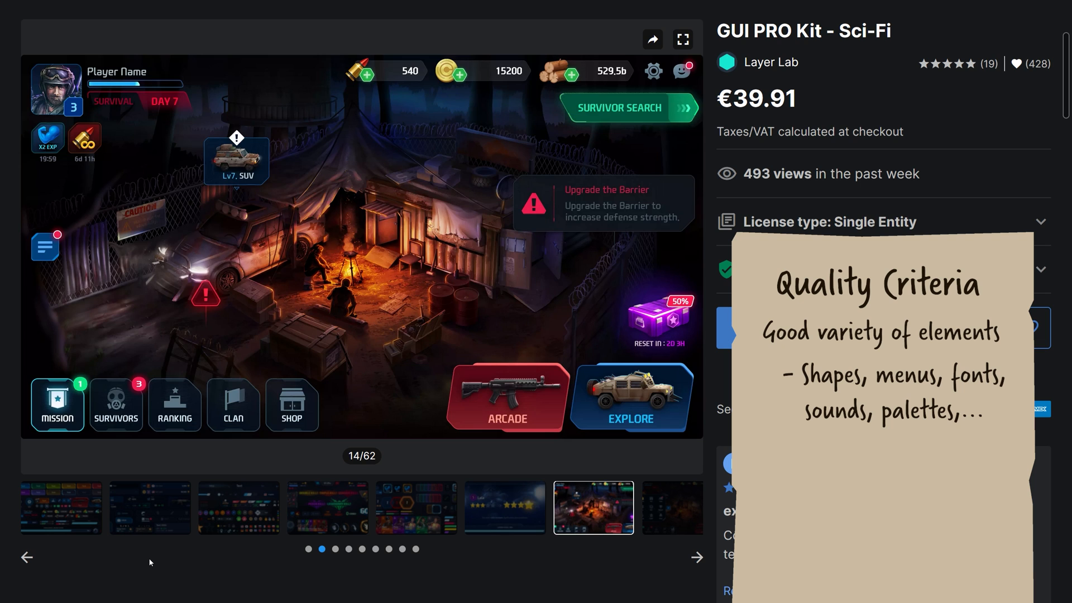
click(696, 557)
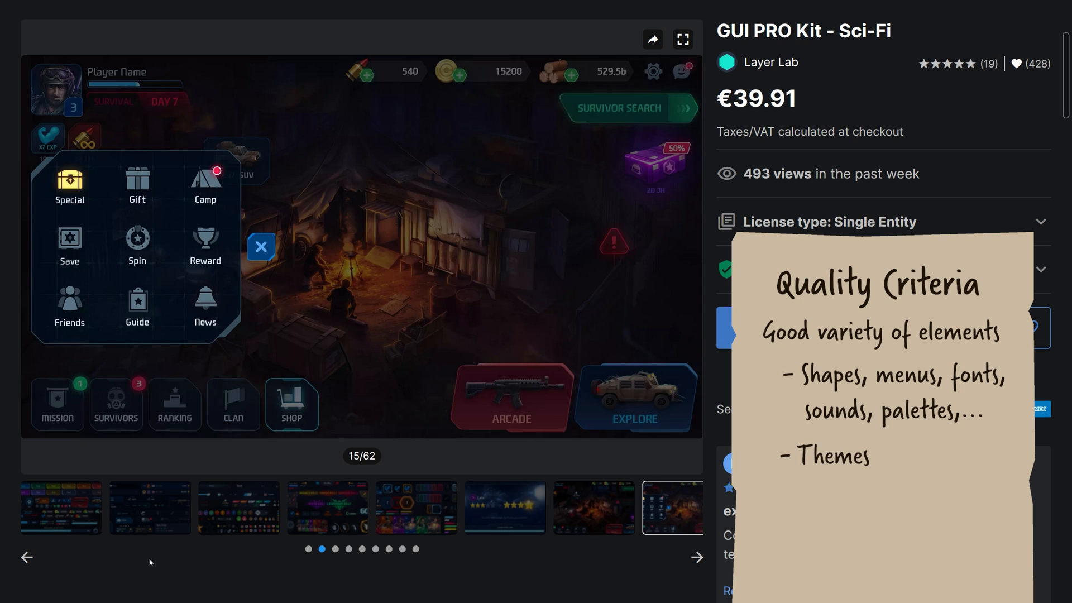
click(697, 557)
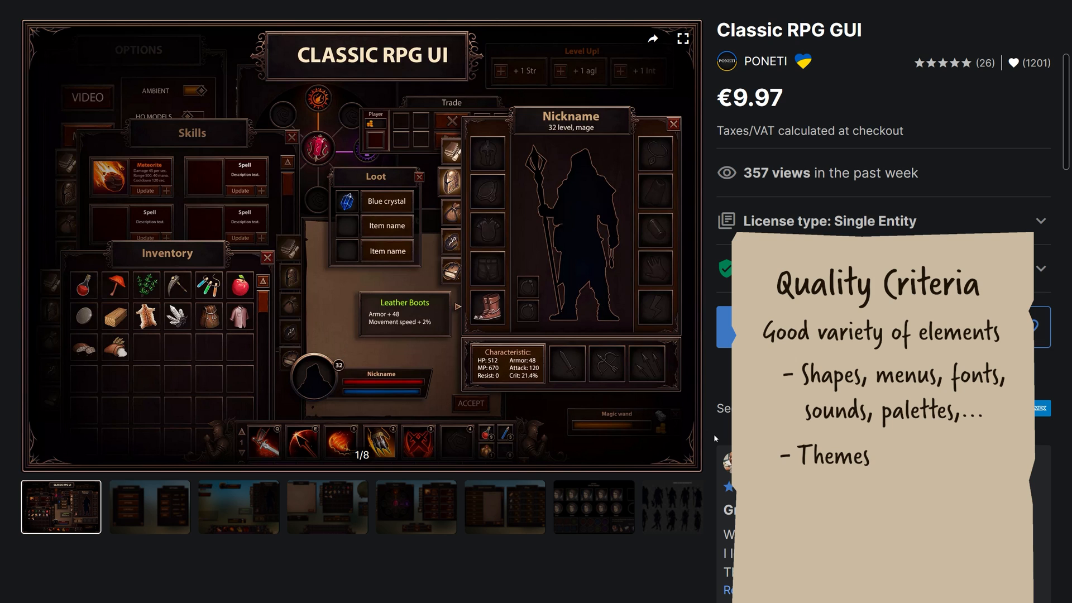
View Classic RPG GUI previews of menu, HUD, inventory, runes and shop panels to image 6.
click(149, 507)
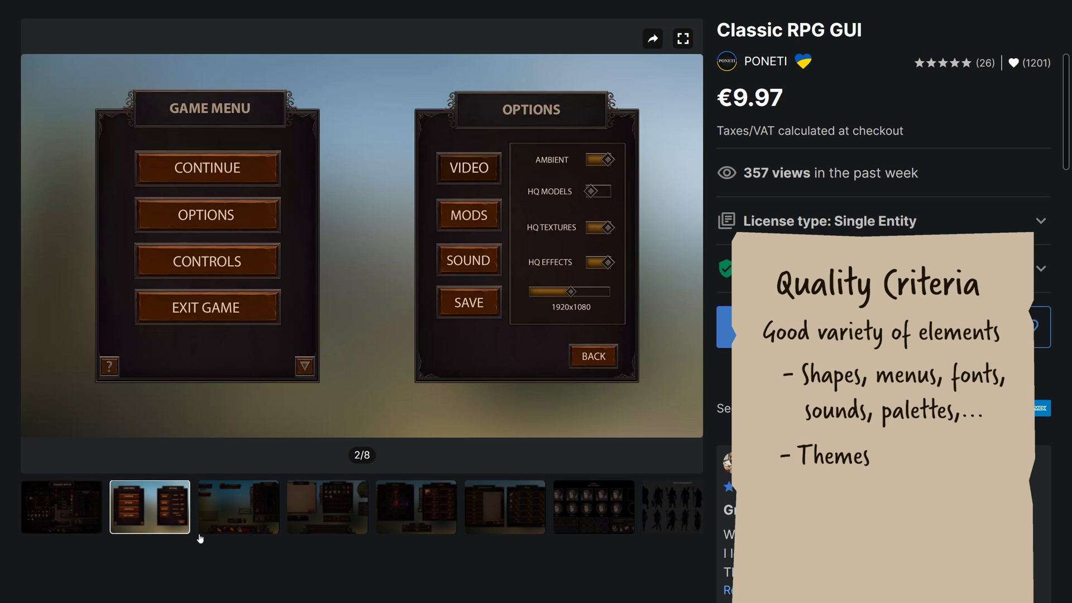
mouse_move(342, 576)
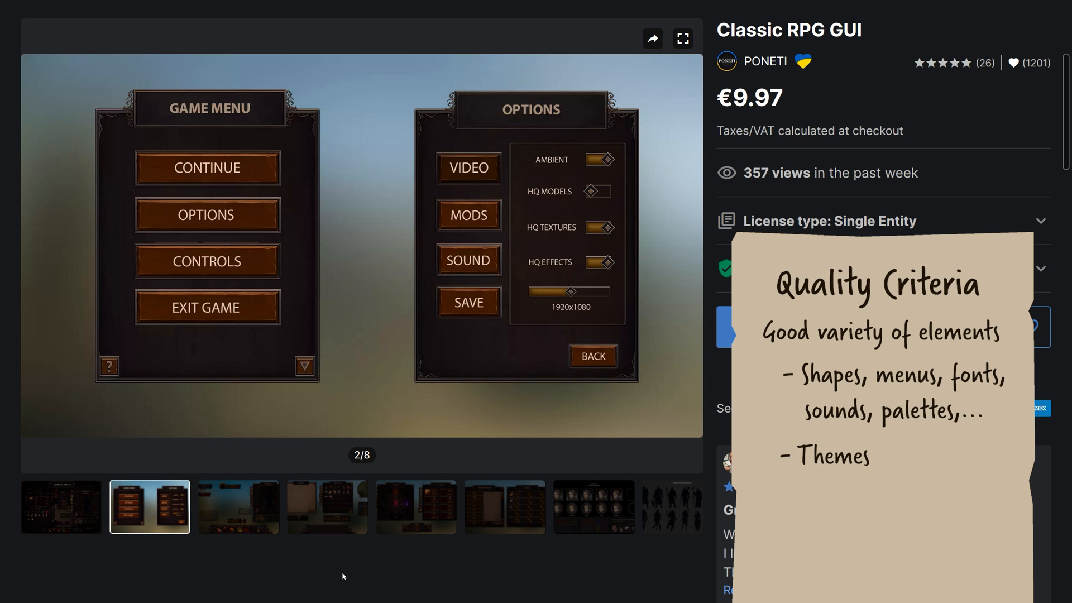
click(238, 507)
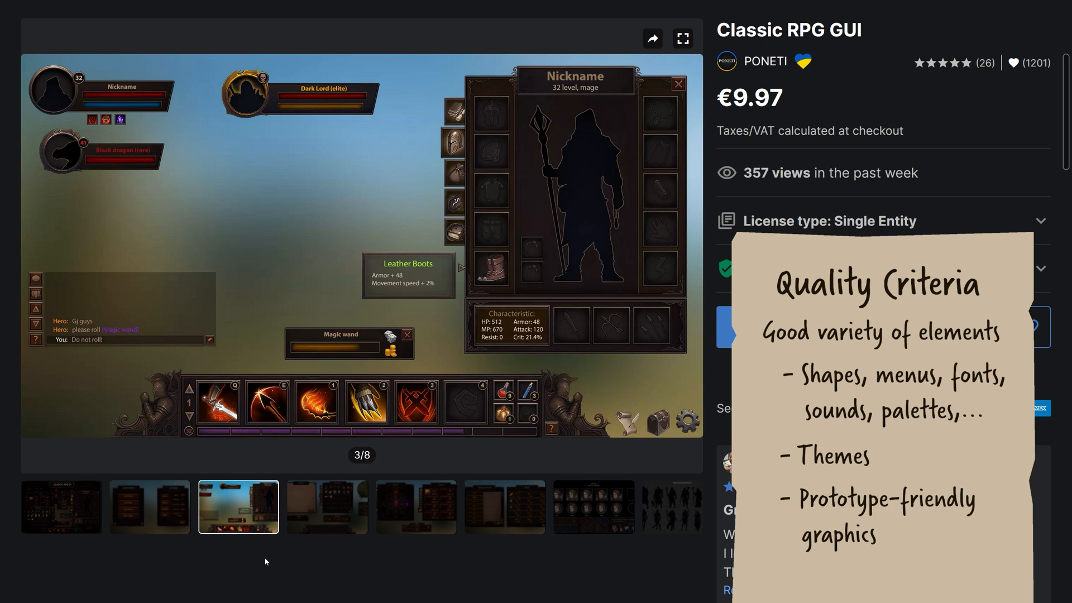
click(327, 505)
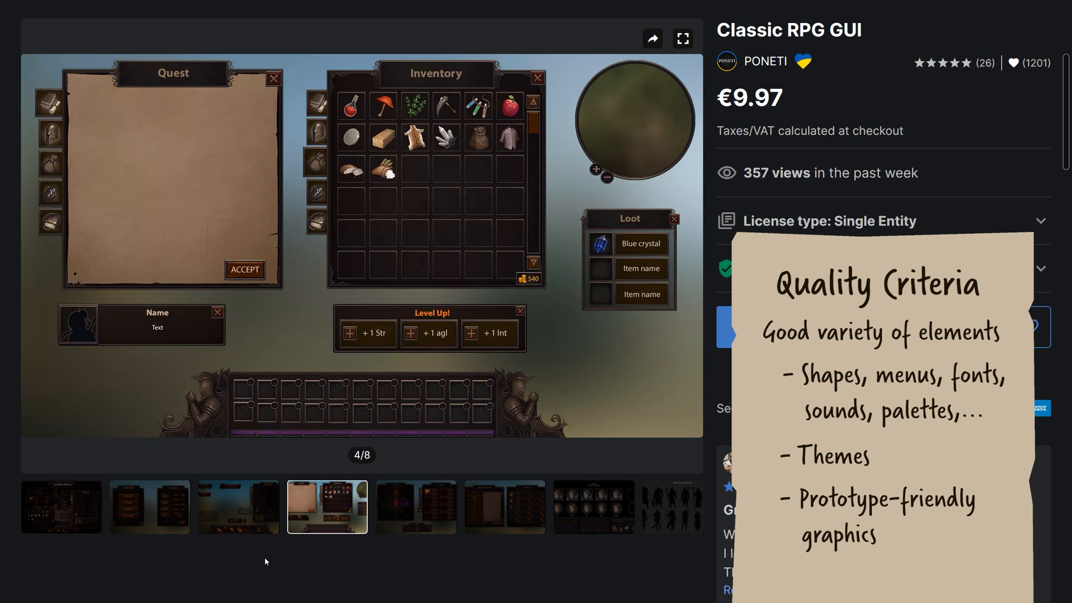
click(415, 505)
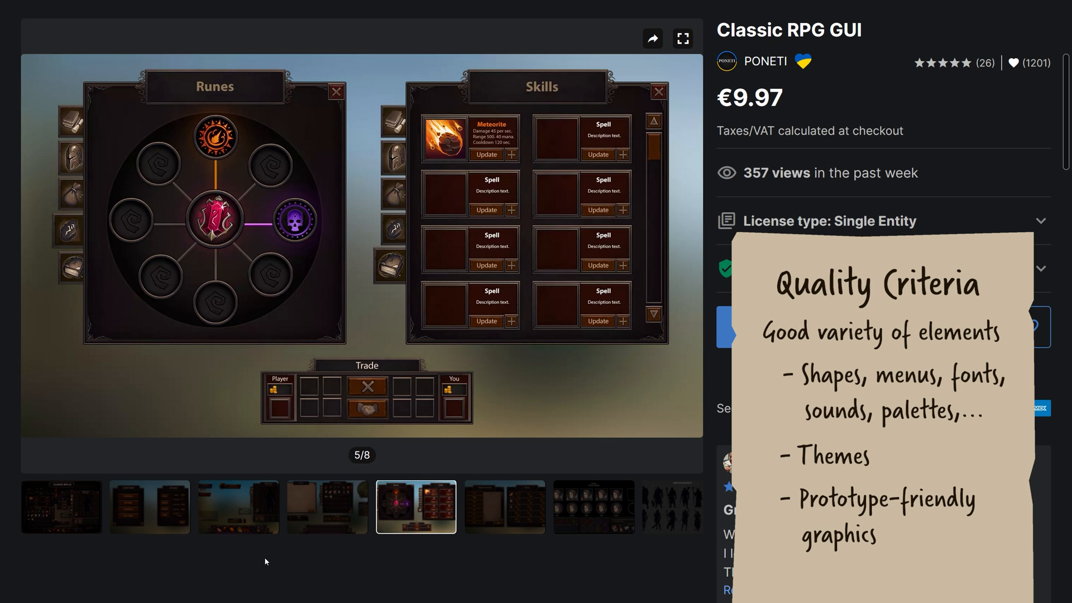
click(504, 506)
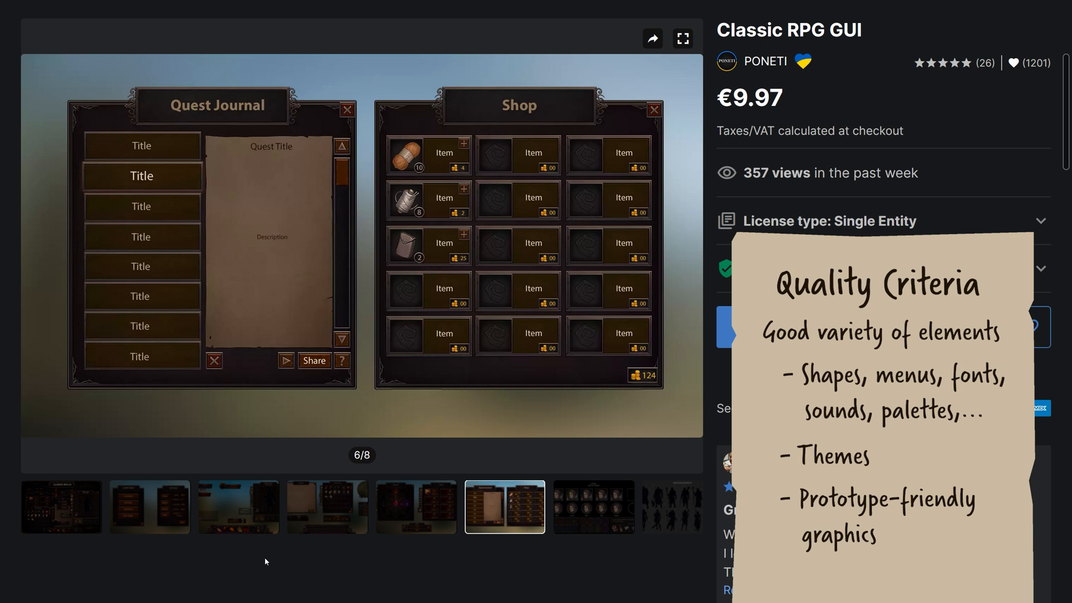
click(592, 507)
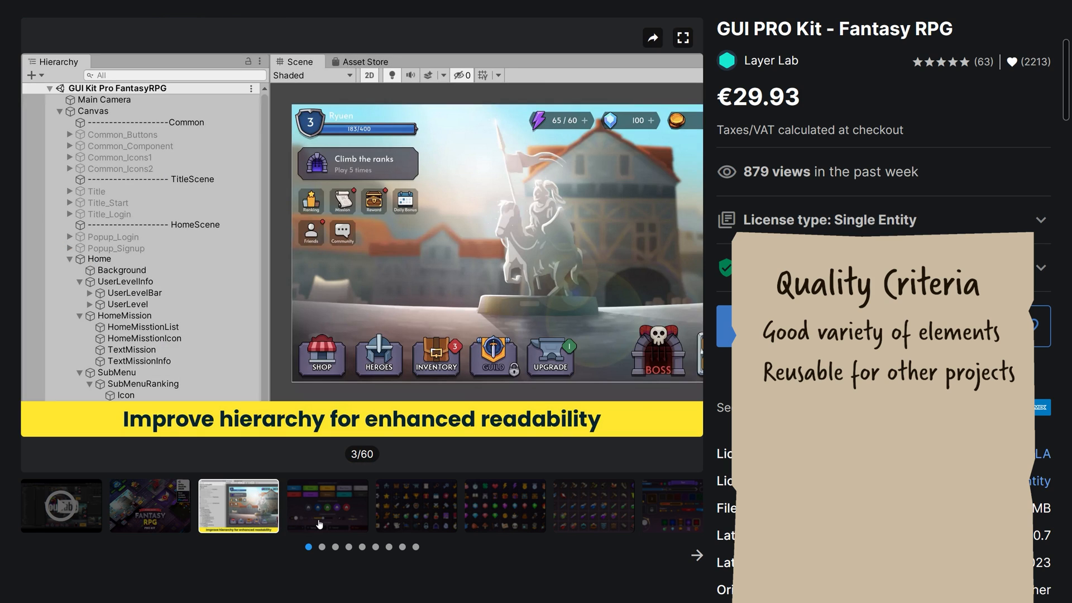
View Fantasy RPG kit previews of common buttons and icon sets through image 6.
click(326, 505)
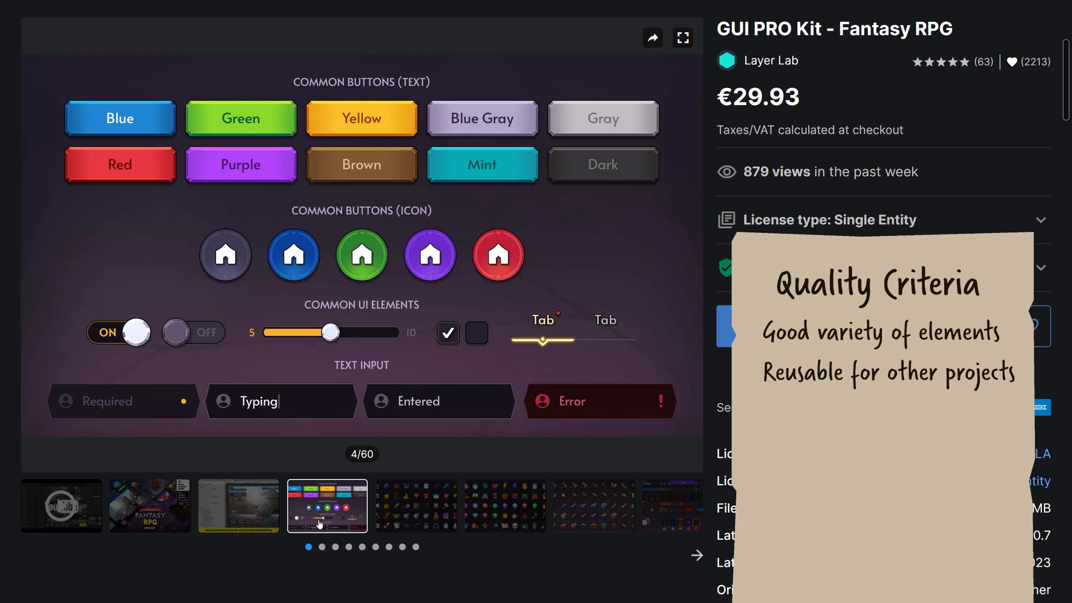
click(415, 506)
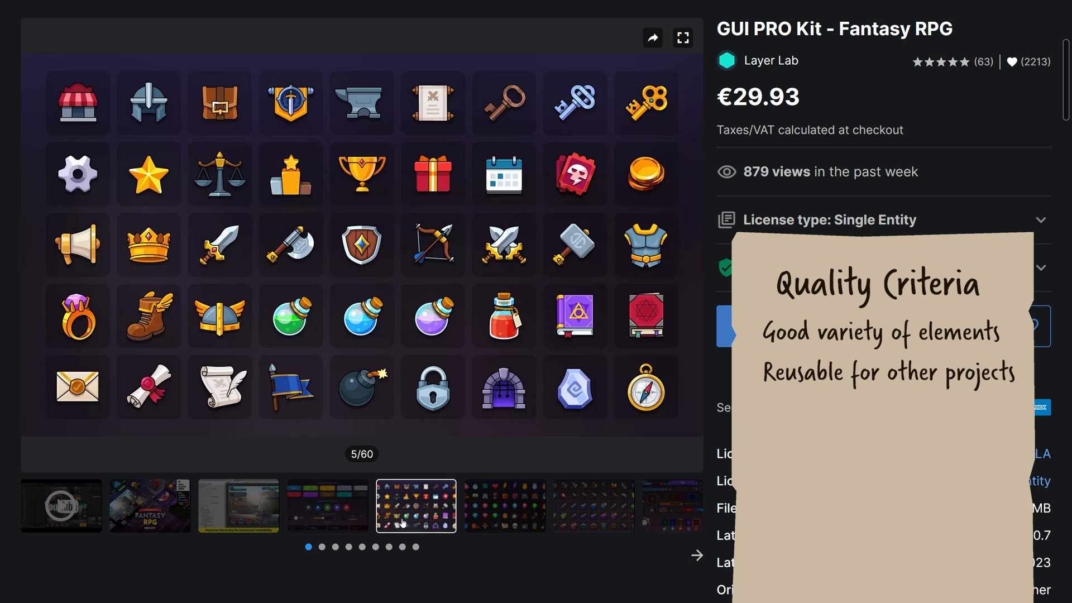
click(503, 506)
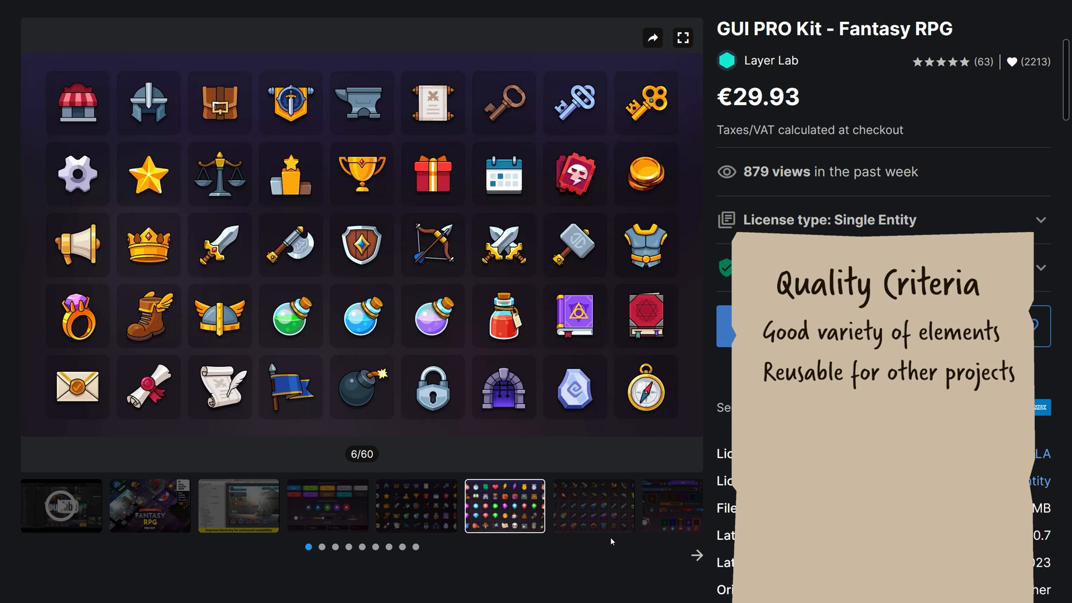
click(671, 506)
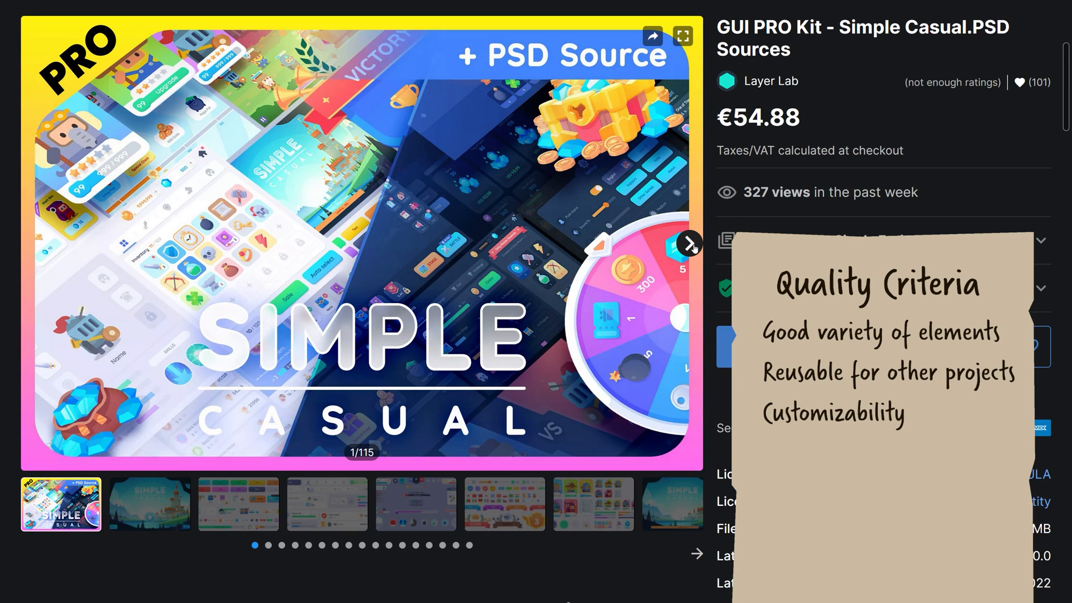
Step through Simple Casual previews of title screen, buttons and mission panels to image 4.
click(689, 244)
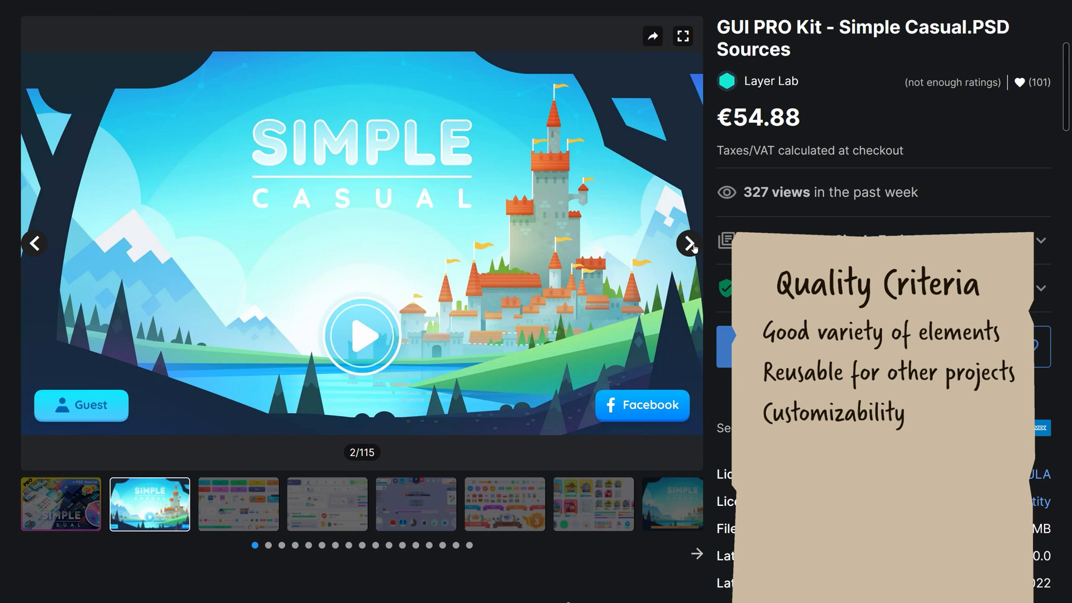
click(689, 243)
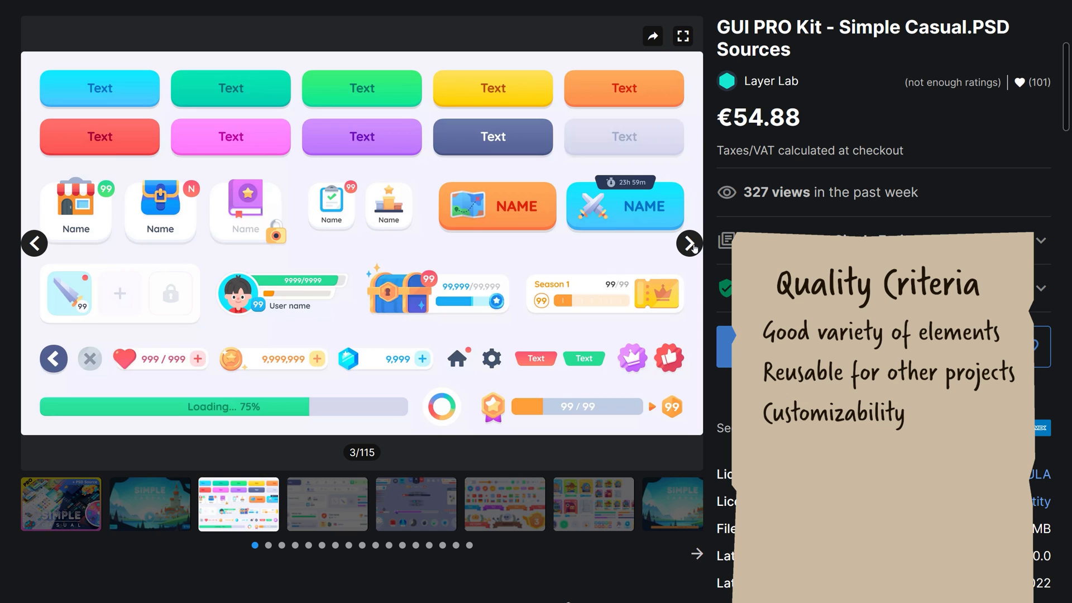
click(689, 244)
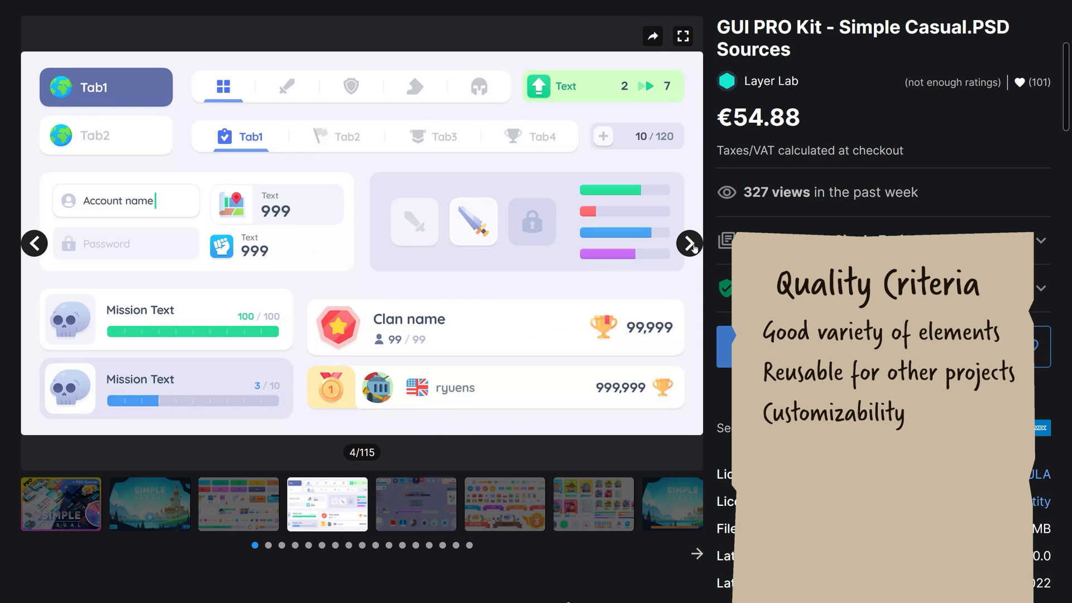
click(688, 245)
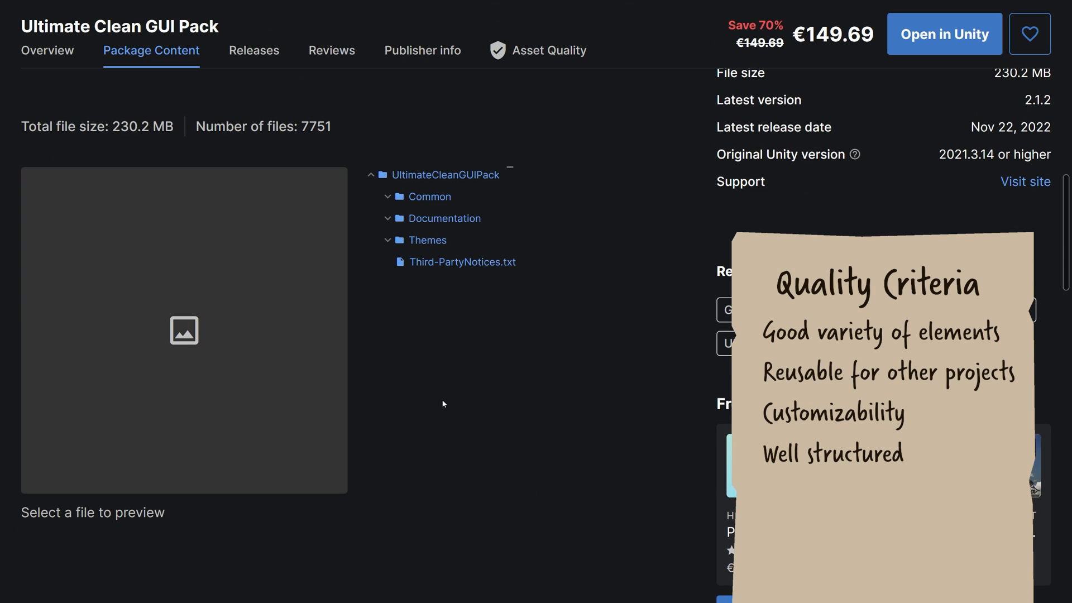
Expand Documentation, Themes, Modern Dark and its Sources in the package file tree.
click(387, 219)
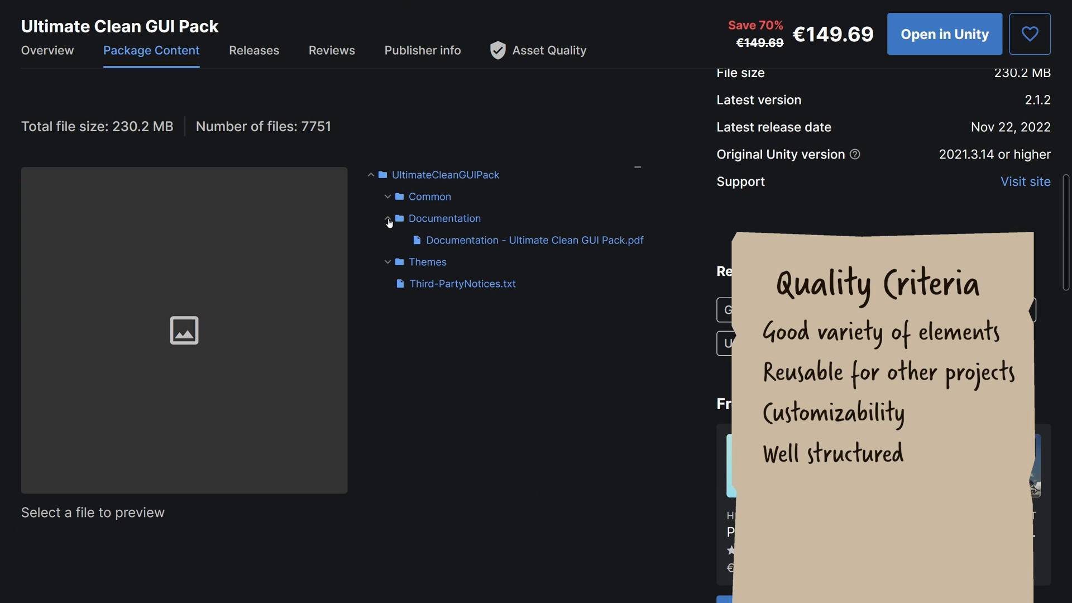
click(389, 262)
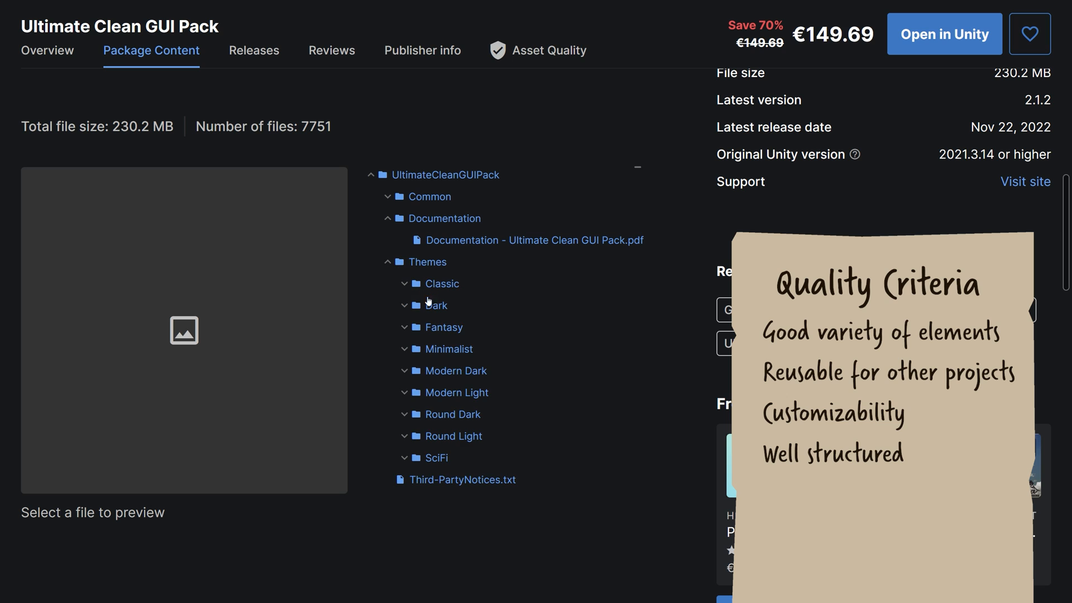
click(404, 371)
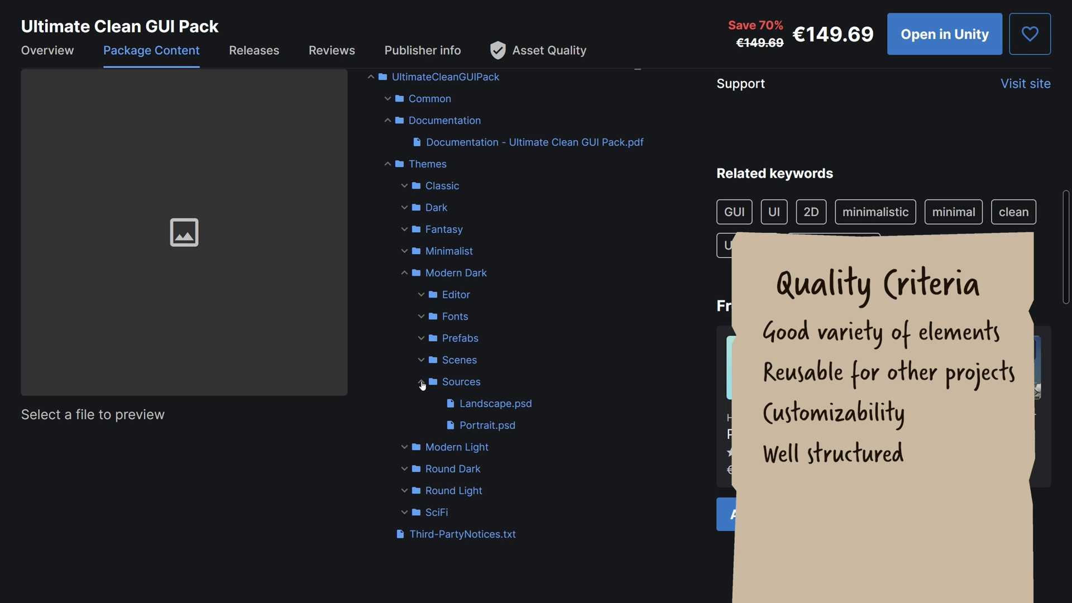
click(422, 338)
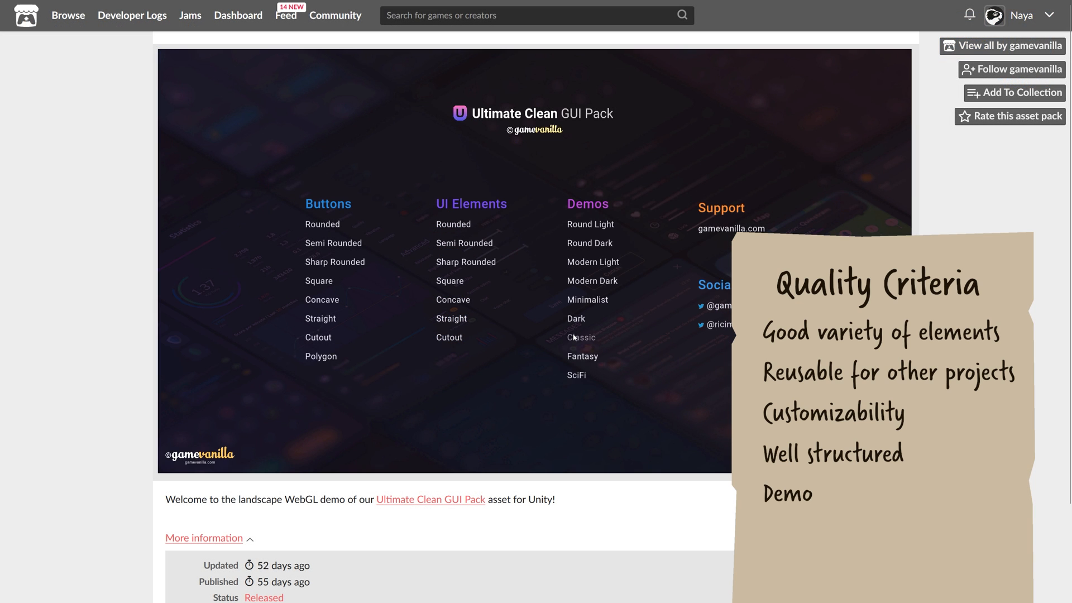
In the Classic theme demo, try the profile popup, HUD screen and chat window.
click(580, 337)
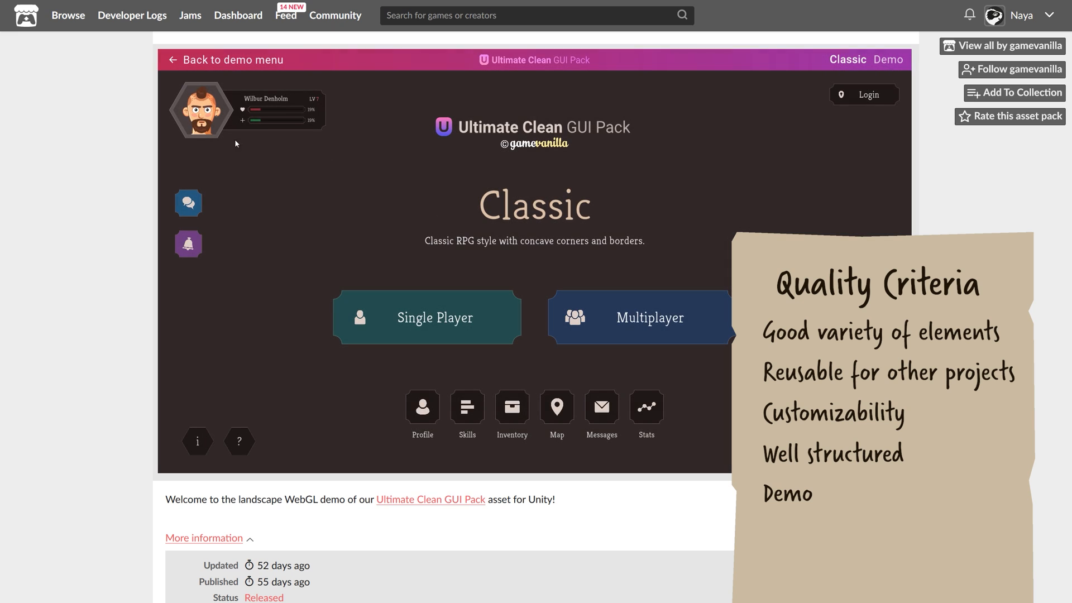
click(422, 406)
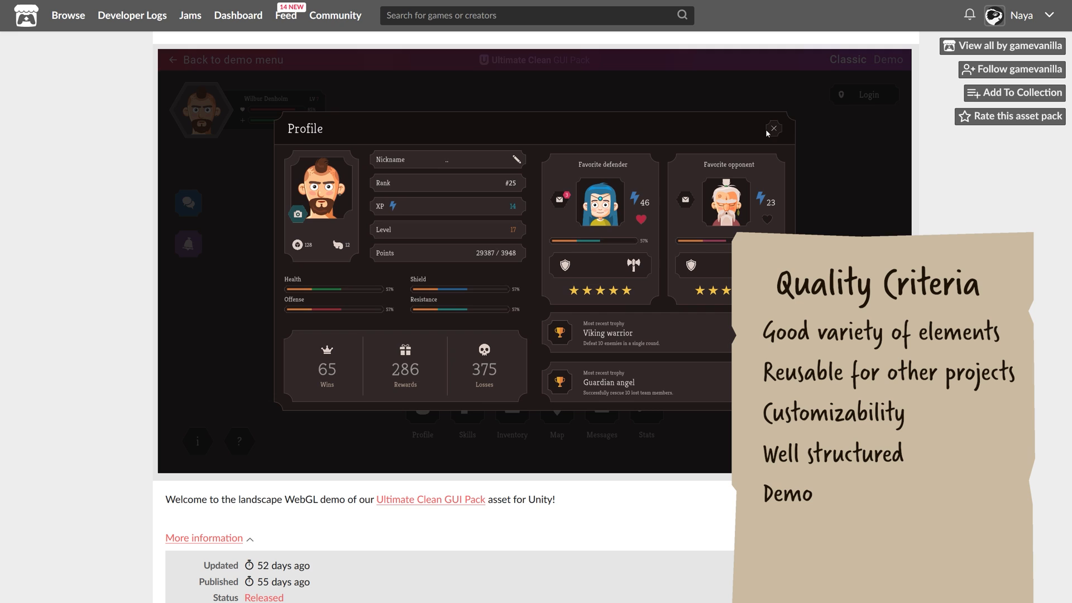
click(772, 129)
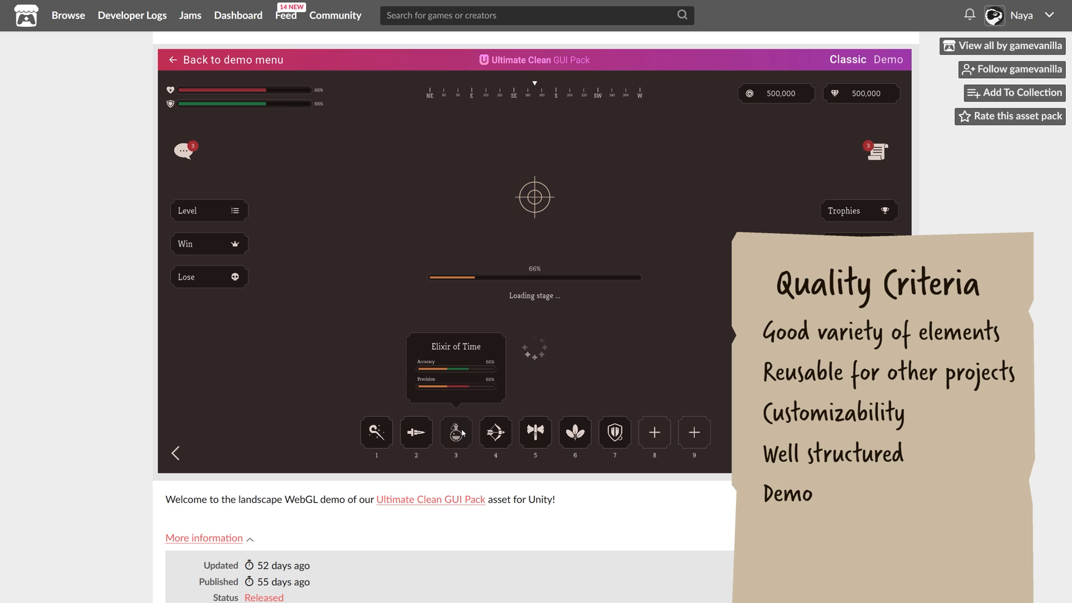
click(184, 150)
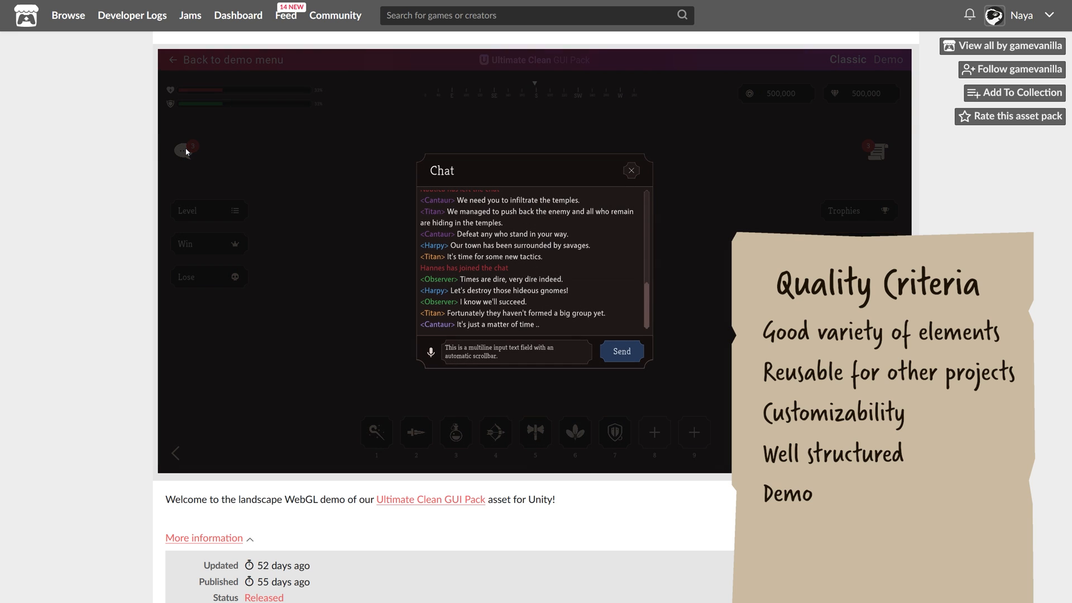
click(630, 170)
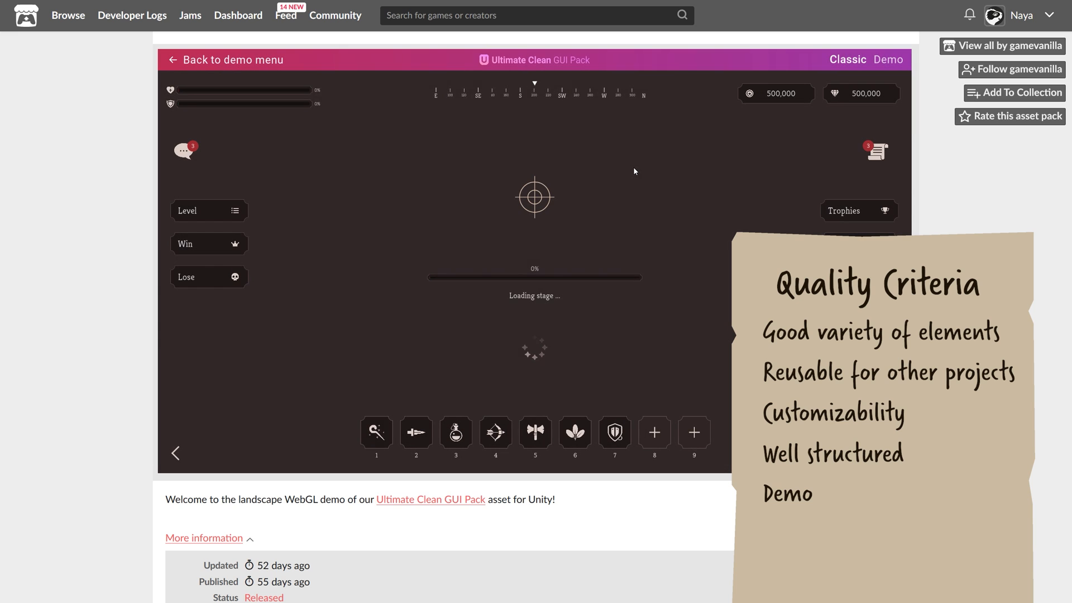
click(875, 150)
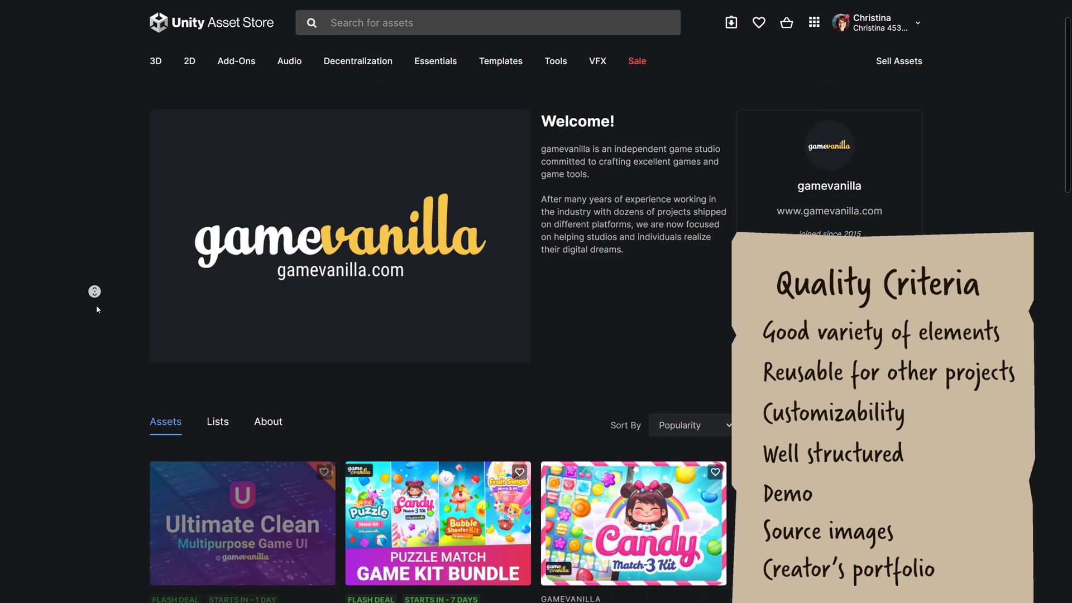
Scroll through gamevanilla's assets and then Layer Lab's GUI kit grid.
scroll(down, 3)
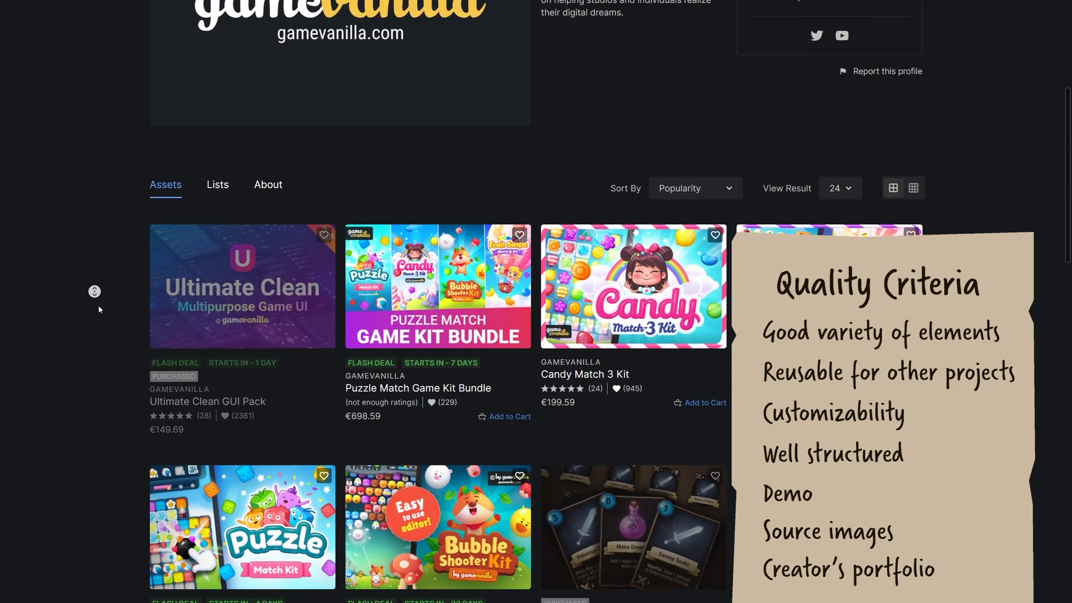
scroll(down, 3)
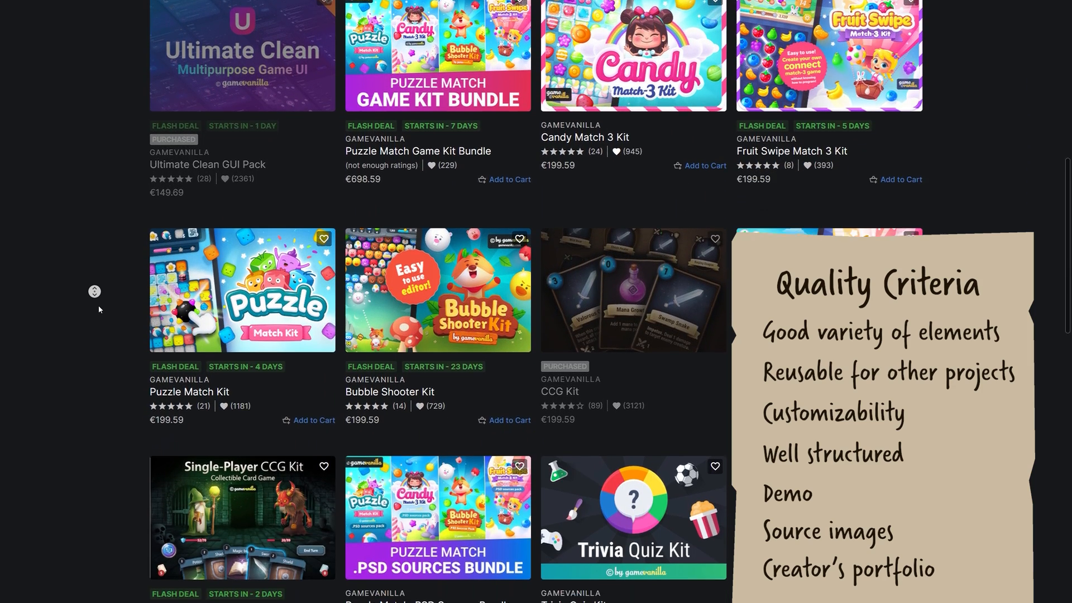
scroll(down, 3)
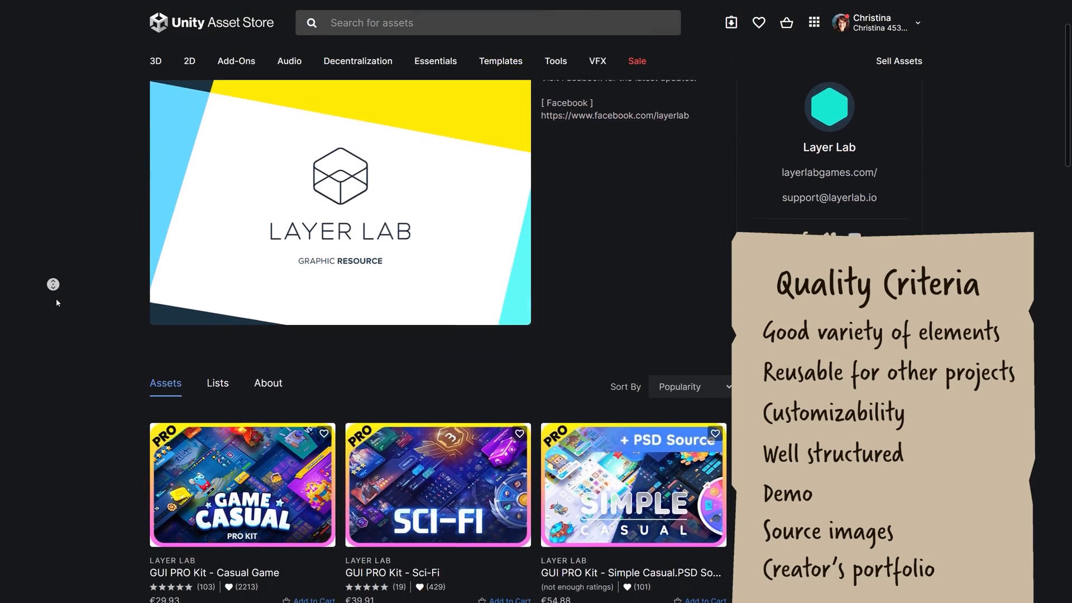
scroll(down, 3)
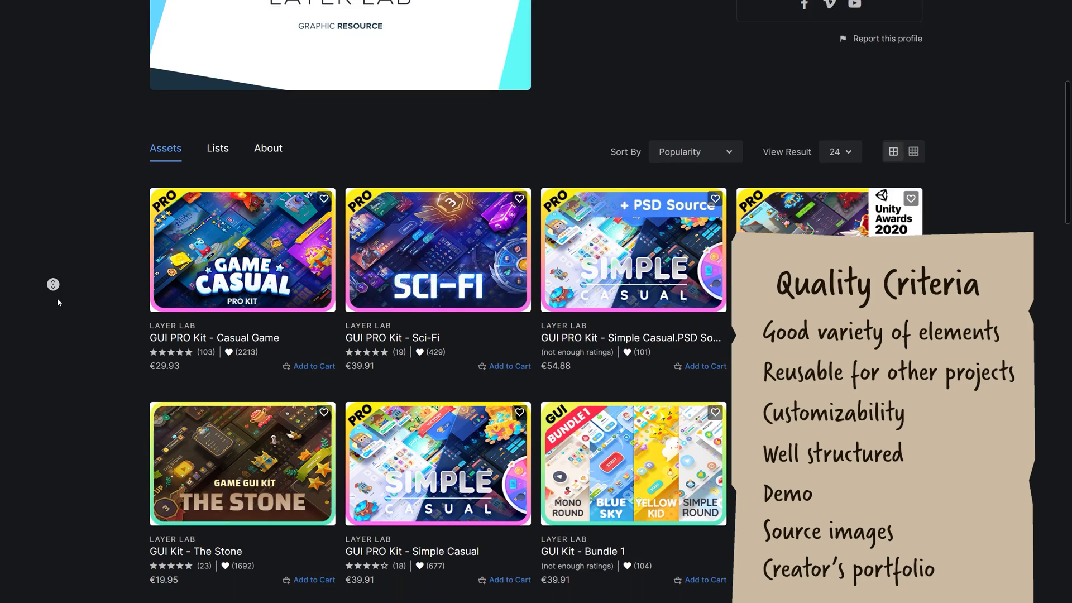
scroll(down, 3)
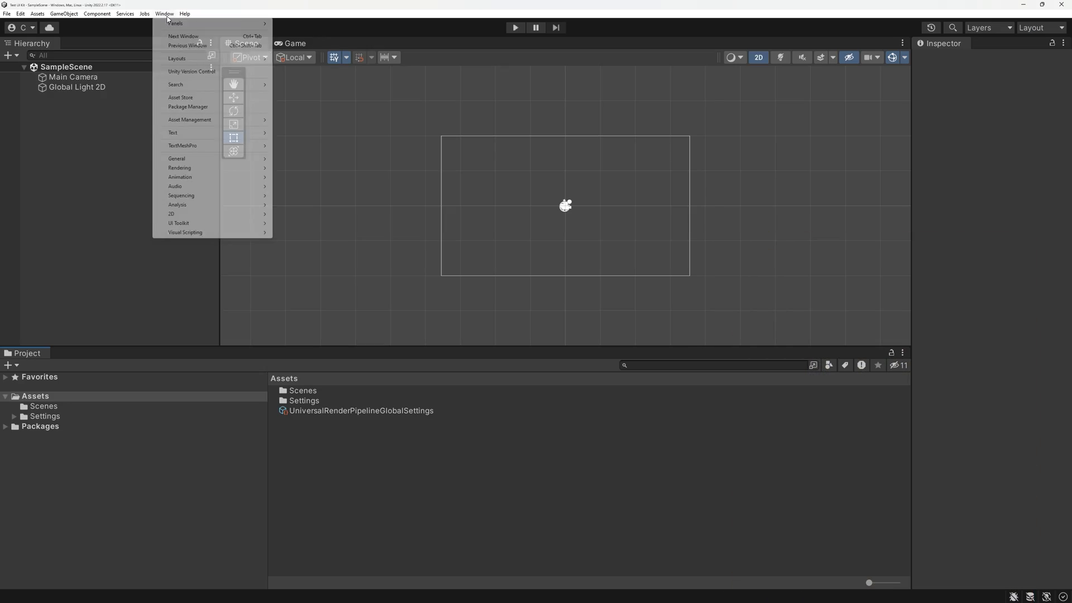
Check the Package Manager briefly, then browse Common > Animations > Buttons > Base in the GUI pack.
click(188, 108)
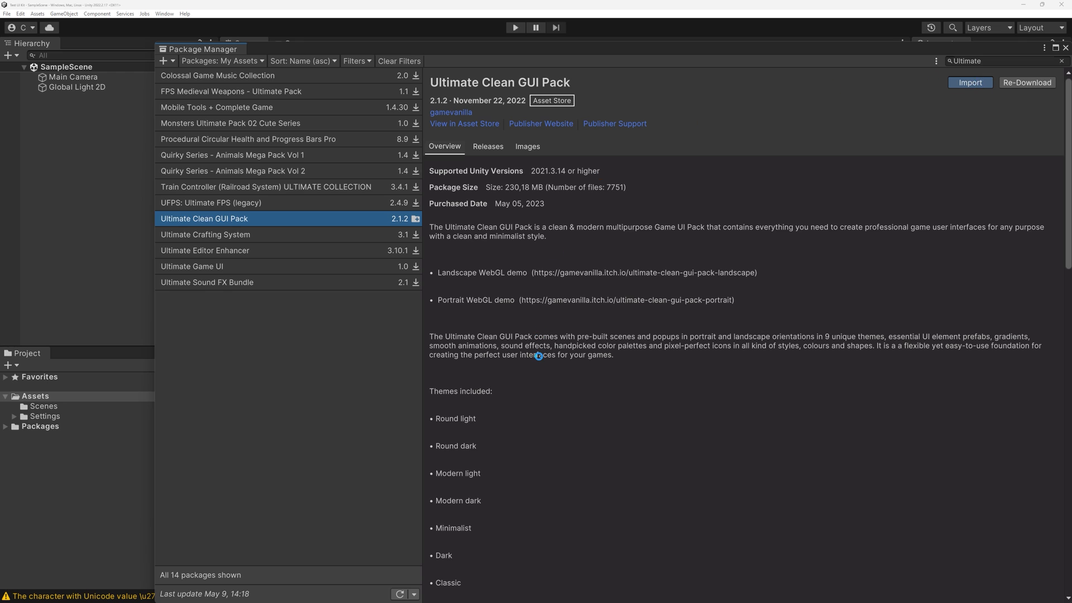
click(970, 81)
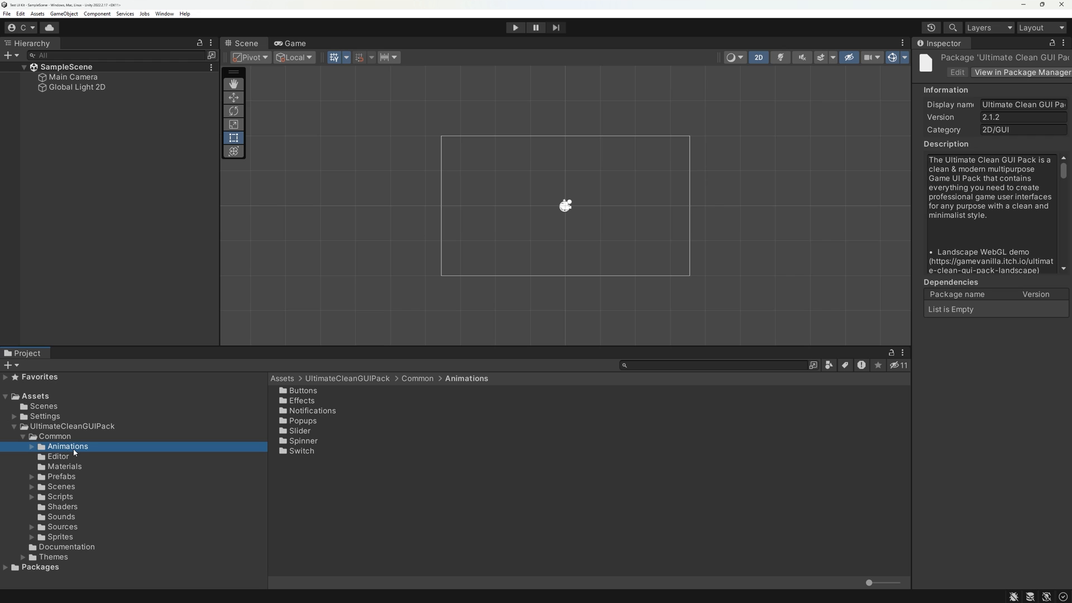
click(32, 446)
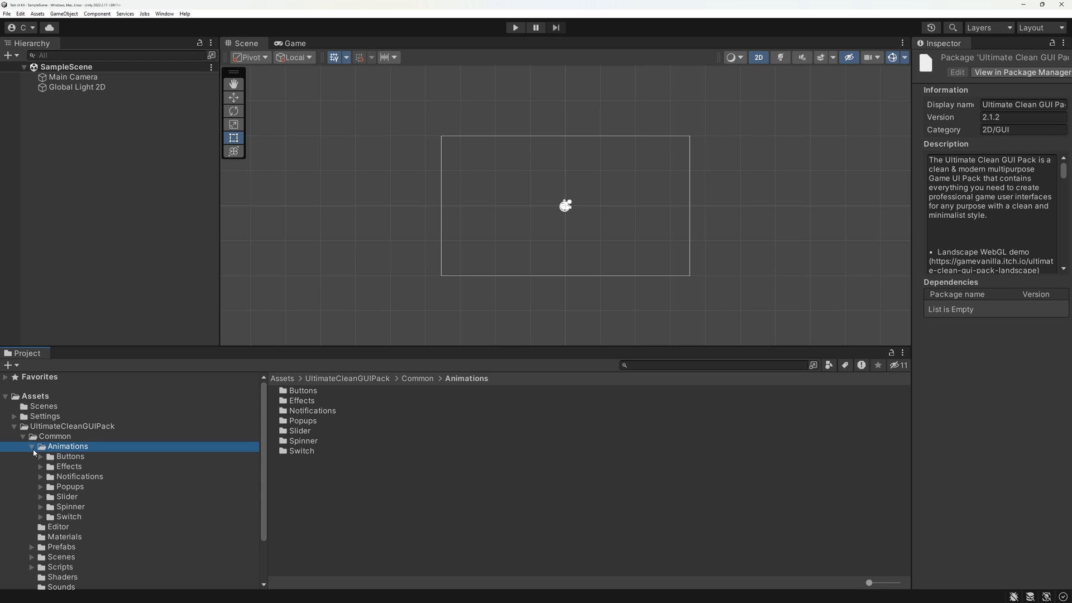
click(69, 455)
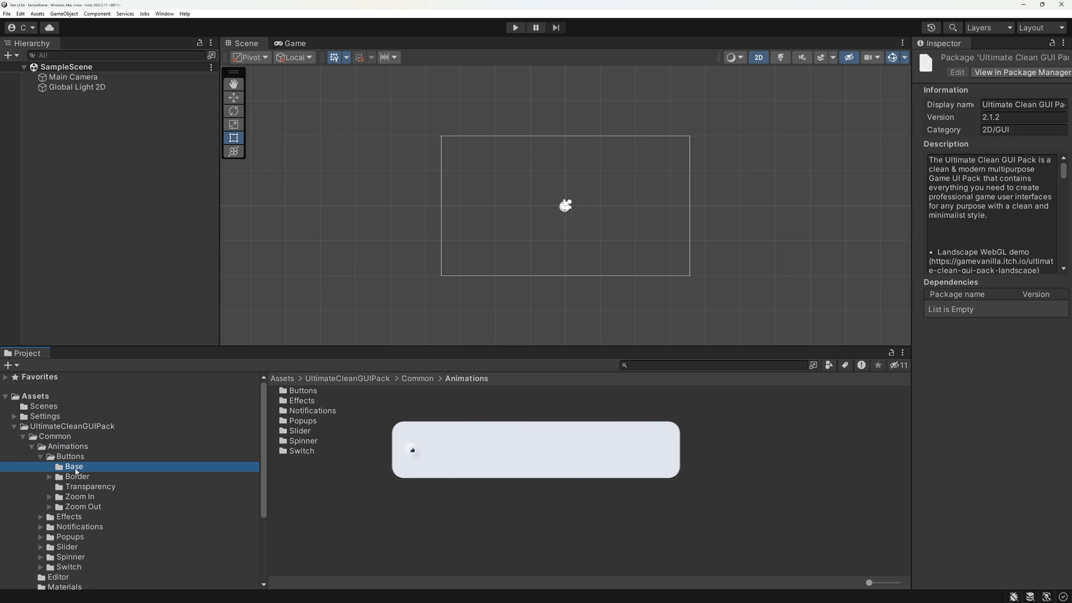
double_click(73, 467)
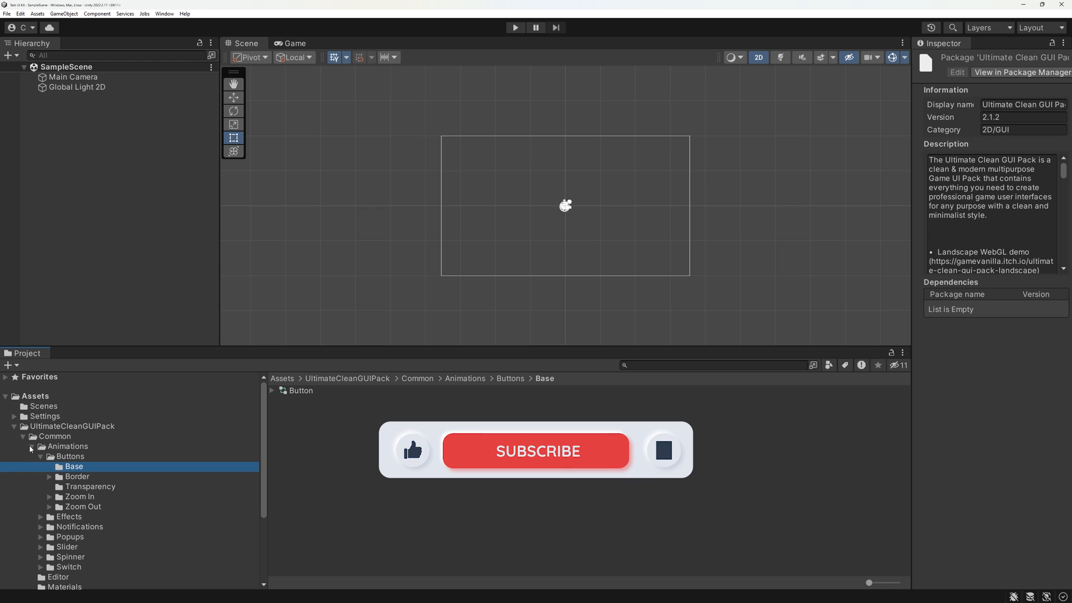
Collapse Common and launch the Ultimate Clean GUI Pack documentation PDF from the Documentation folder.
click(22, 436)
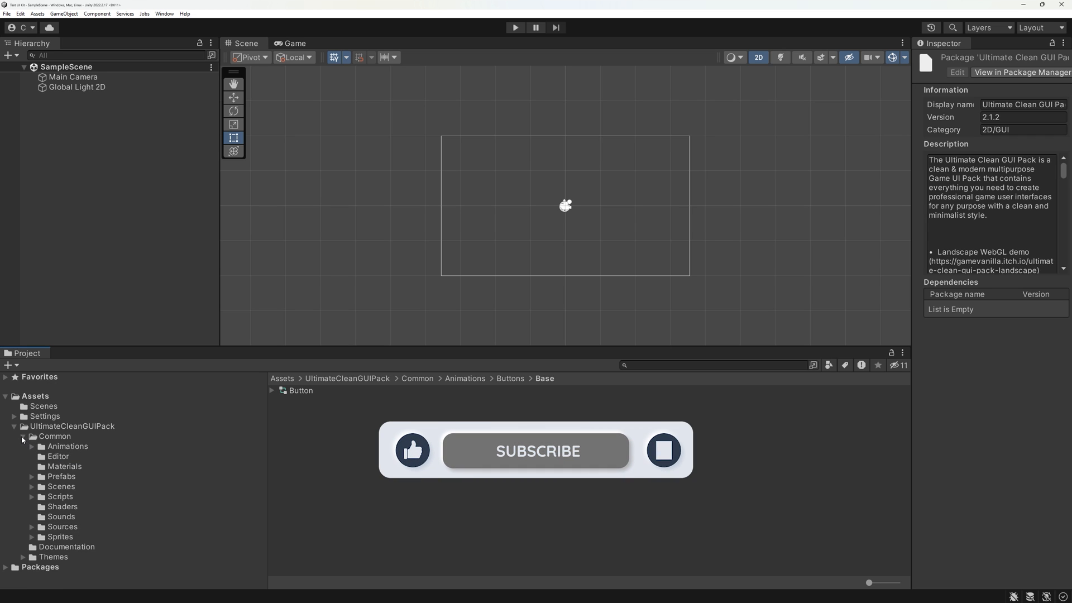
click(66, 446)
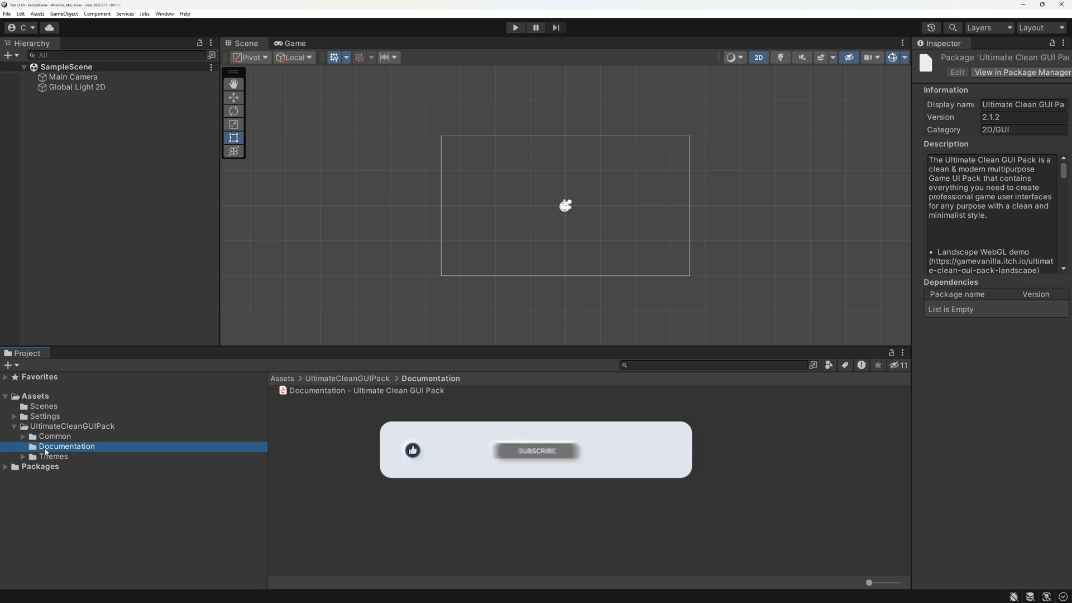
click(366, 391)
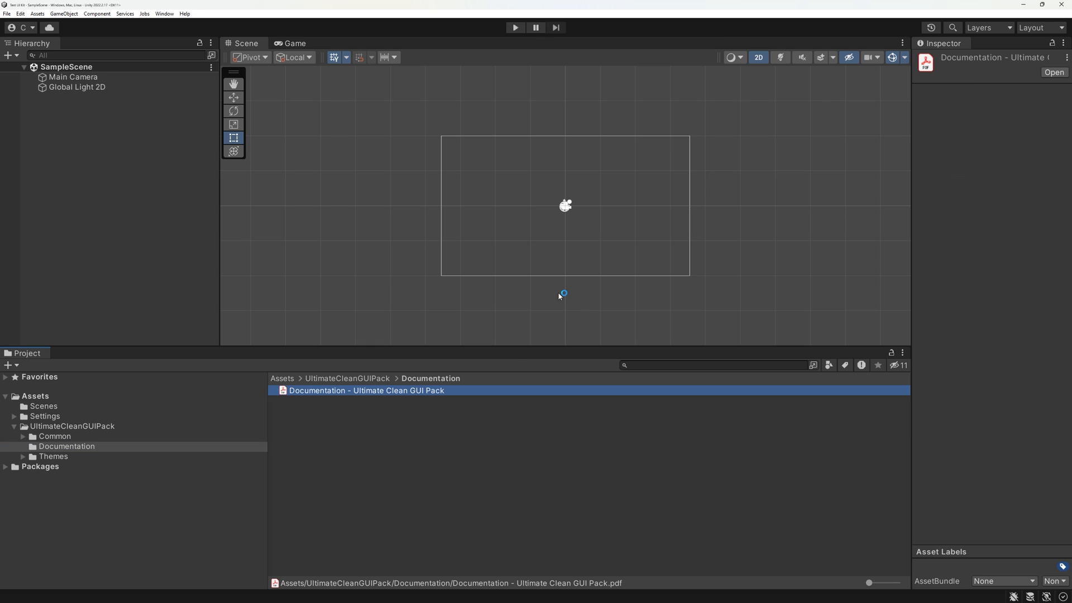
double_click(366, 391)
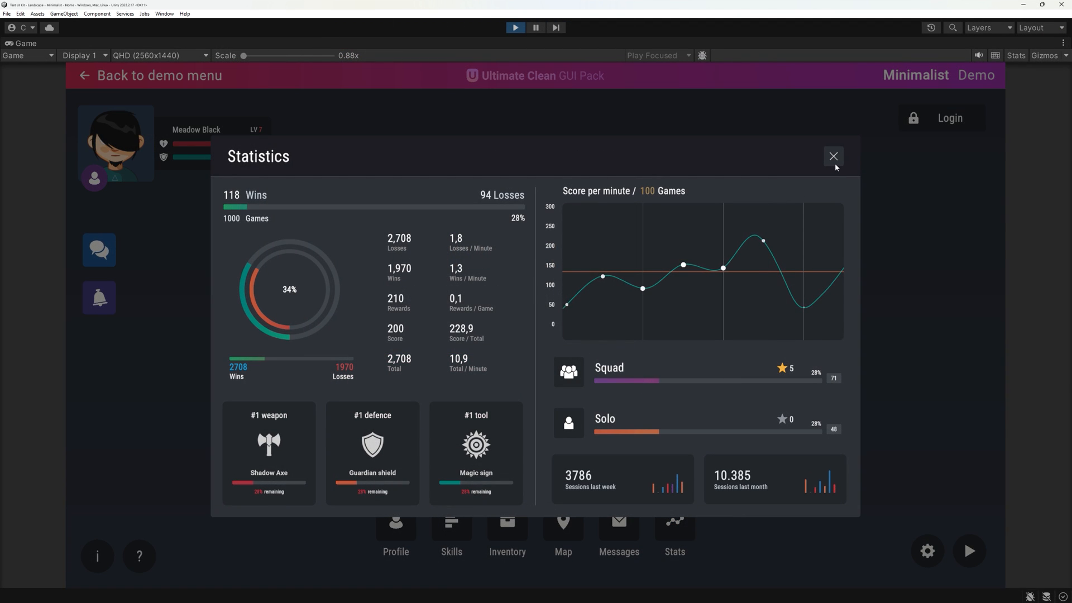
Dismiss the Statistics and Login popups and bring up the demo's Settings popup.
click(833, 156)
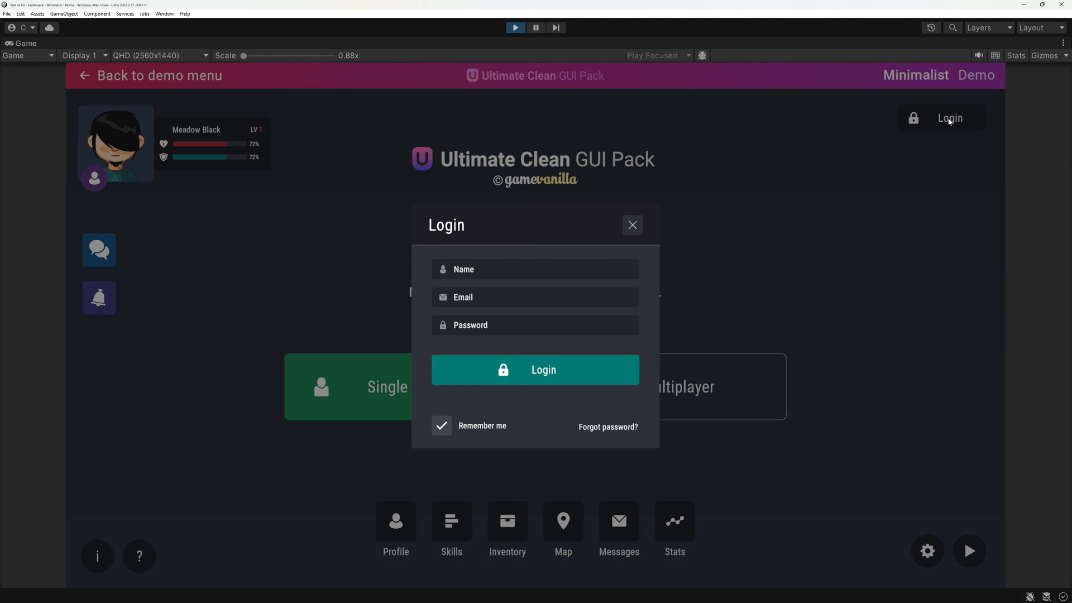
click(631, 225)
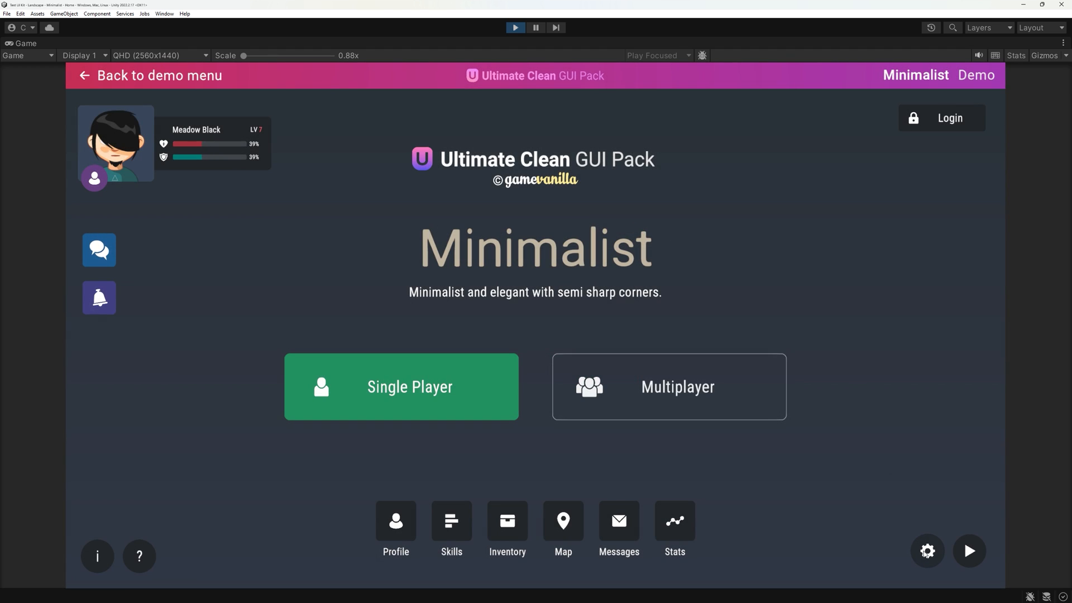
click(927, 550)
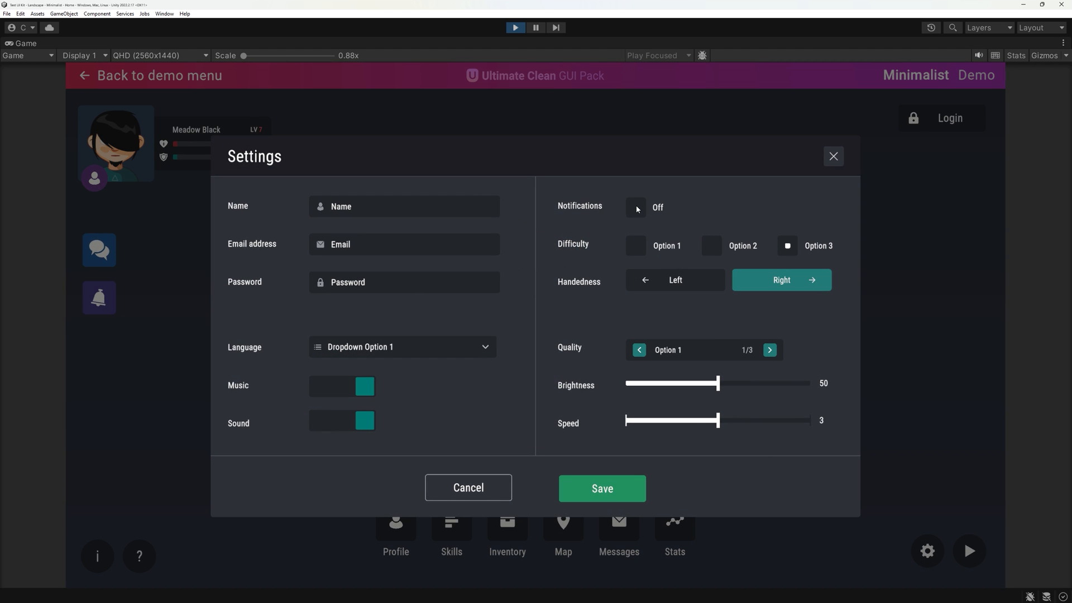
Set difficulty to Option 2 and peek at the language choices without changing them.
click(712, 245)
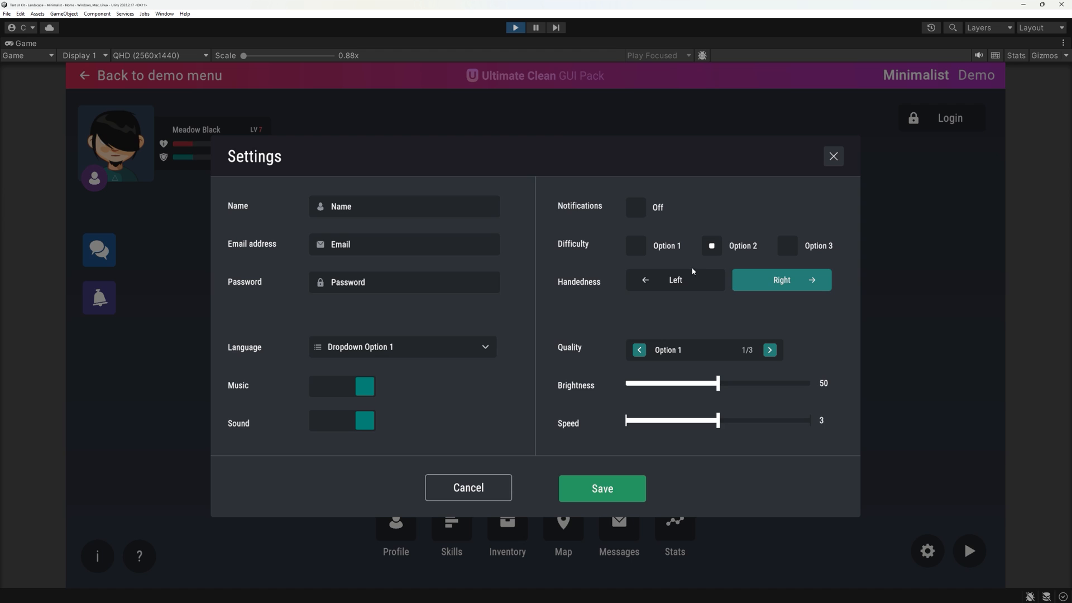
mouse_move(730, 391)
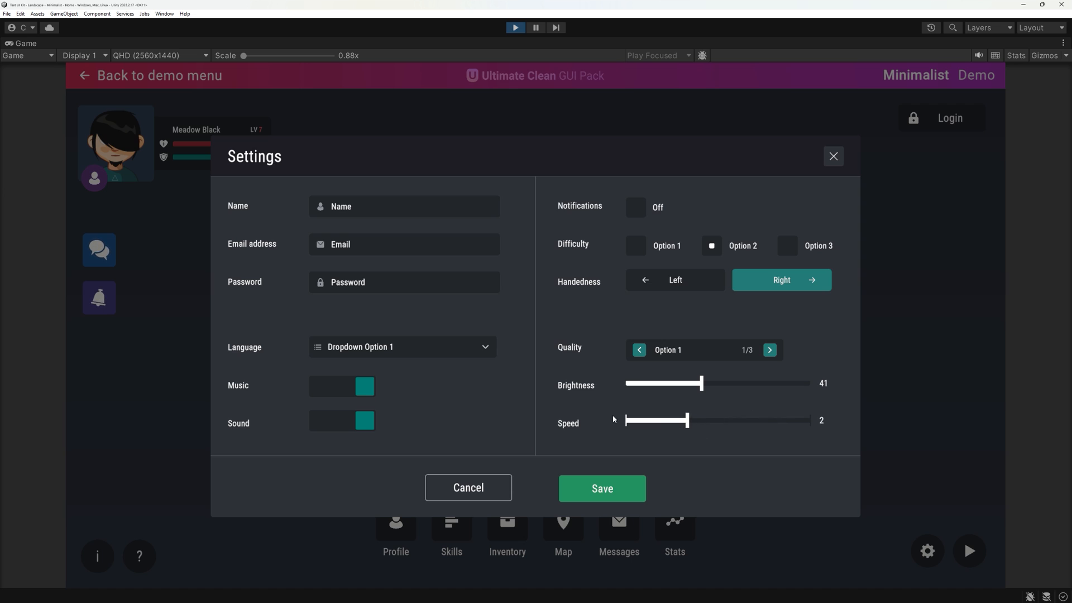
click(402, 346)
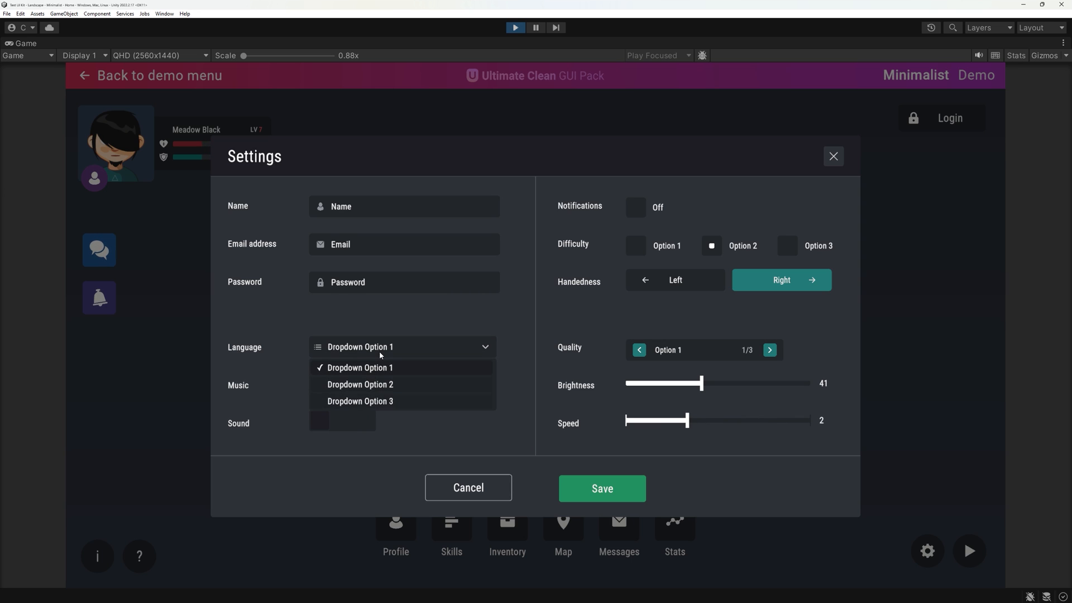
click(360, 368)
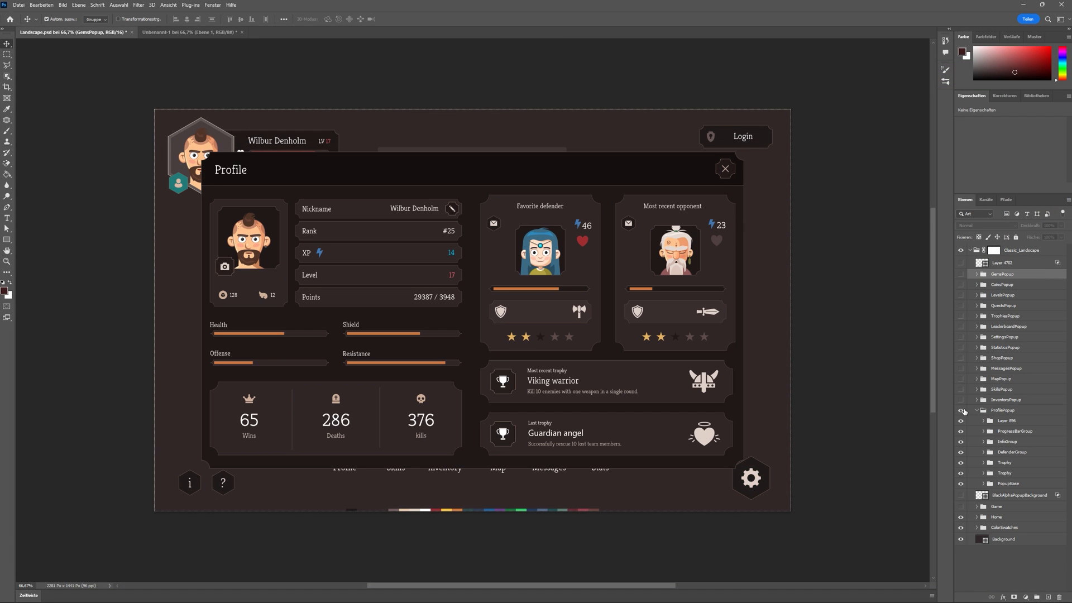
mouse_move(988, 442)
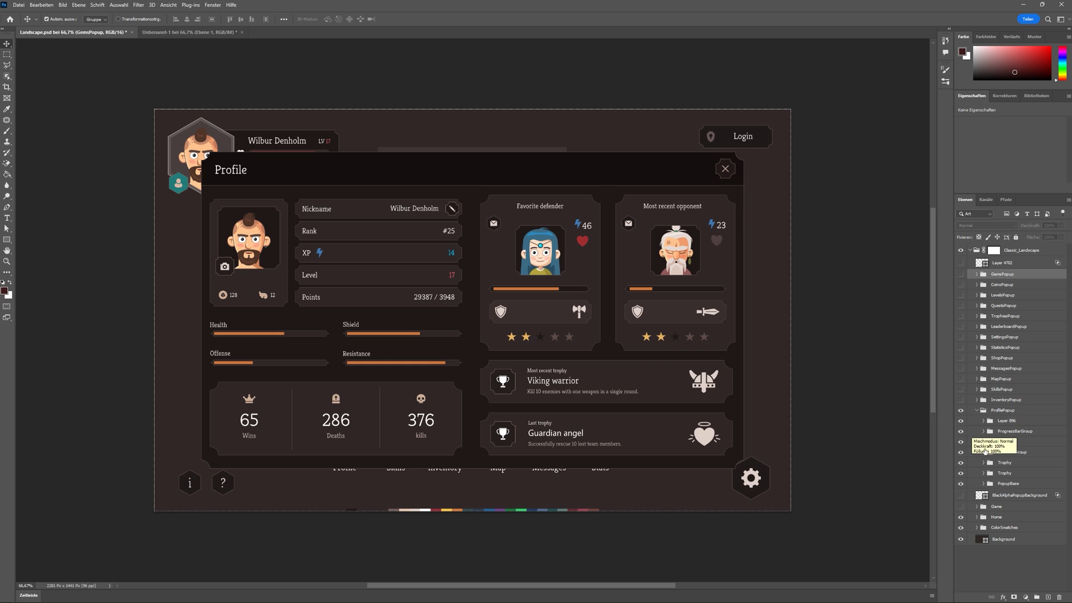
Collapse ProgressBarGroup, hide the ProfilePopup layer and make InventoryPopup visible instead.
click(982, 431)
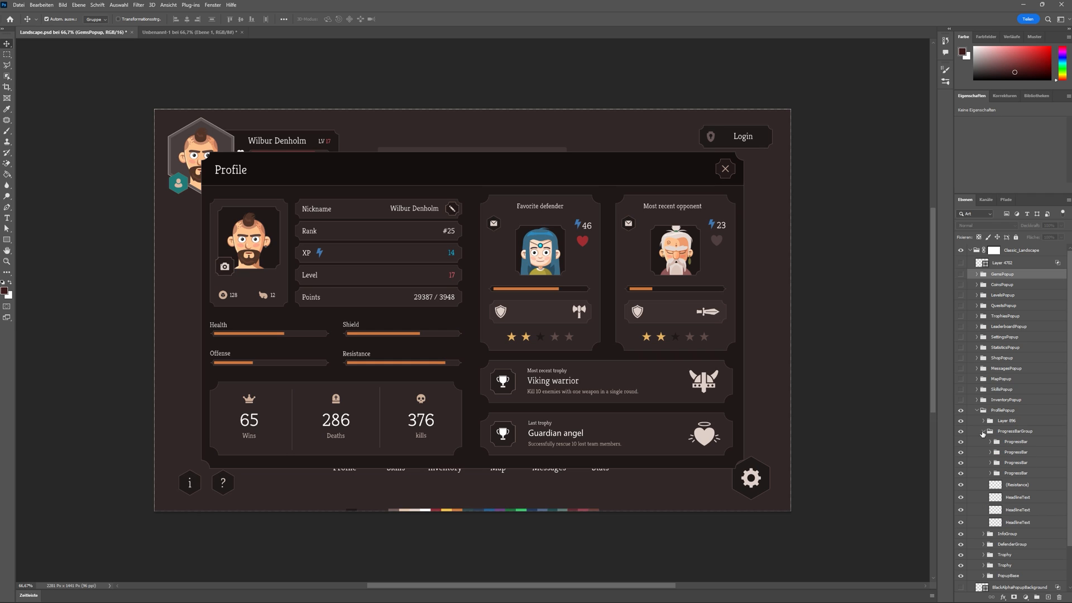
click(983, 431)
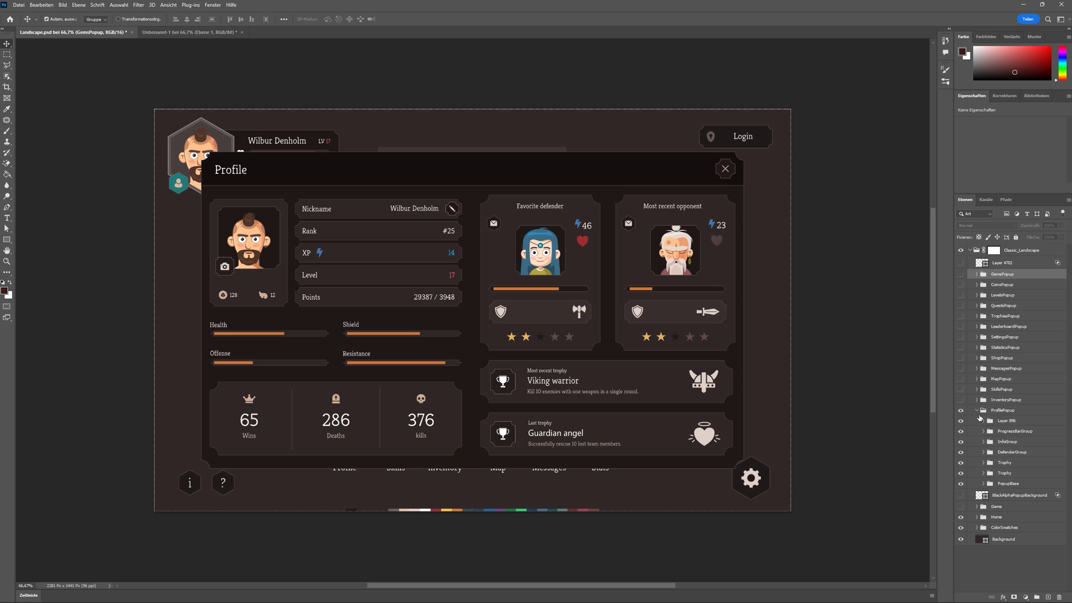
click(960, 410)
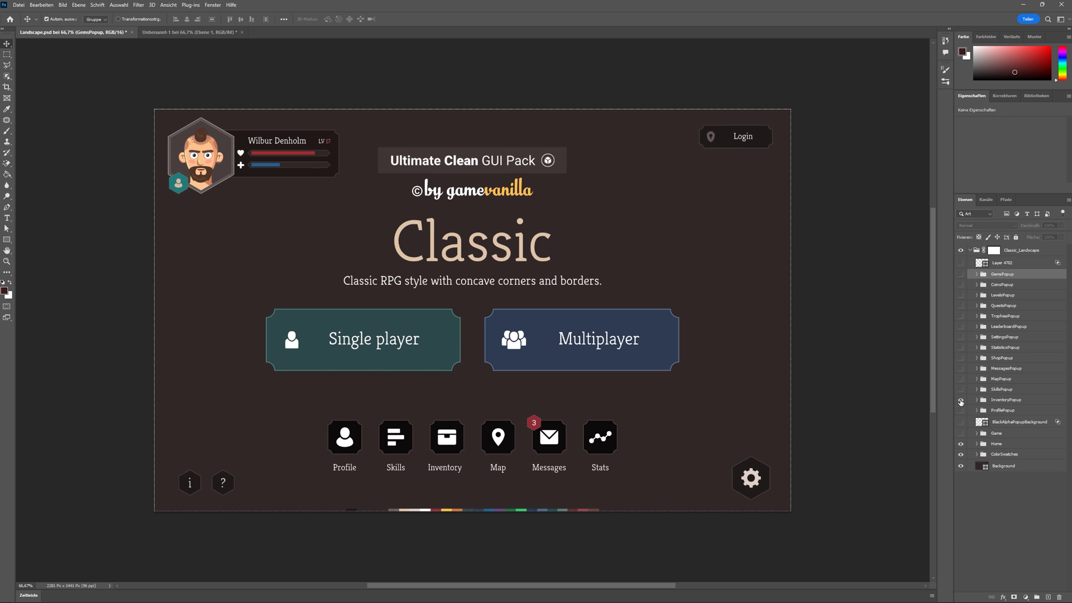
click(960, 399)
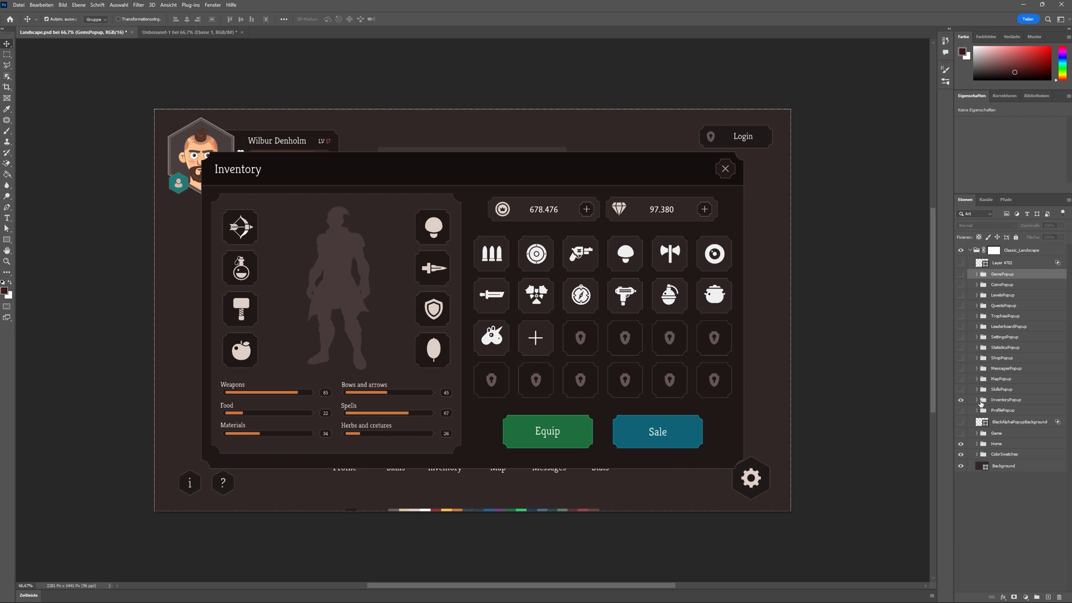
click(978, 399)
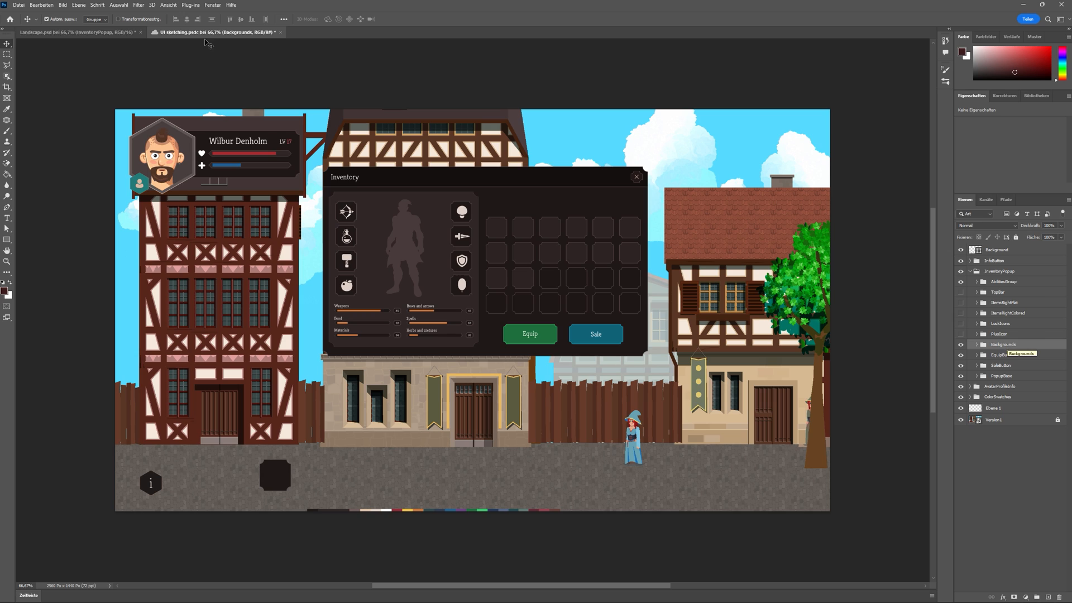
Switch to UI sketching.psd and reveal the first-draft town UI sketch layers.
click(982, 344)
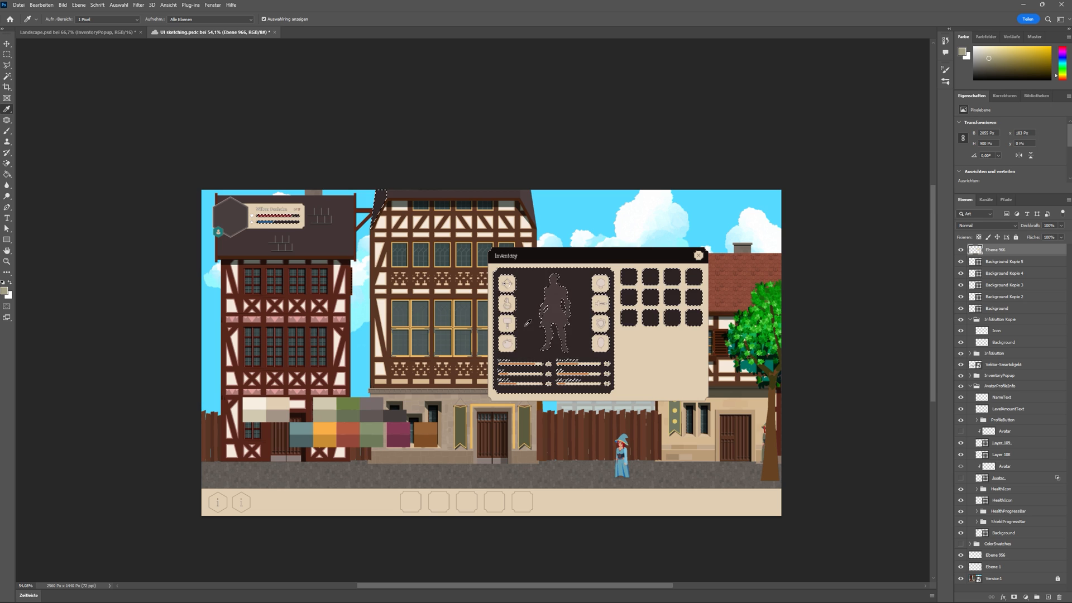
click(7, 65)
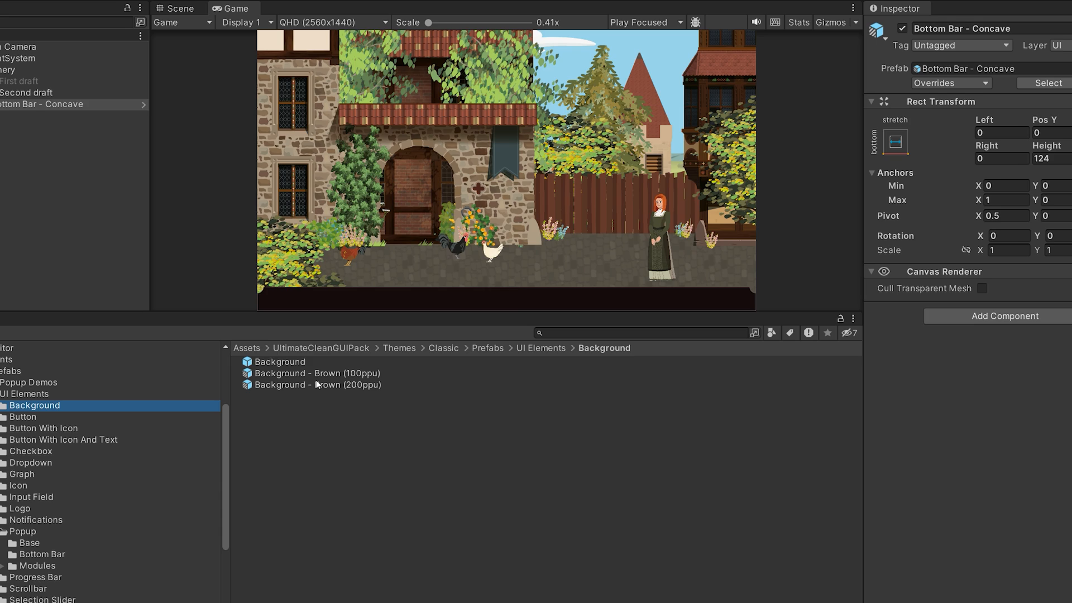
Add slot Background prefabs, two IconButton - Filled With Border and Popup Base - Concave to the bottom bar.
click(178, 8)
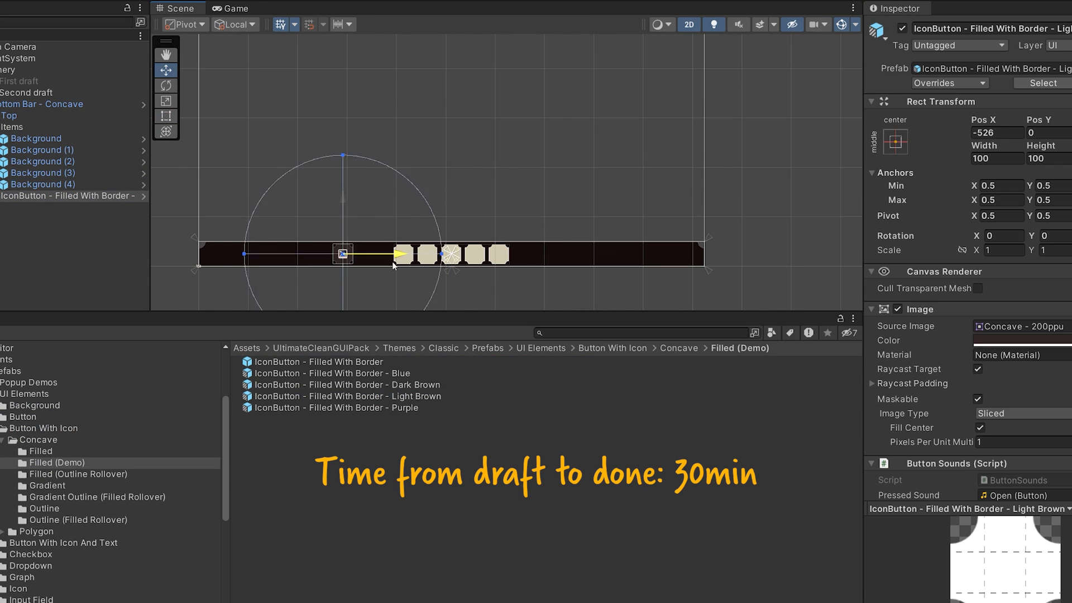
click(231, 7)
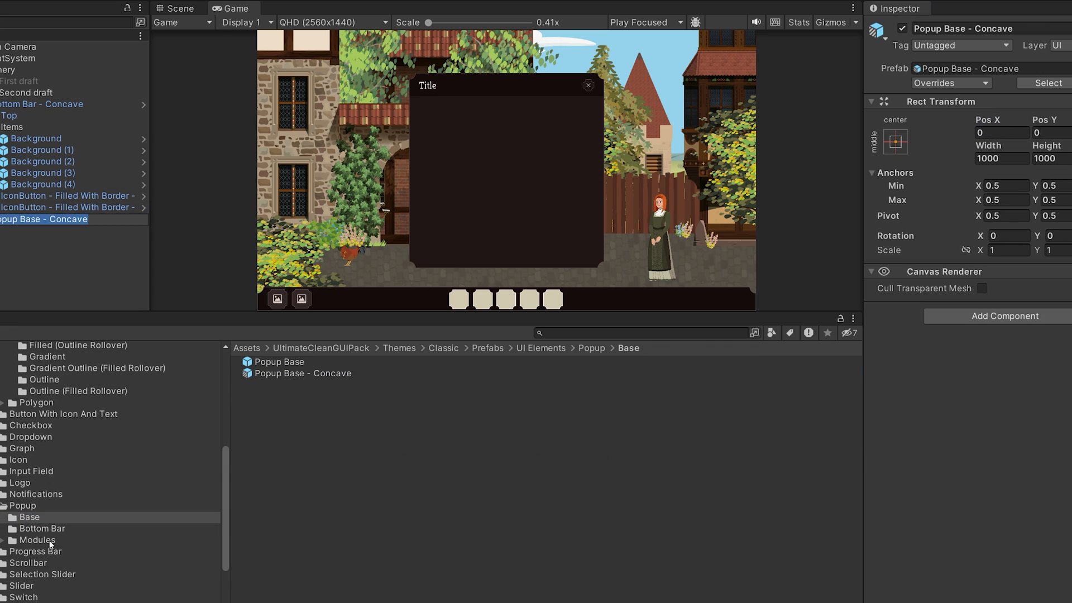
click(23, 578)
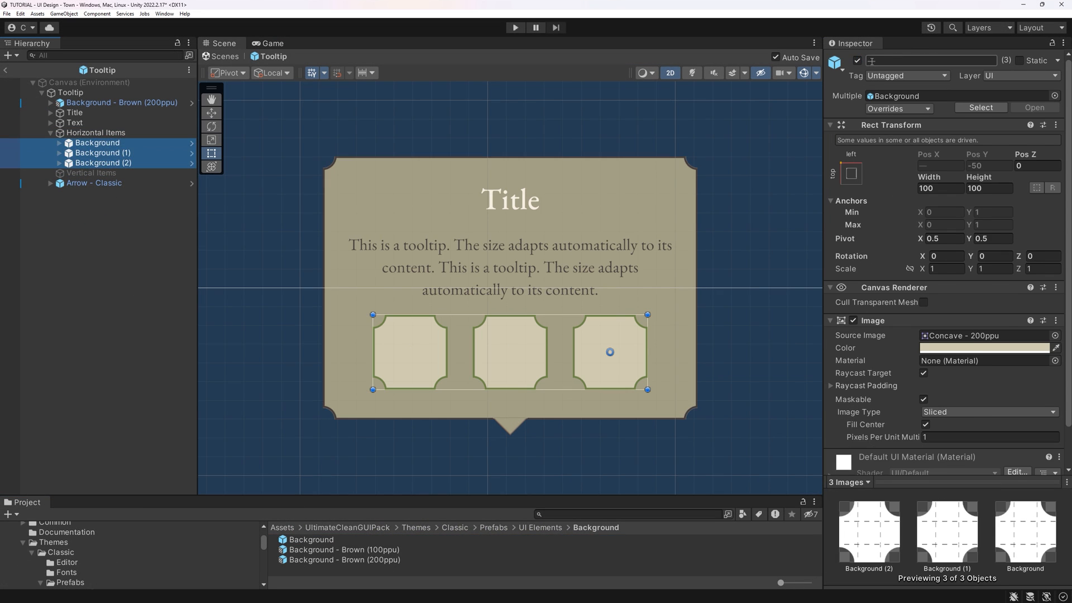
Stack the tooltip's item slots vertically and adjust its description text for the character panel.
click(90, 144)
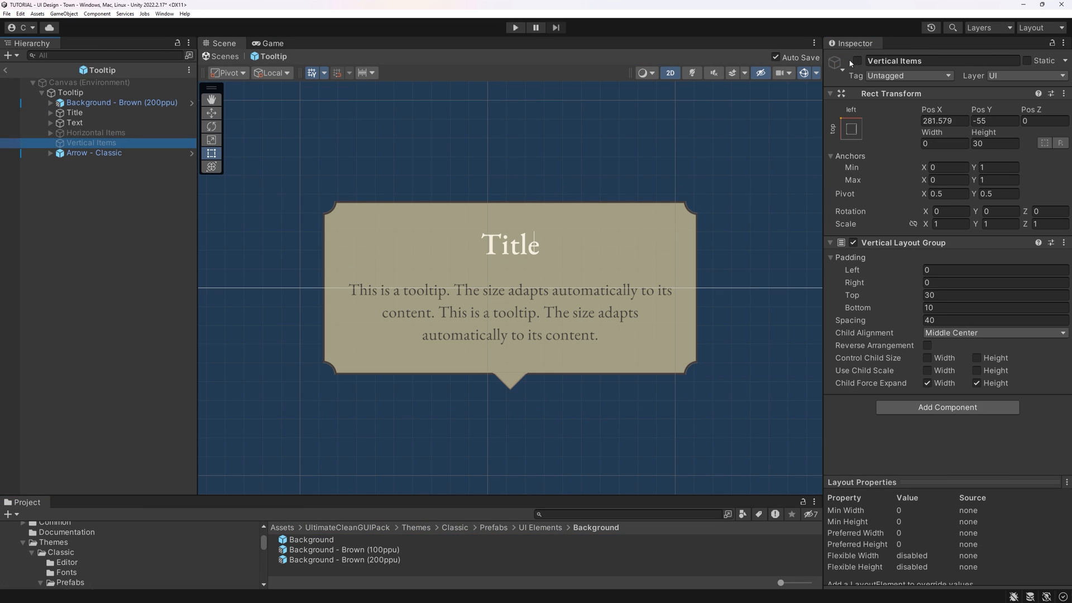
click(75, 123)
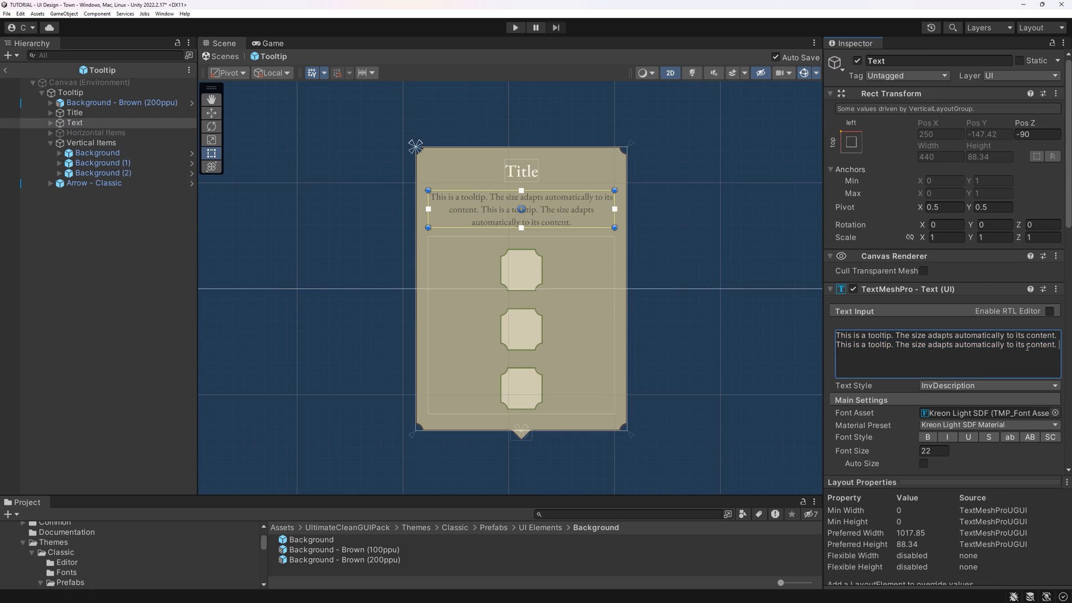
click(96, 132)
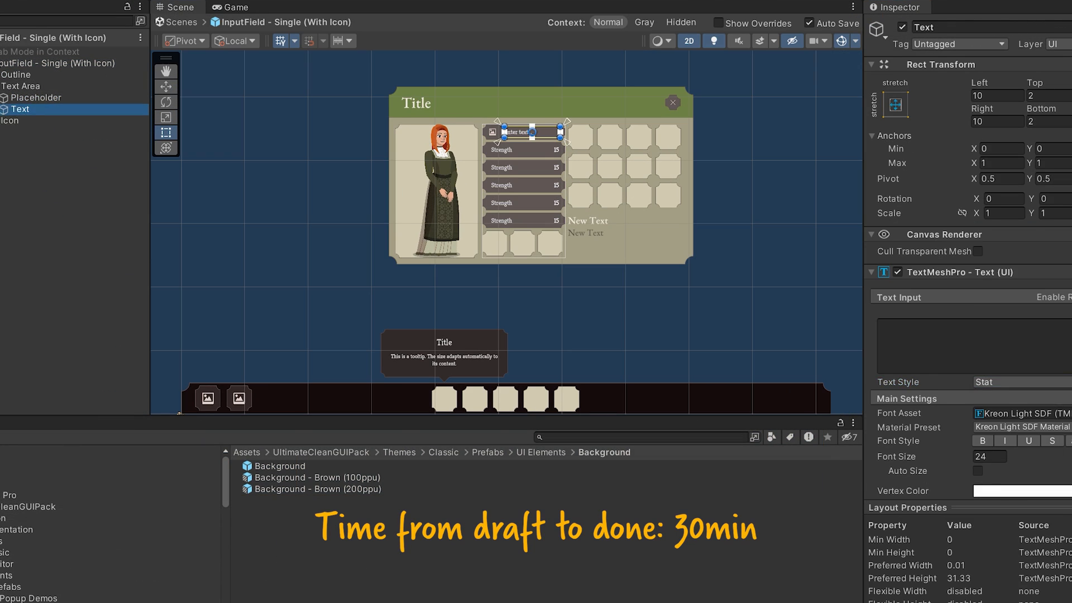
click(236, 7)
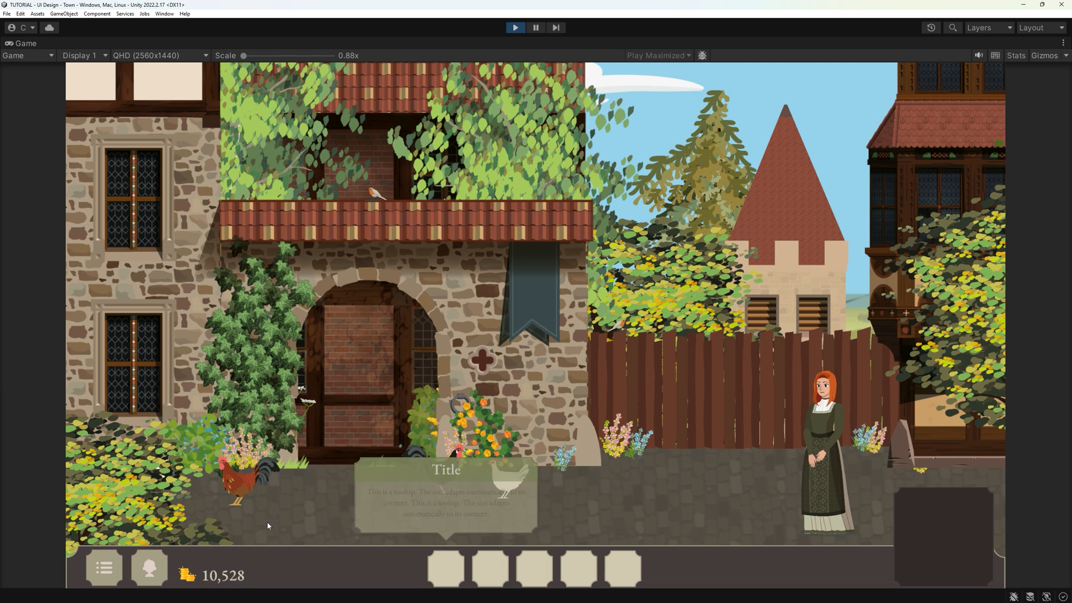
Open and close the character panel in Play mode, then hover a bottom-bar slot for its tooltip.
click(148, 569)
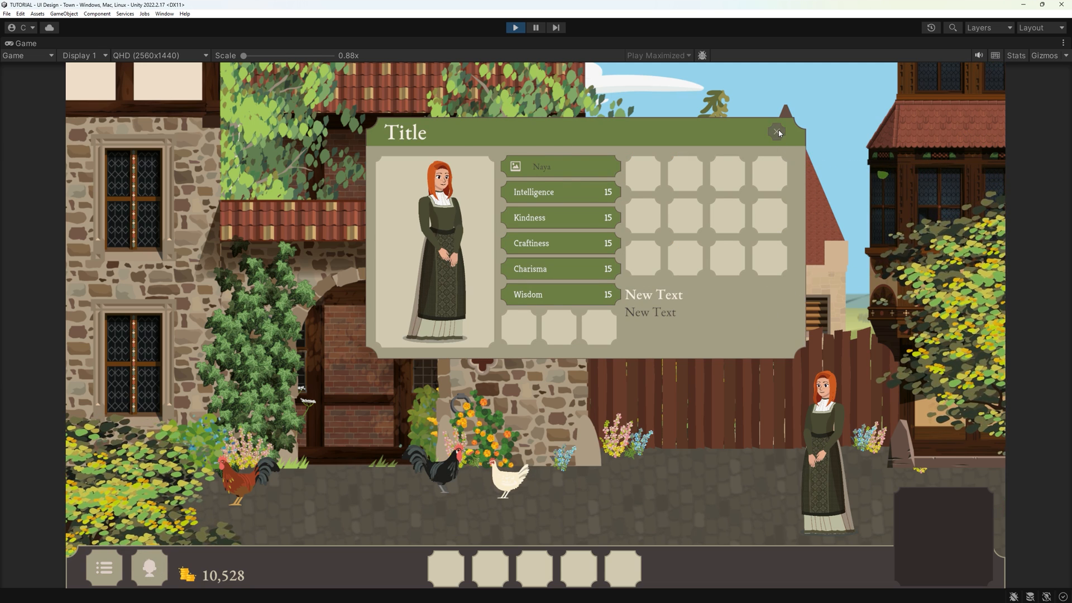
click(777, 132)
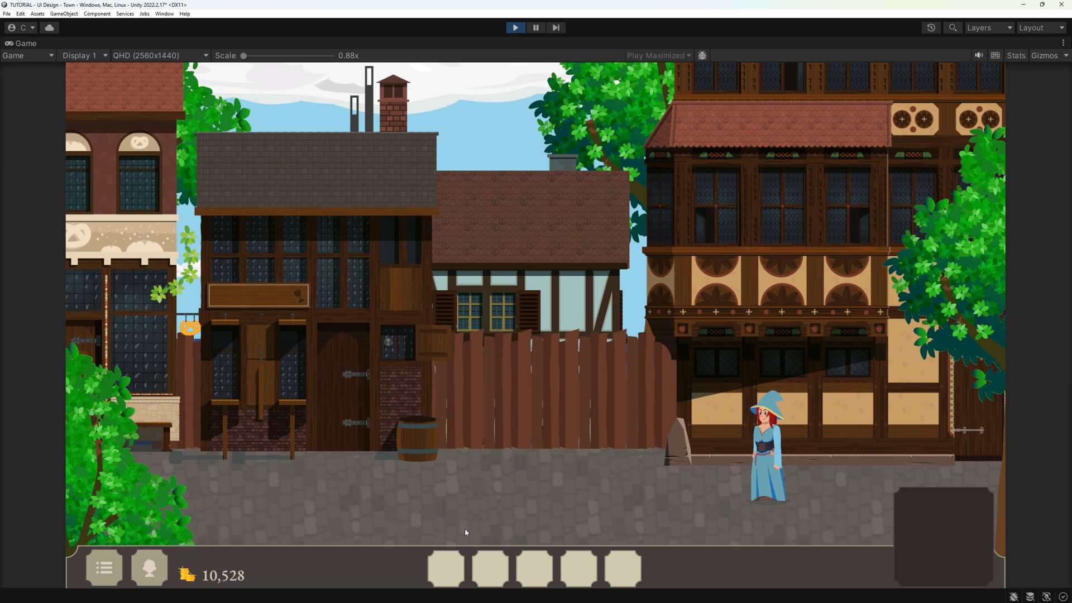
mouse_move(534, 568)
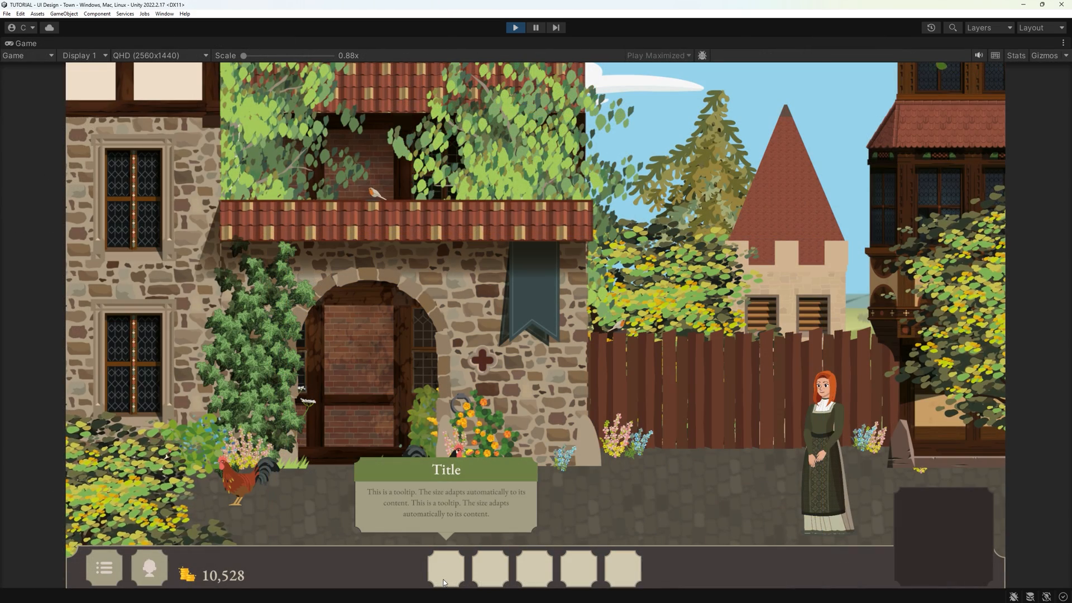
click(148, 568)
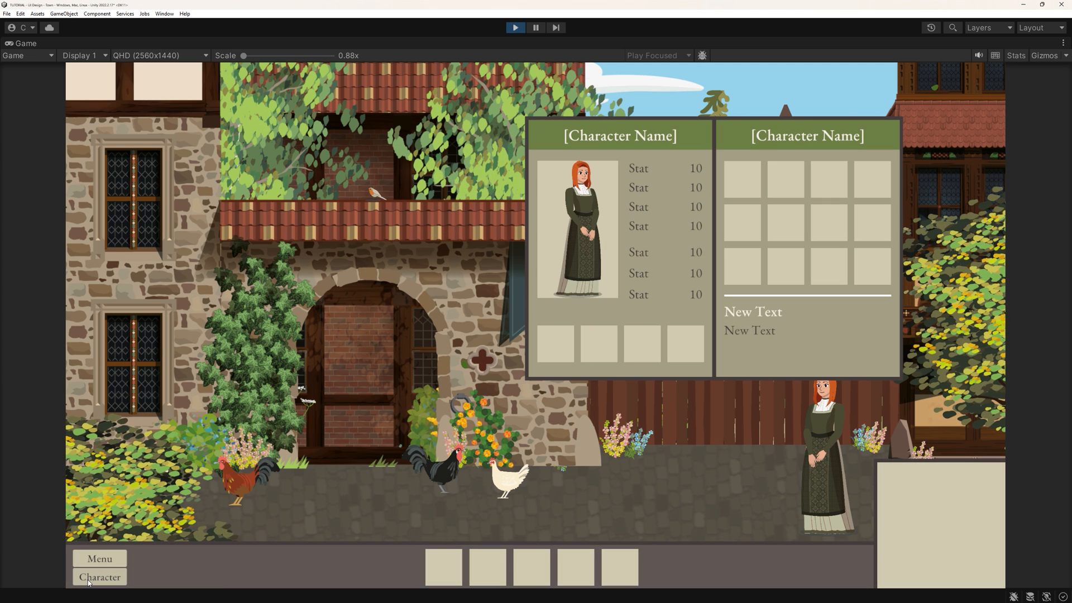
Toggle the first-draft character panel open and closed with the Character button.
click(99, 576)
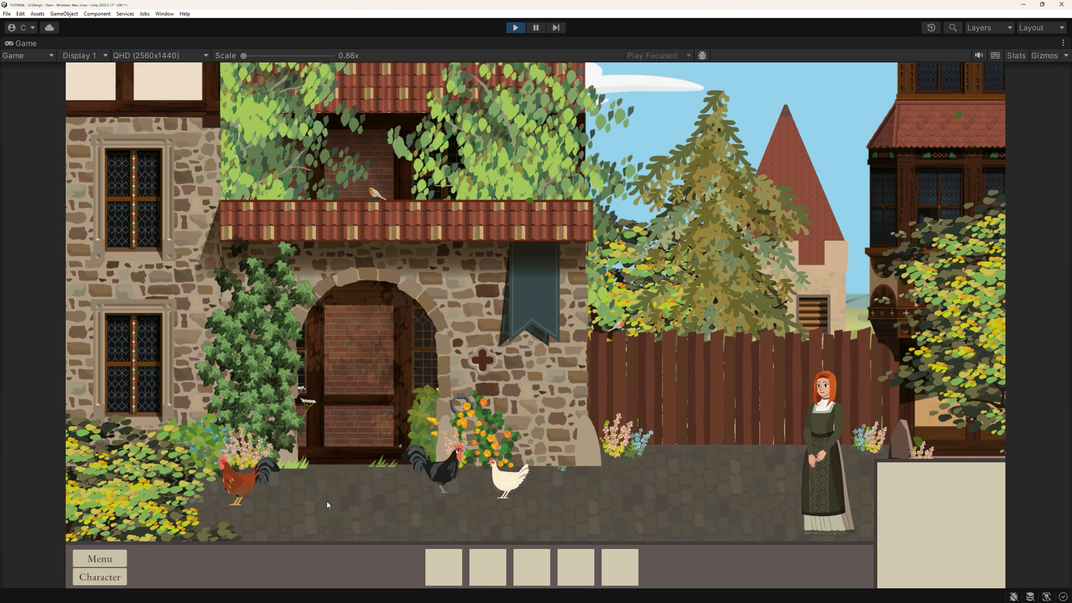
click(100, 576)
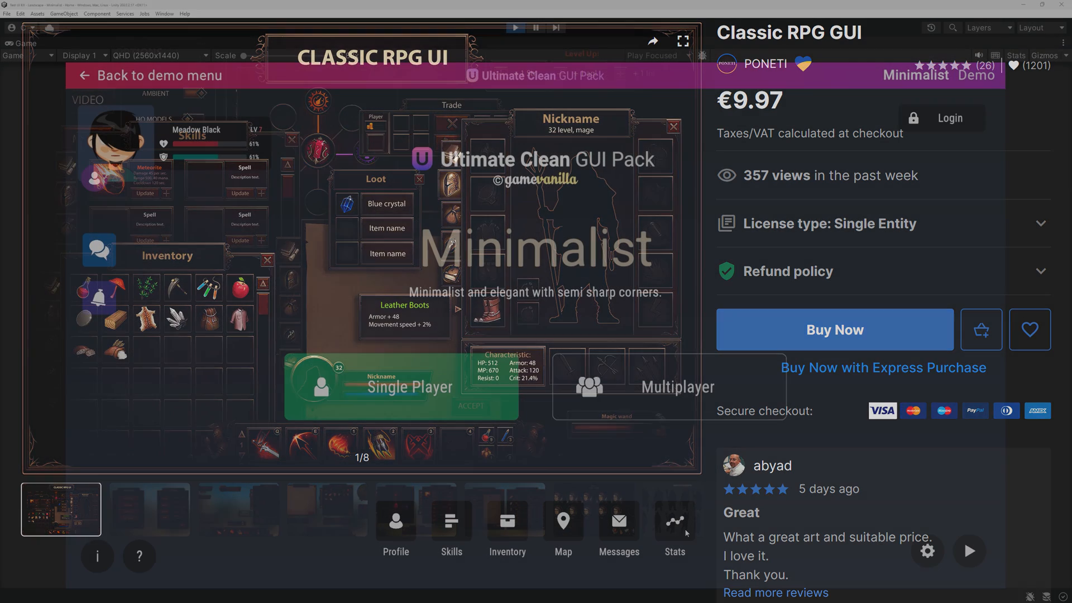
View the Statistics popup, dismiss it and the Login popup, and bring up Settings.
click(672, 529)
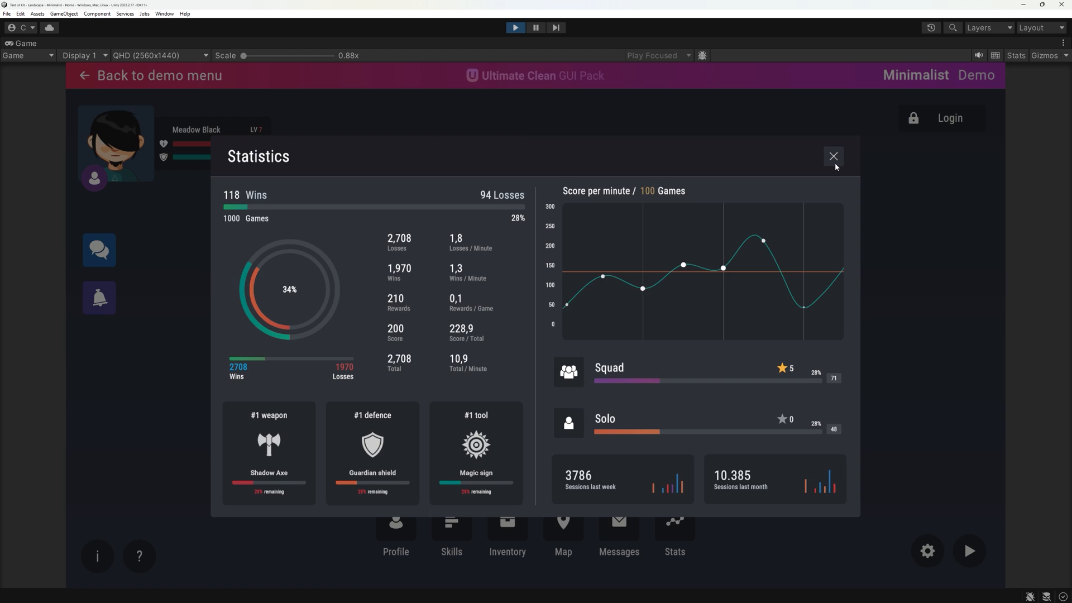
click(833, 156)
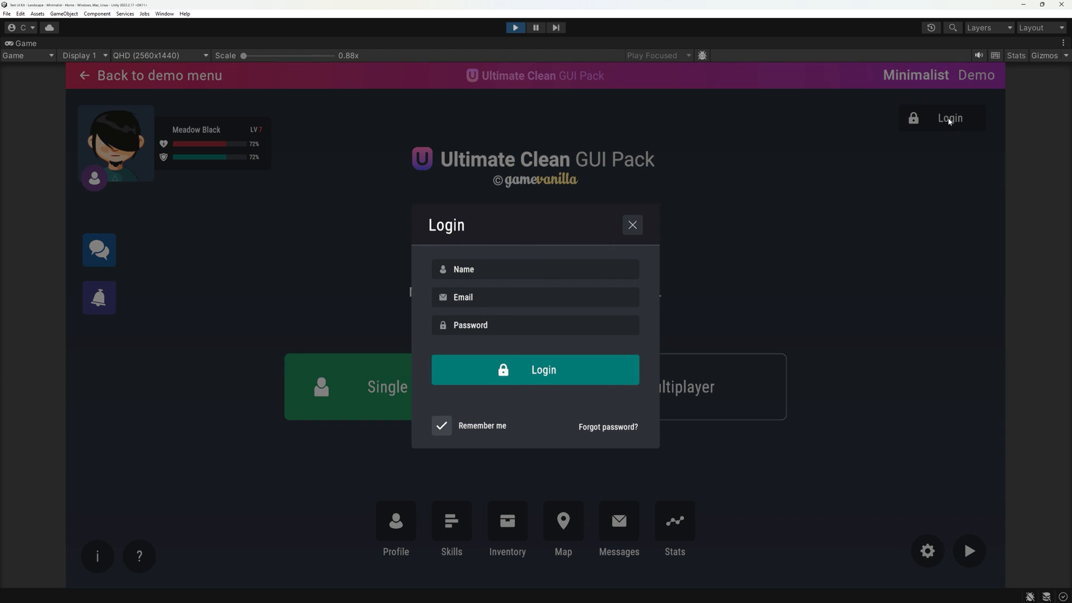
click(631, 225)
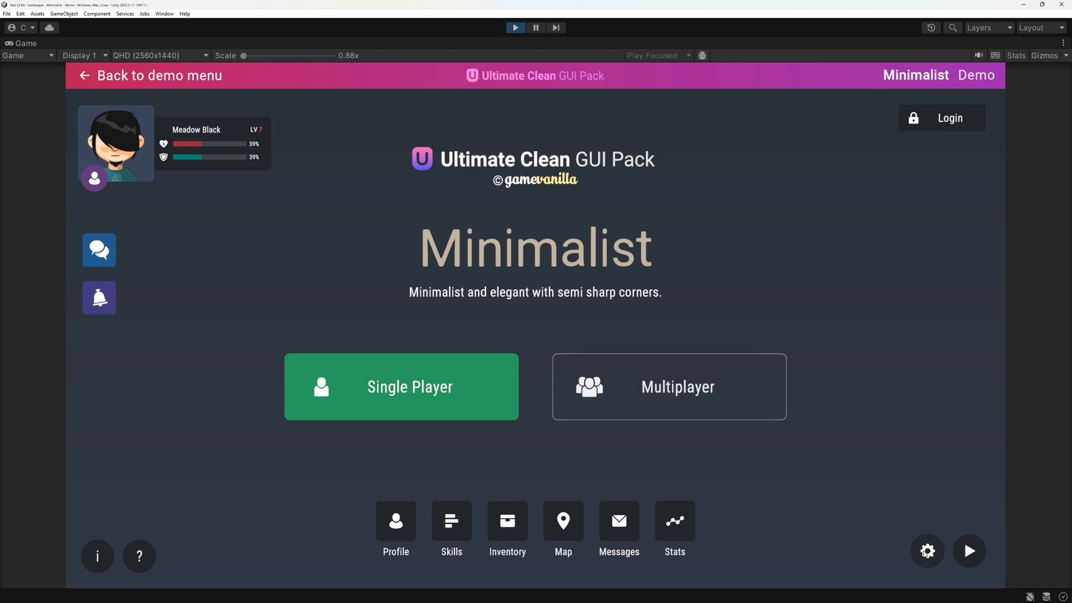
click(927, 550)
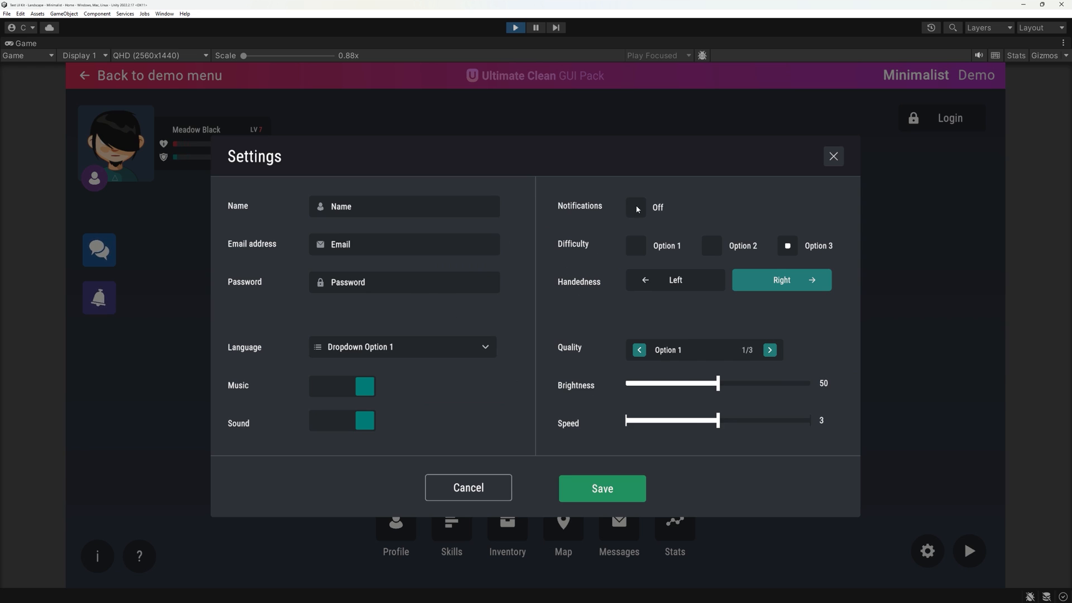
Set difficulty Option 2, check the language list and turn the music off.
click(711, 245)
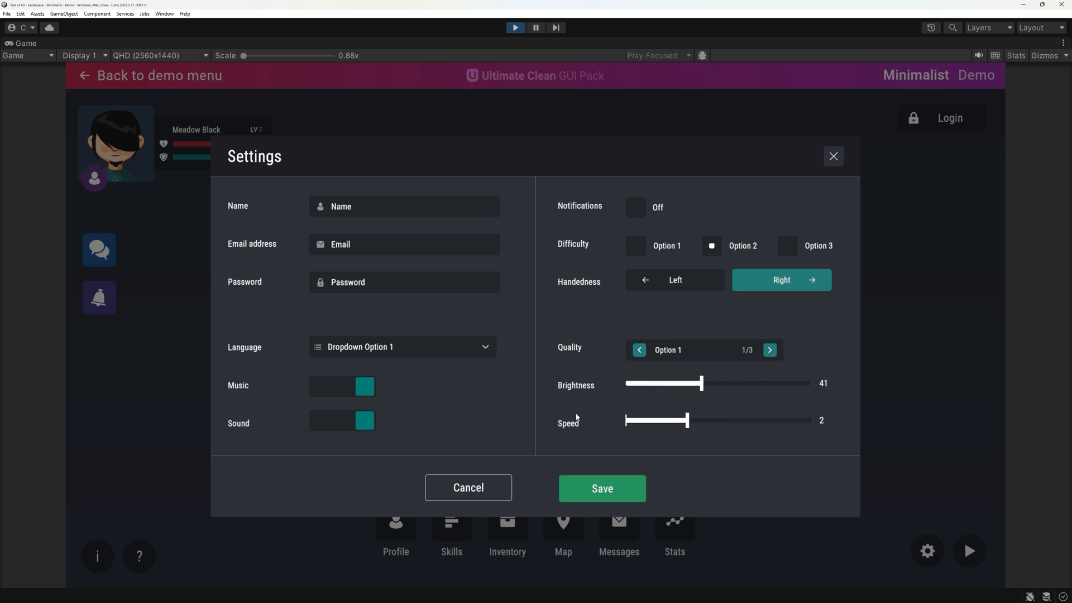
click(402, 347)
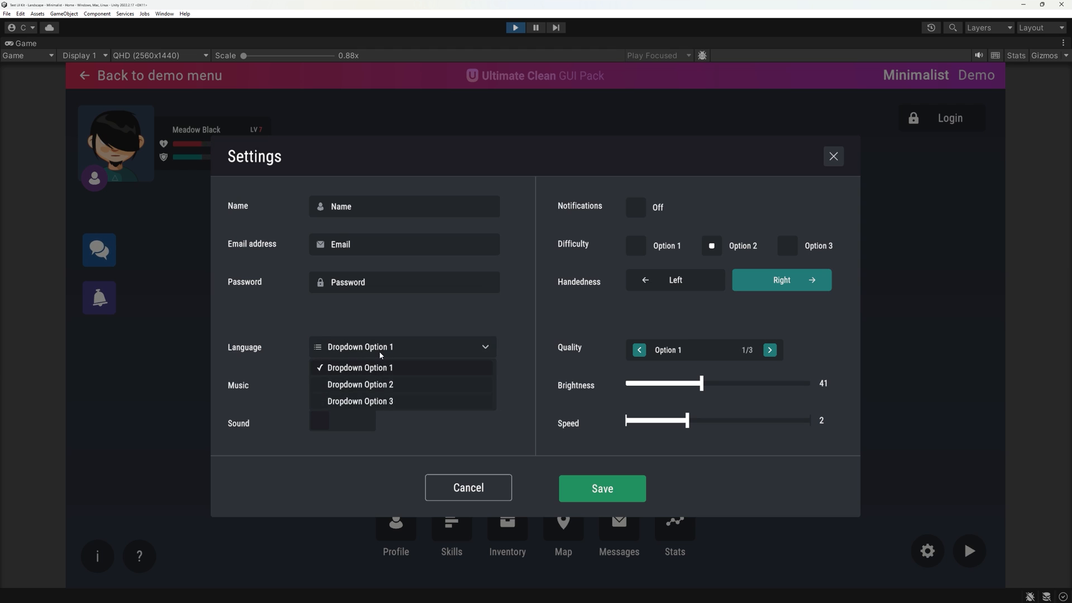
click(359, 368)
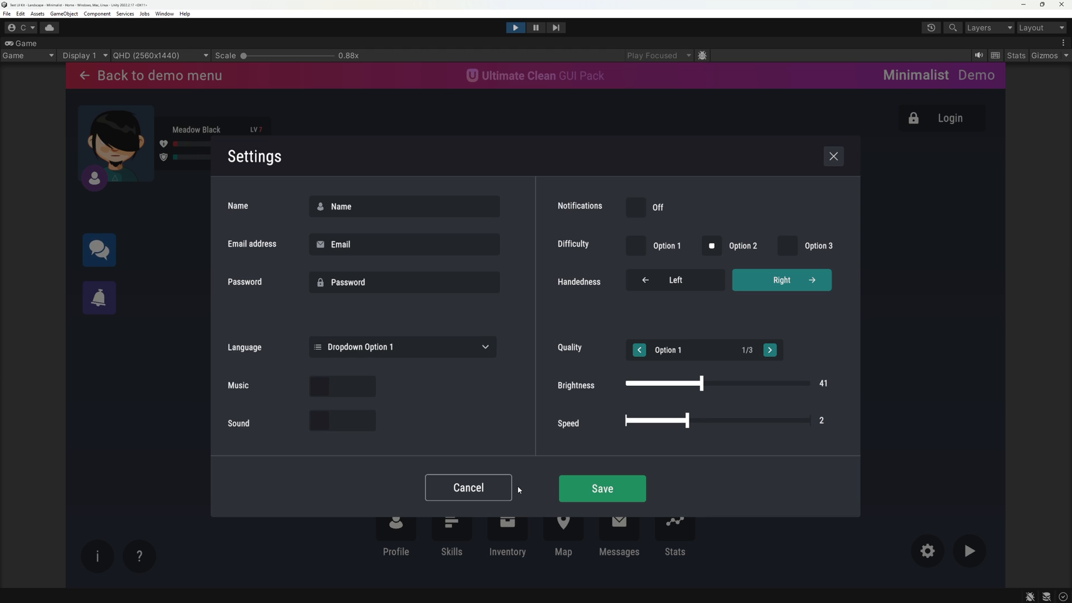